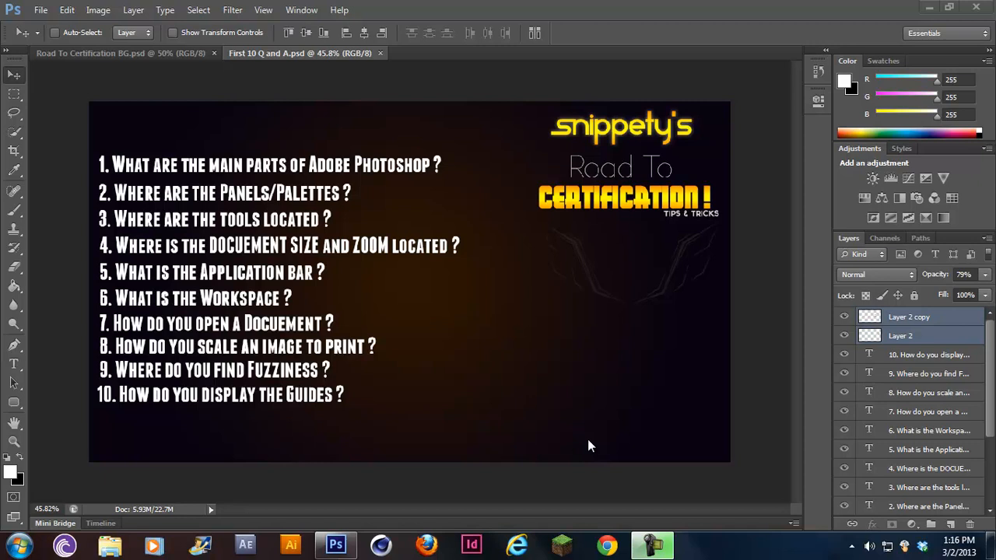
pyautogui.moveTo(170, 175)
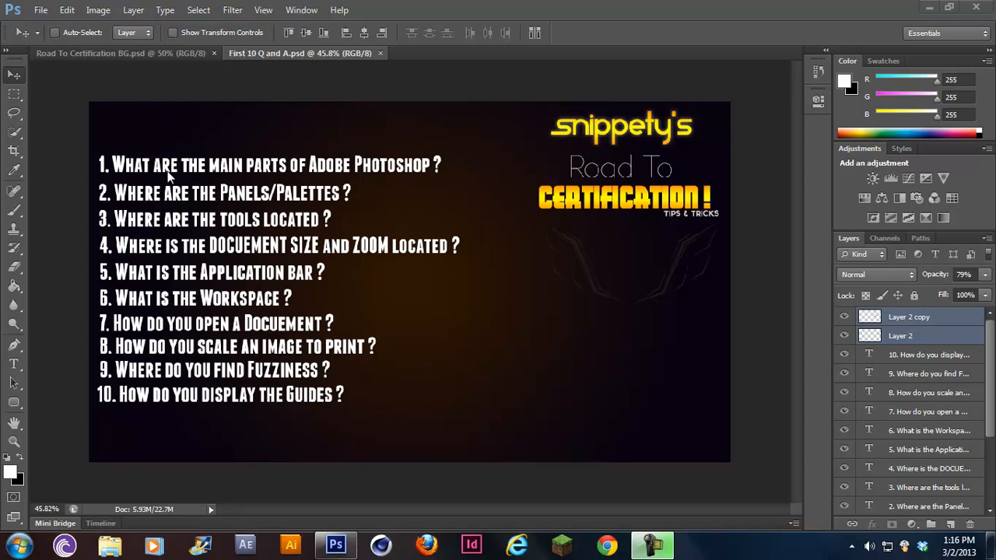
pyautogui.moveTo(84, 84)
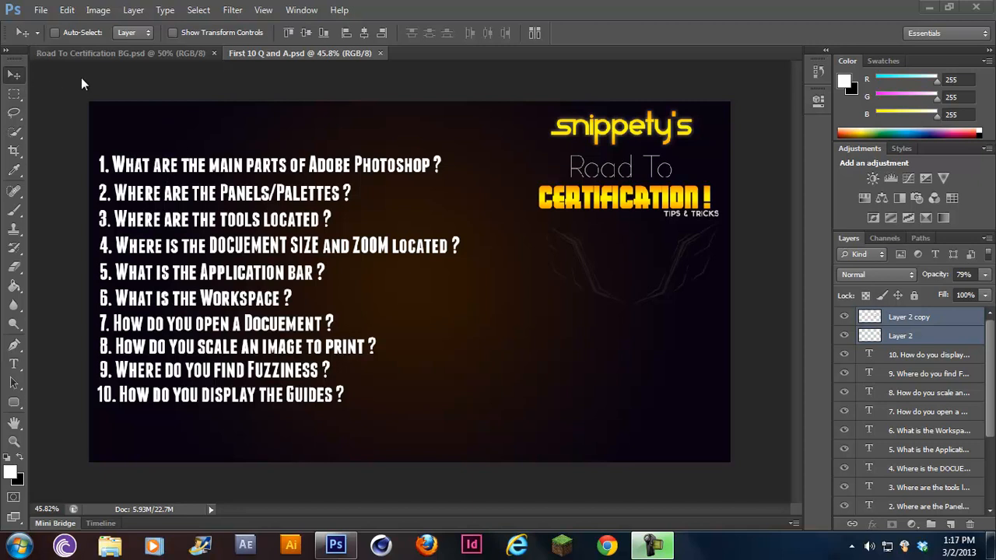
pyautogui.moveTo(8, 118)
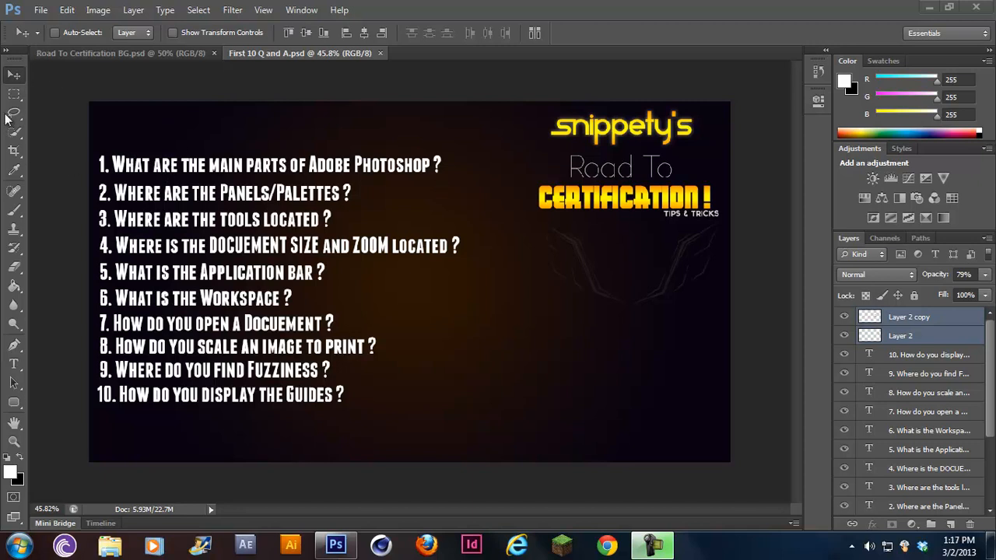
pyautogui.moveTo(621, 126)
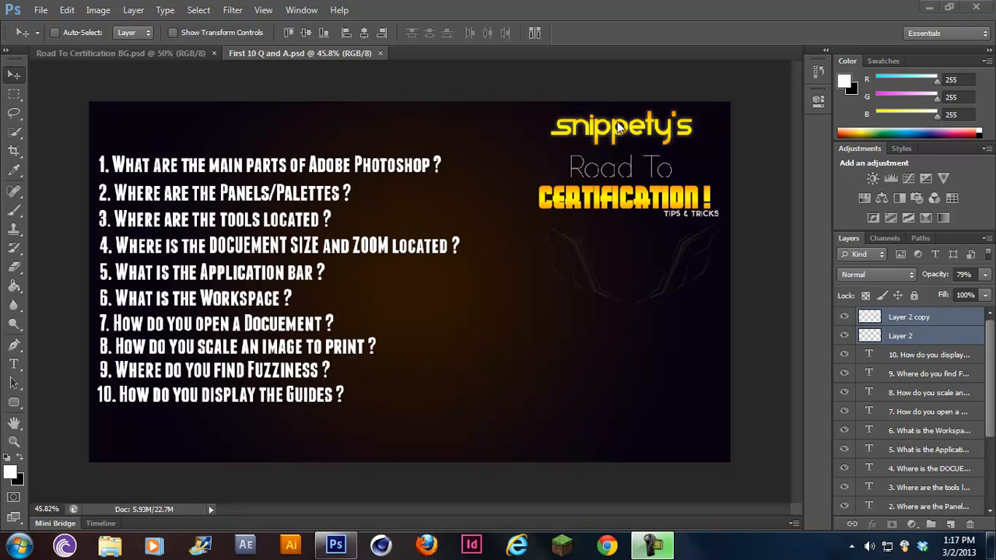
# Browse the File, Edit, Image, Layer, Filter and remaining application menus
pyautogui.click(232, 10)
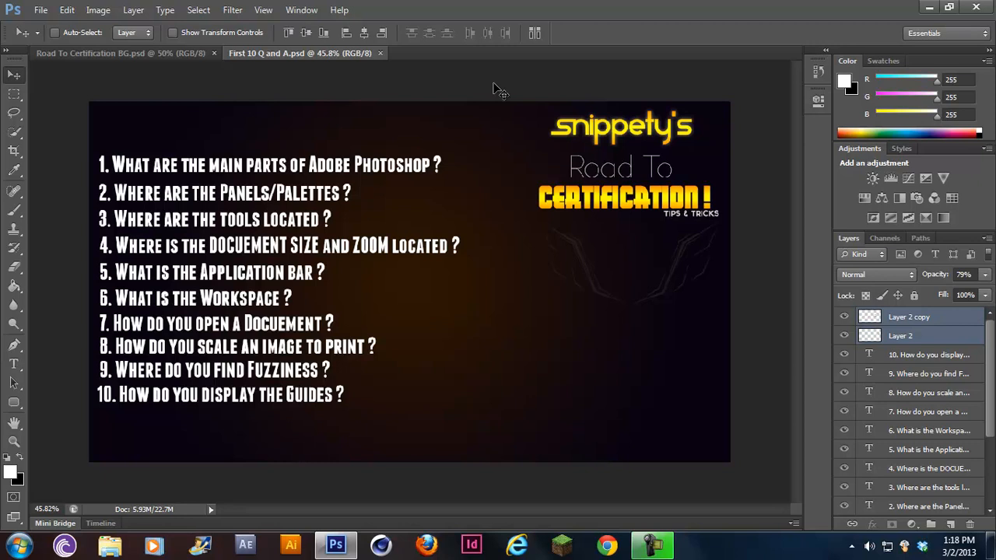
pyautogui.moveTo(435, 206)
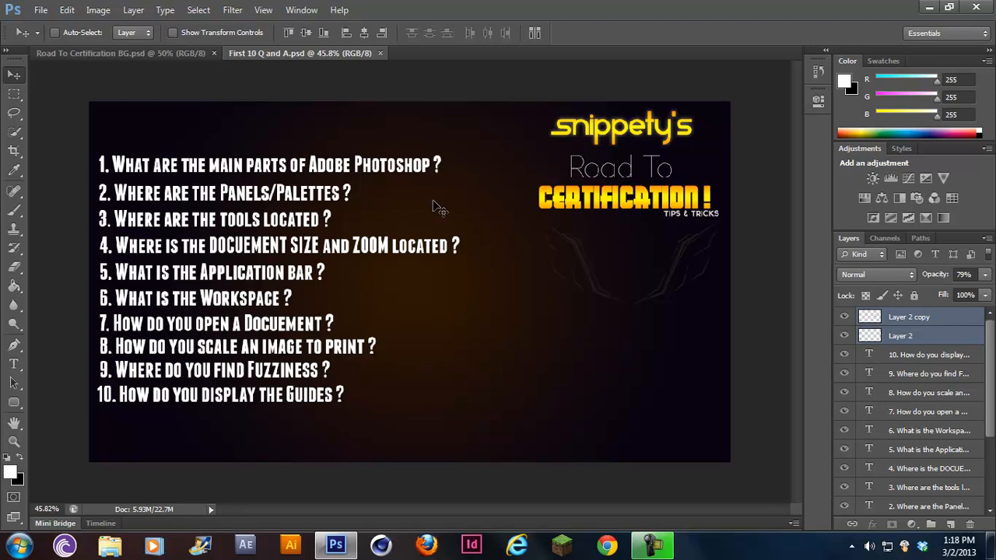
pyautogui.moveTo(148, 93)
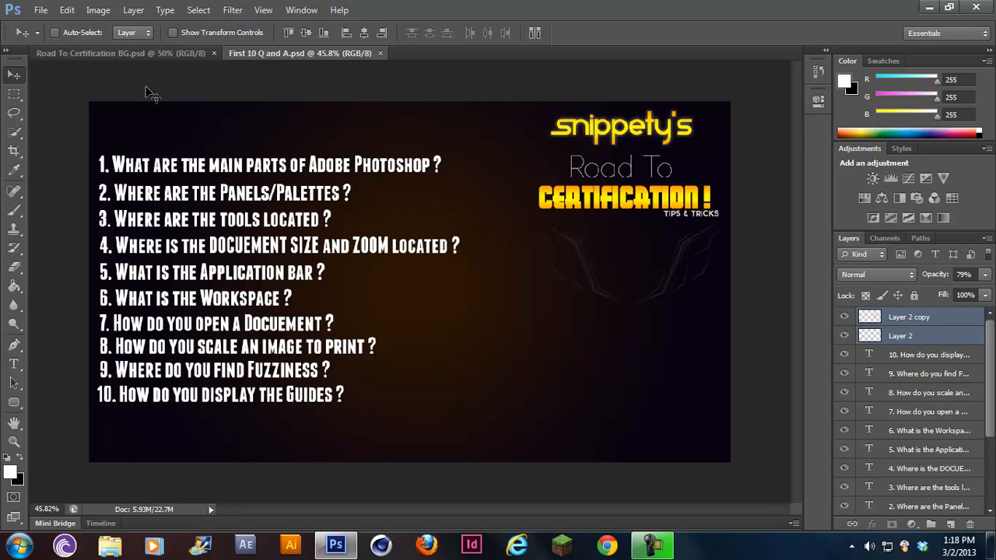
pyautogui.moveTo(124, 218)
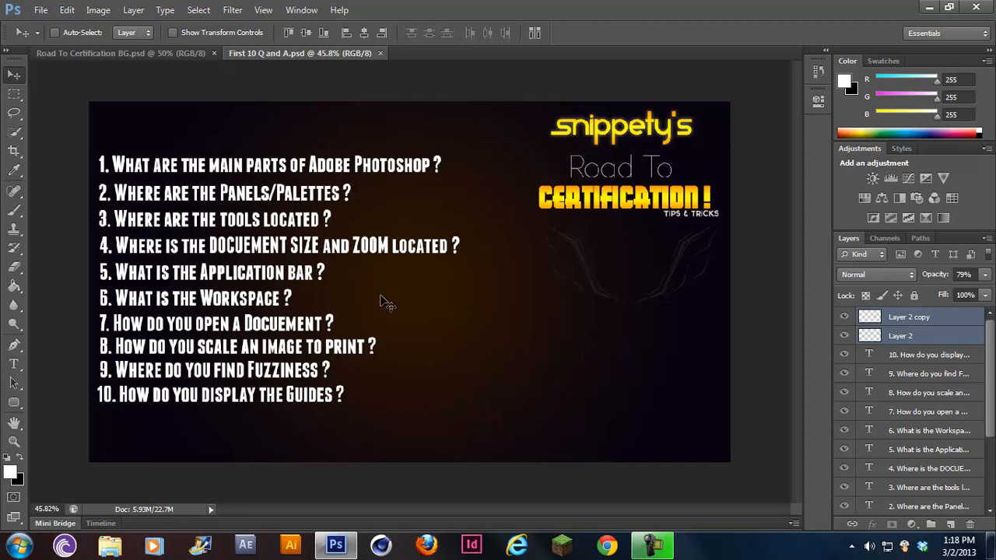
pyautogui.moveTo(427, 202)
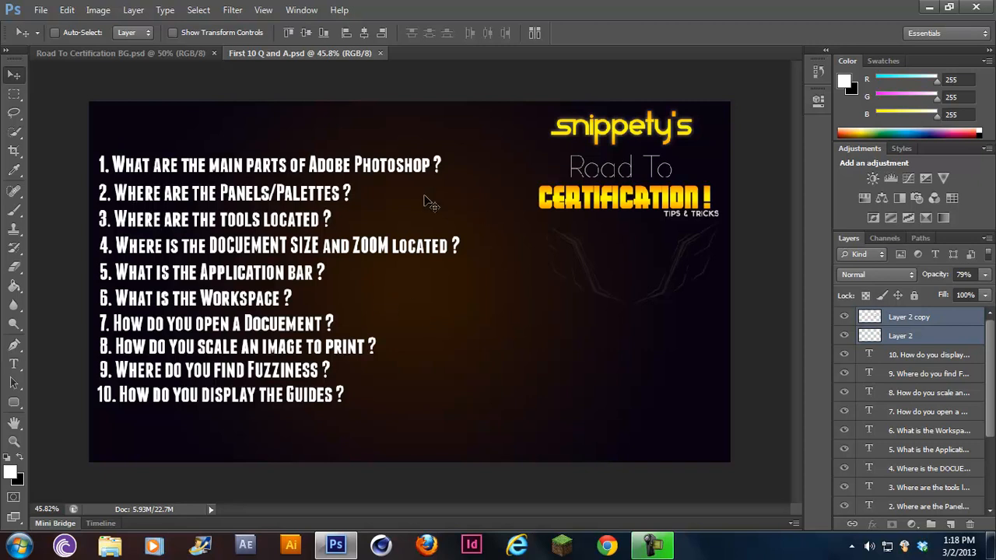
pyautogui.moveTo(260, 171)
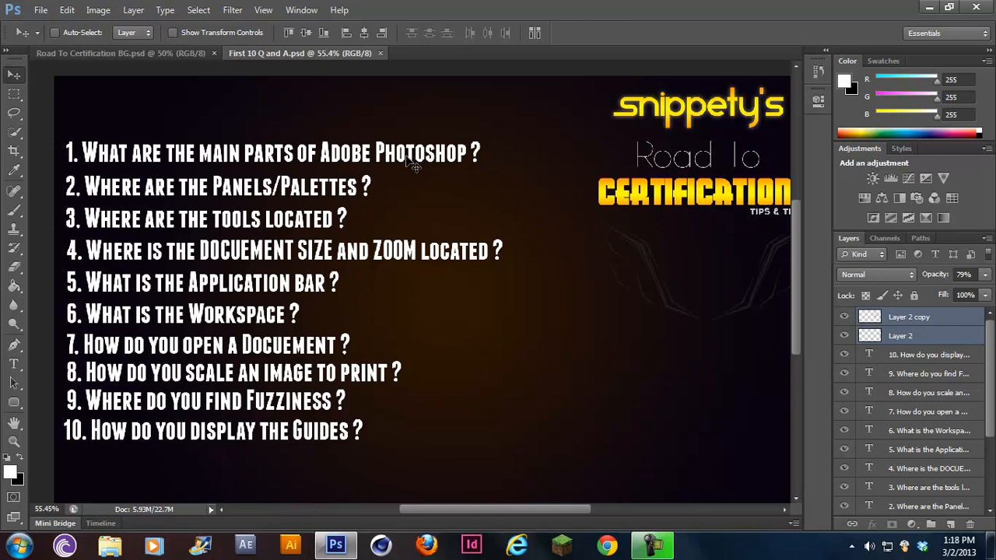
pyautogui.moveTo(323, 163)
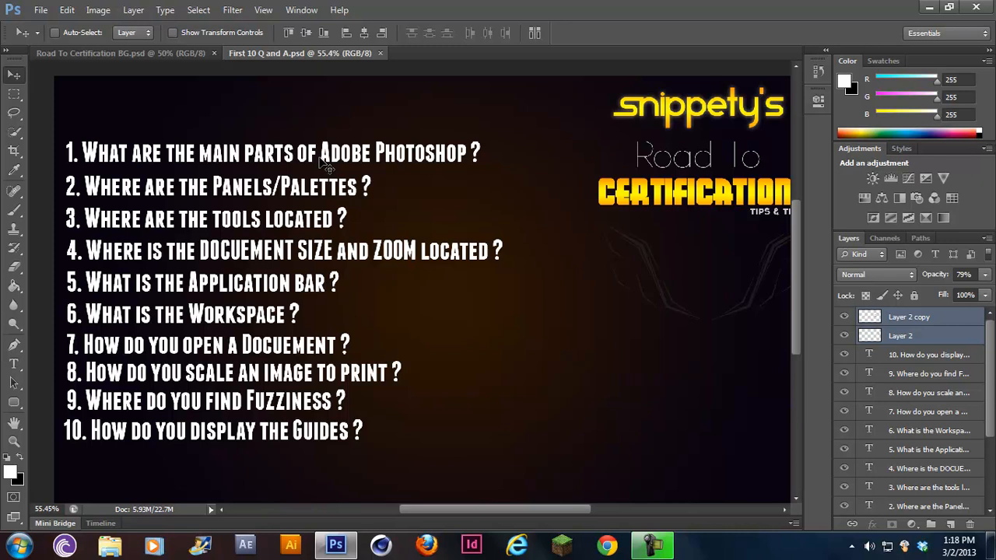
pyautogui.moveTo(84, 46)
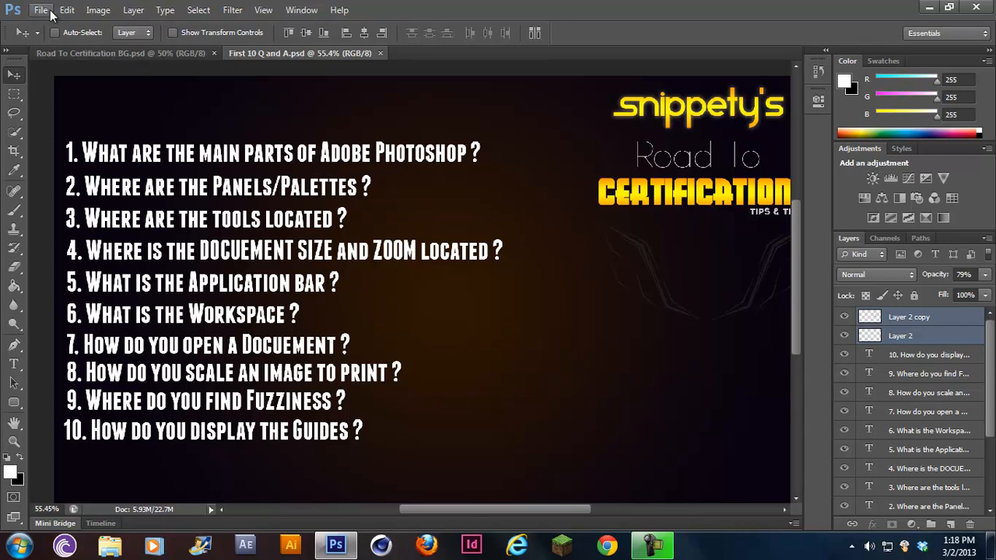
pyautogui.click(97, 10)
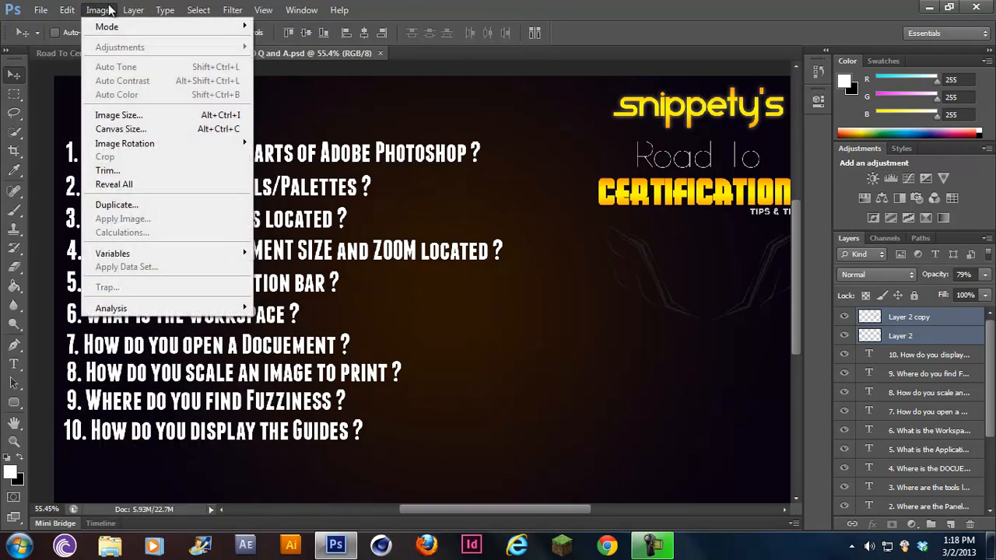
pyautogui.click(67, 10)
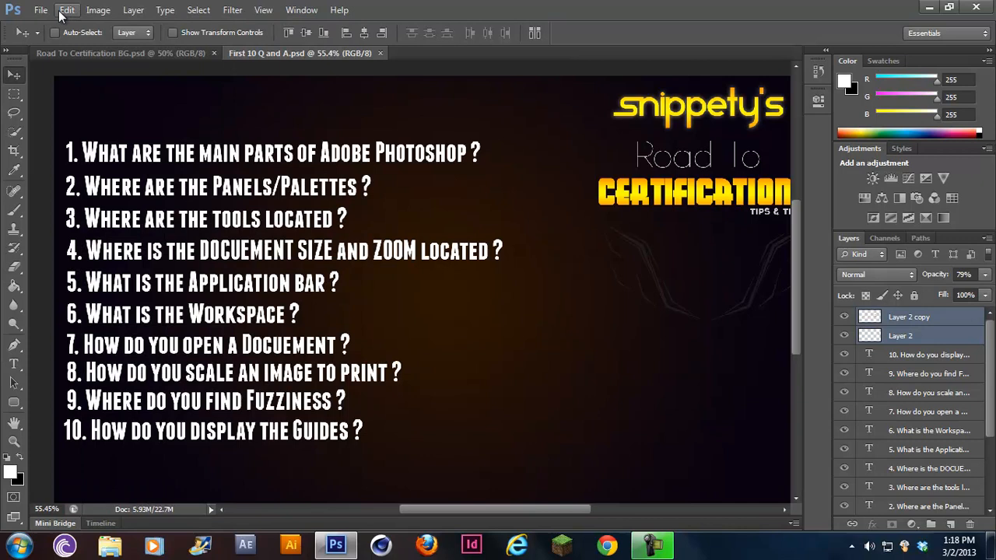
pyautogui.click(67, 10)
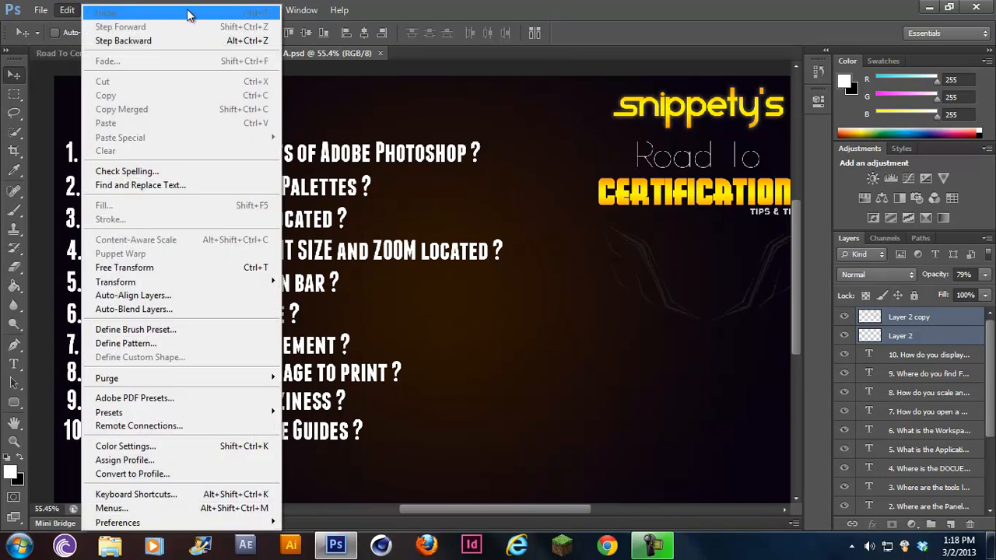
pyautogui.click(97, 9)
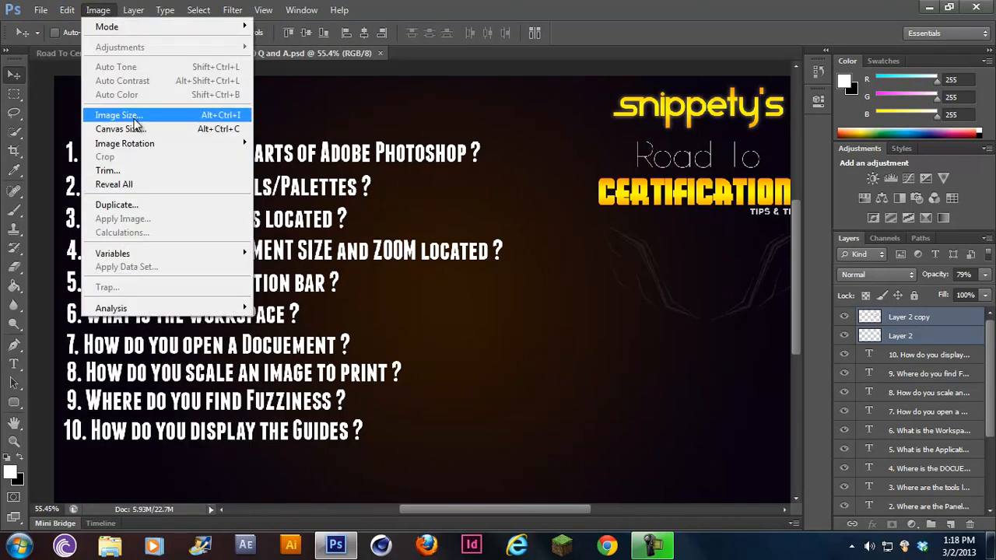
pyautogui.click(133, 10)
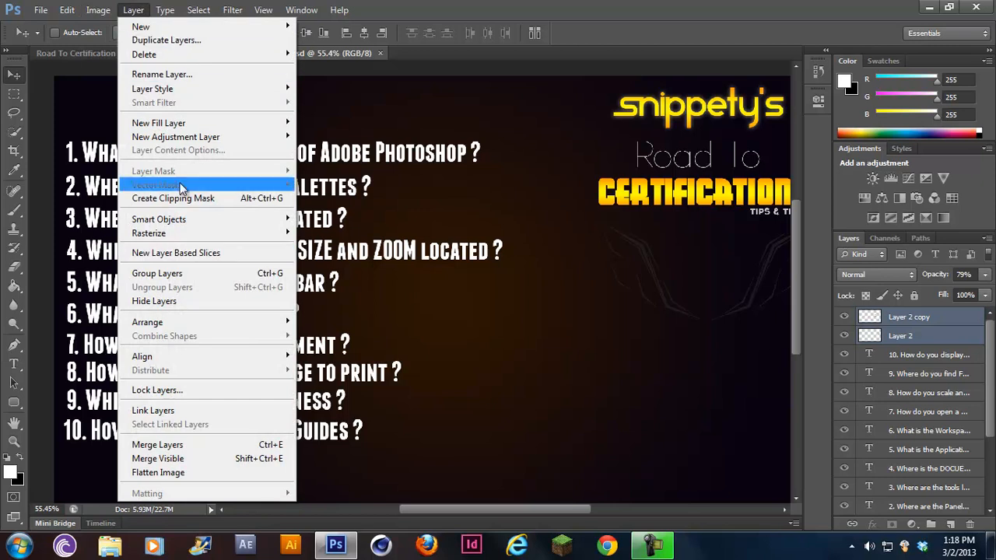
pyautogui.click(231, 9)
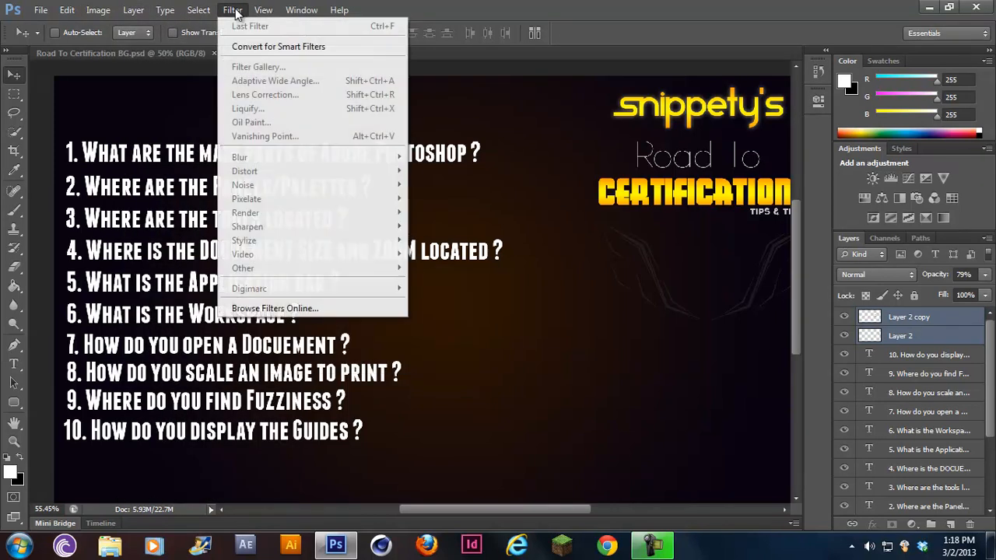
pyautogui.click(339, 10)
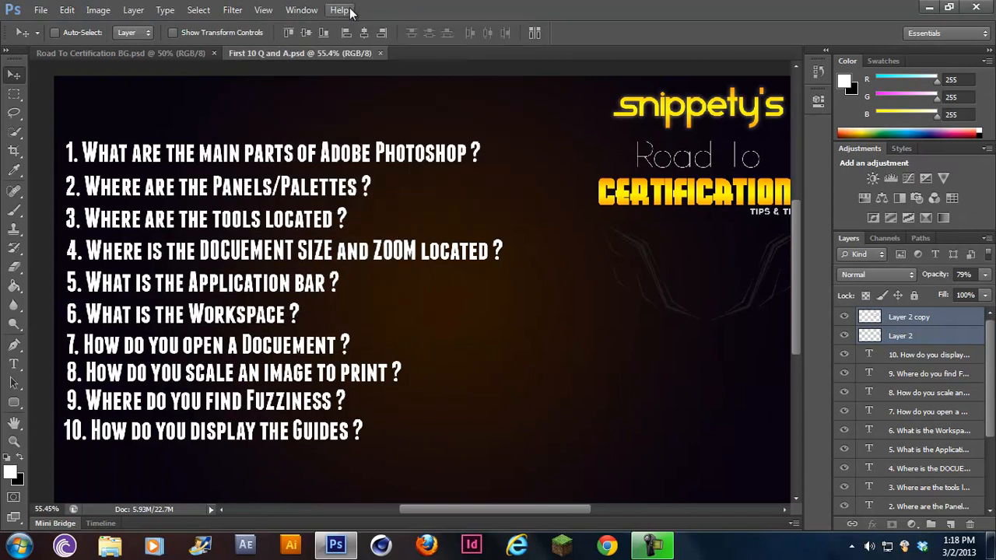
pyautogui.click(339, 9)
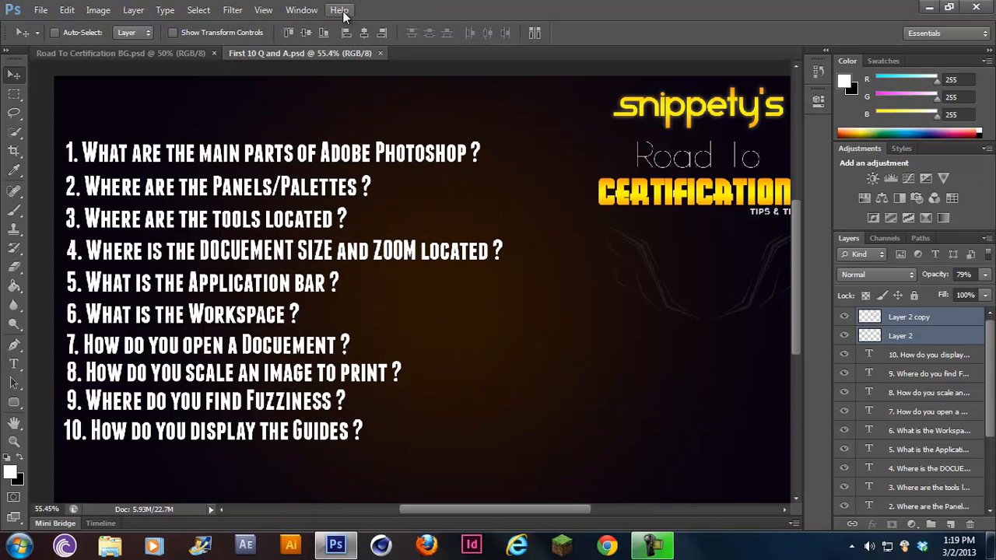
pyautogui.moveTo(366, 11)
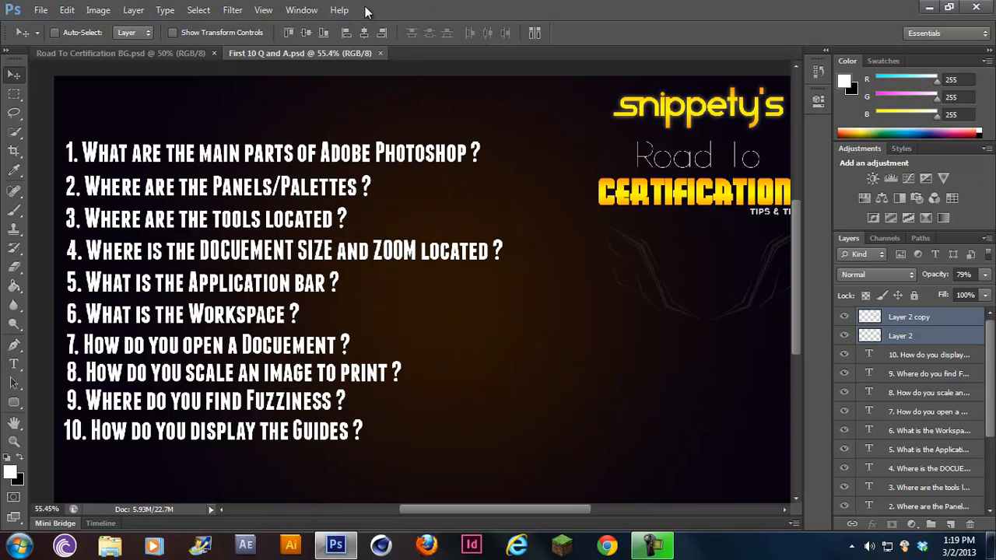
pyautogui.moveTo(19, 109)
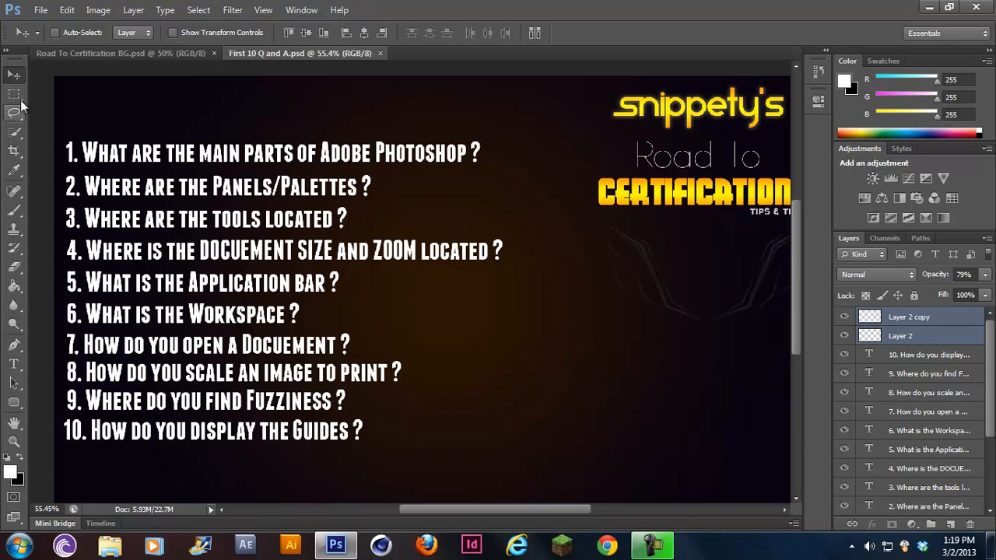
pyautogui.moveTo(19, 61)
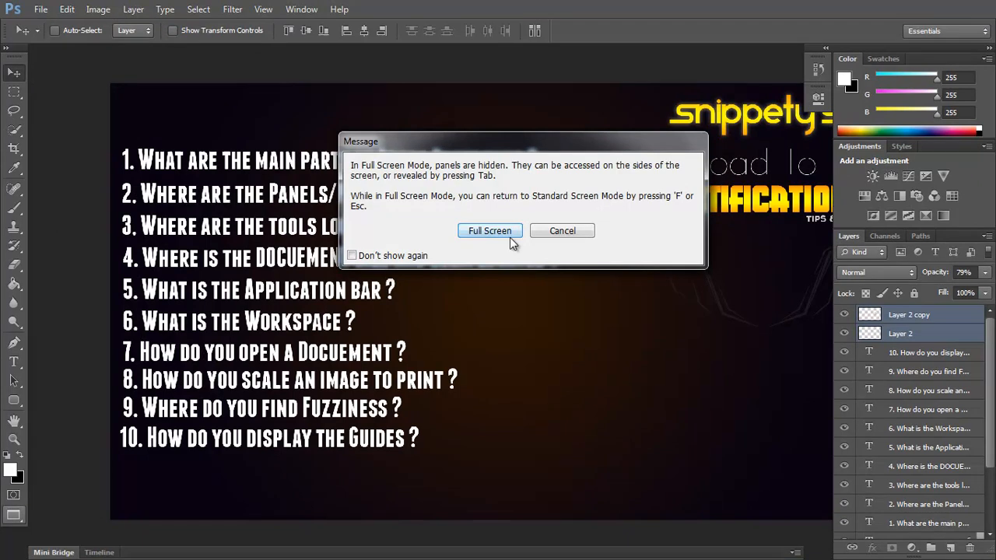
# Confirm Full Screen Mode, then try the Crop tool and return to the Move tool
pyautogui.click(561, 230)
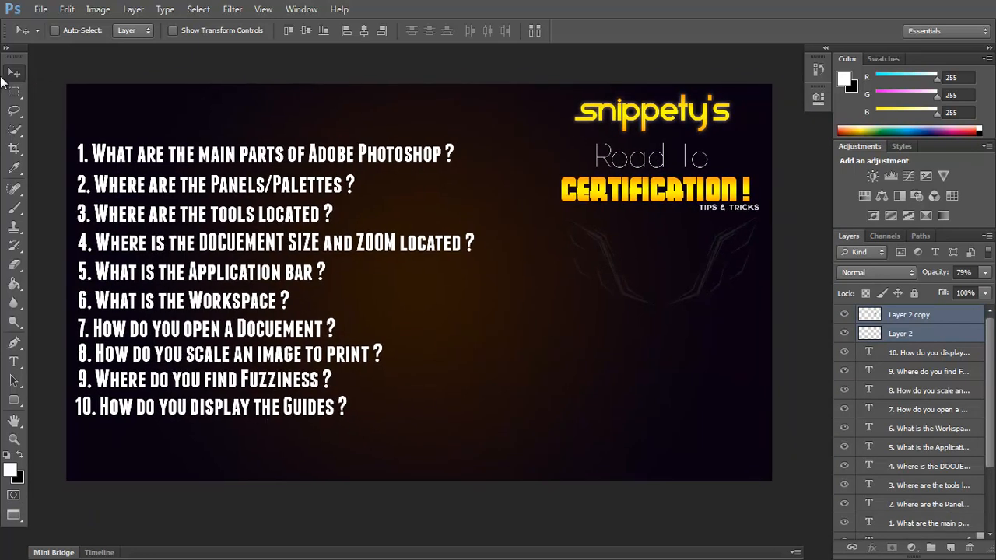
pyautogui.click(13, 92)
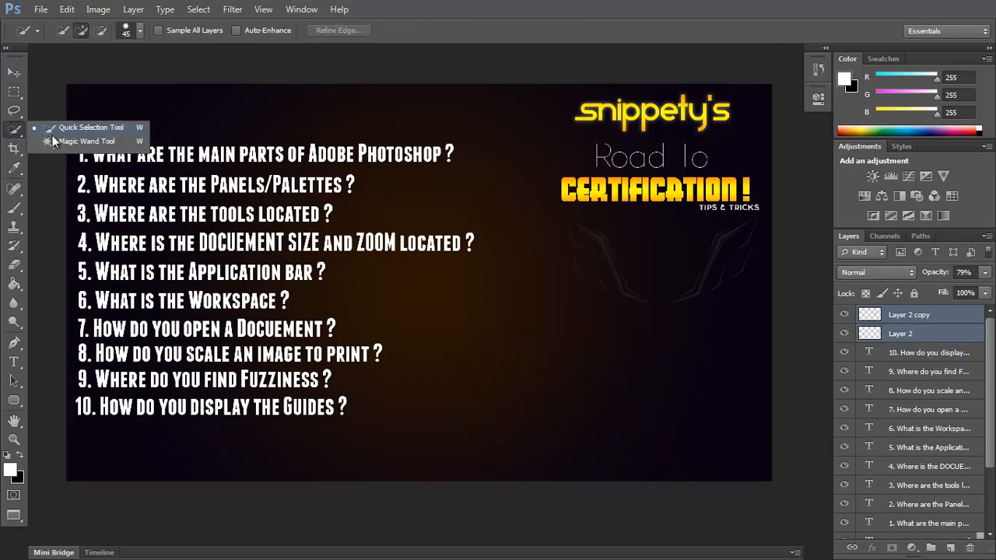
pyautogui.click(13, 149)
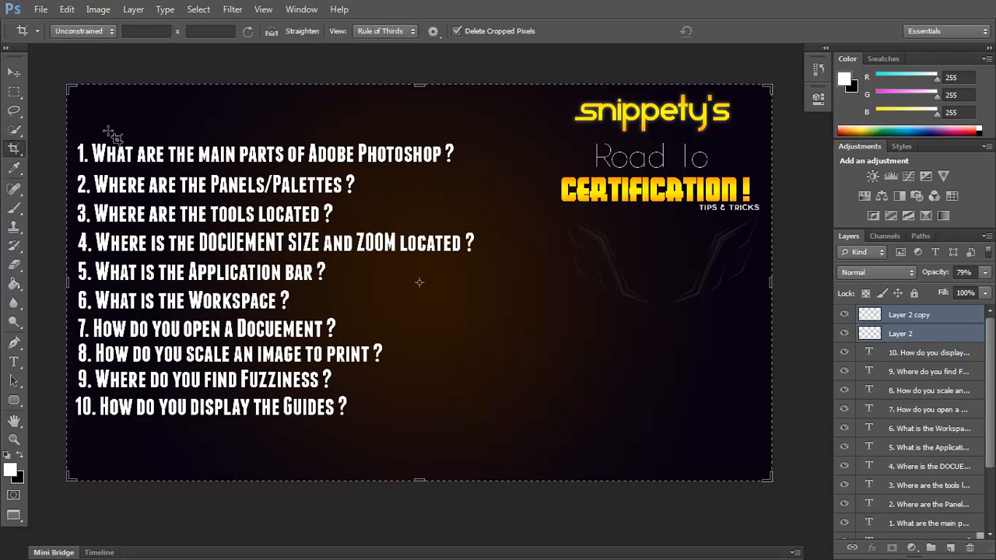
pyautogui.click(13, 72)
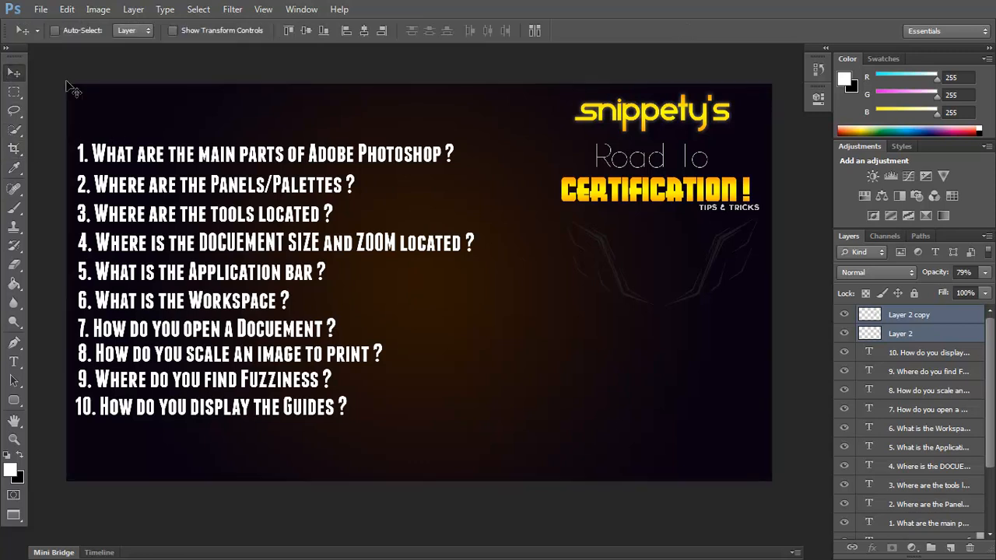
pyautogui.moveTo(14, 94)
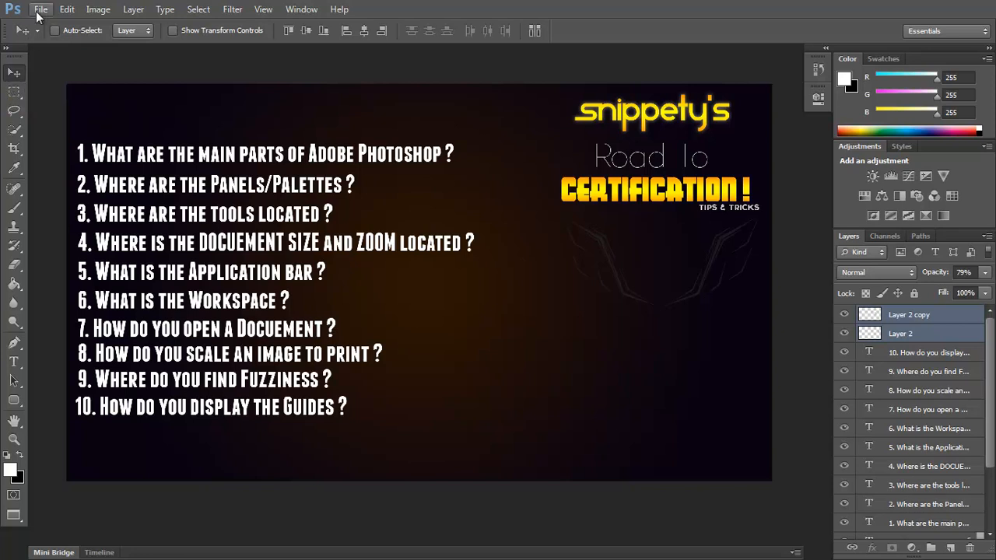
pyautogui.moveTo(513, 21)
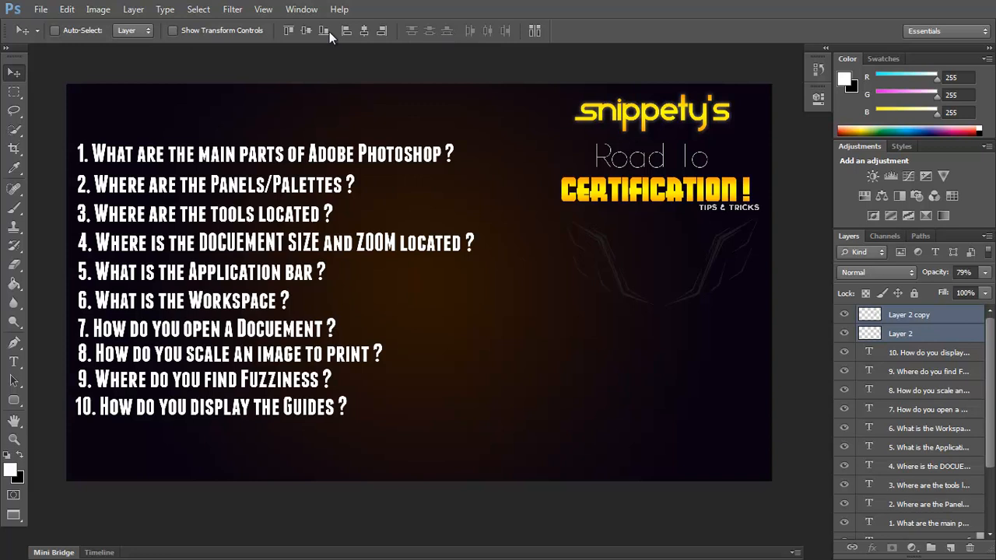
pyautogui.moveTo(14, 72)
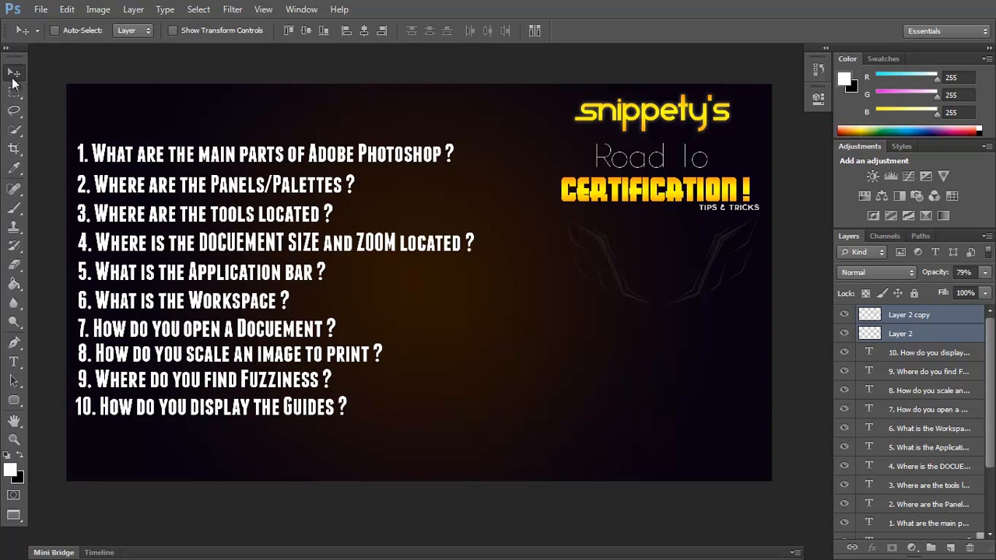
pyautogui.moveTo(62, 44)
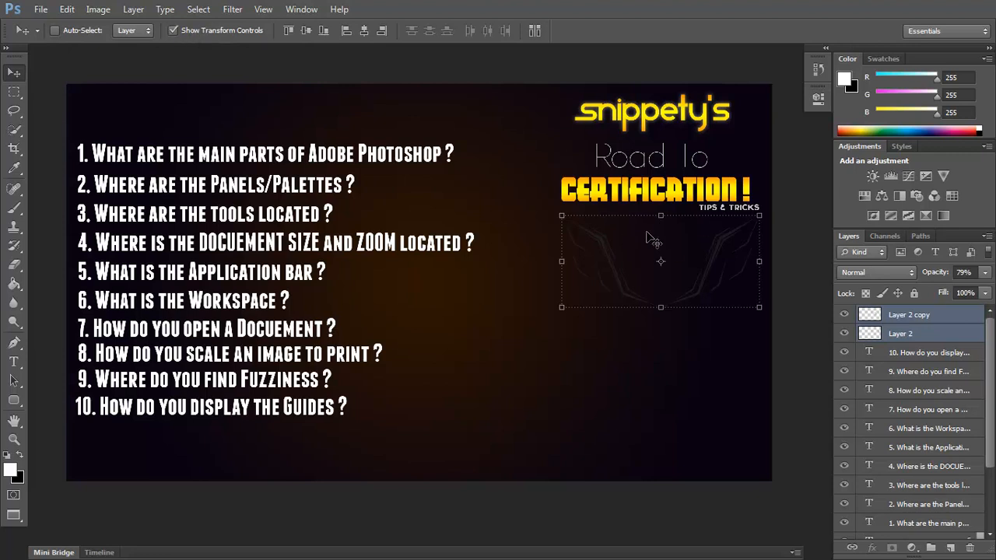
pyautogui.moveTo(899, 385)
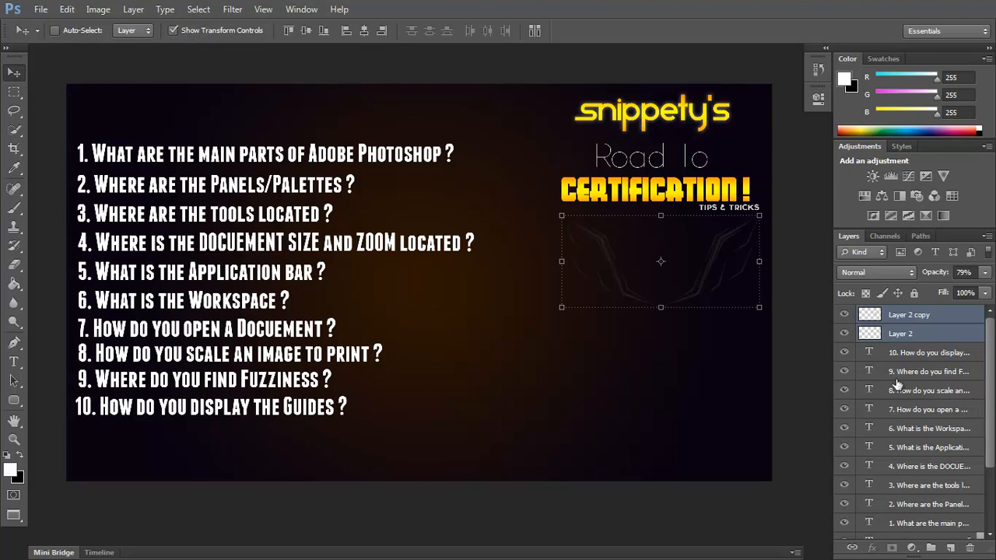
pyautogui.click(928, 353)
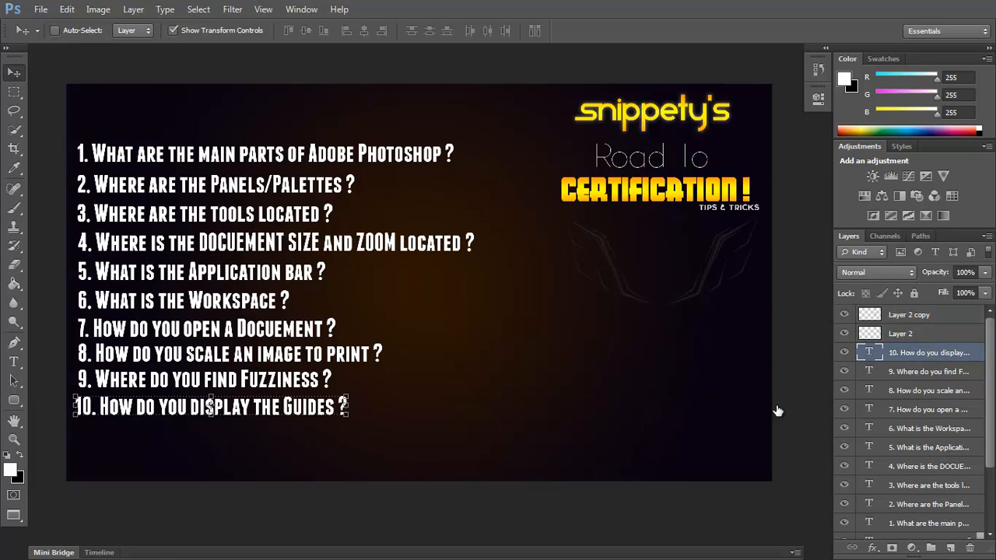
pyautogui.click(928, 371)
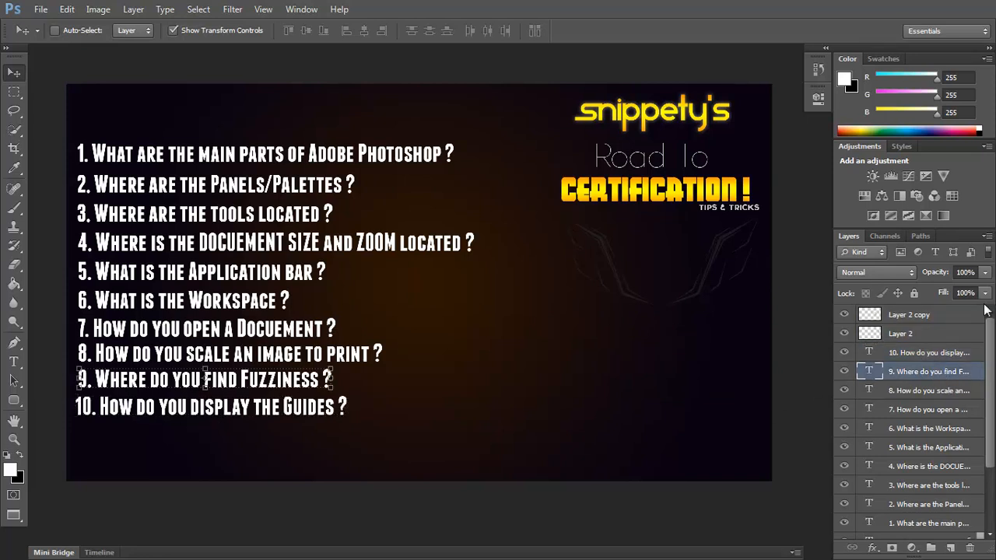
pyautogui.click(899, 333)
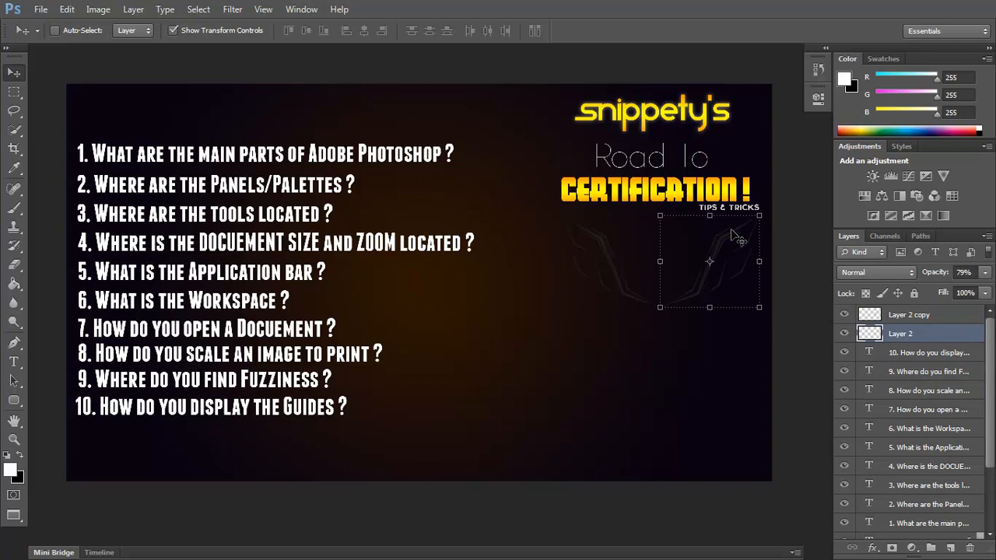
pyautogui.moveTo(14, 109)
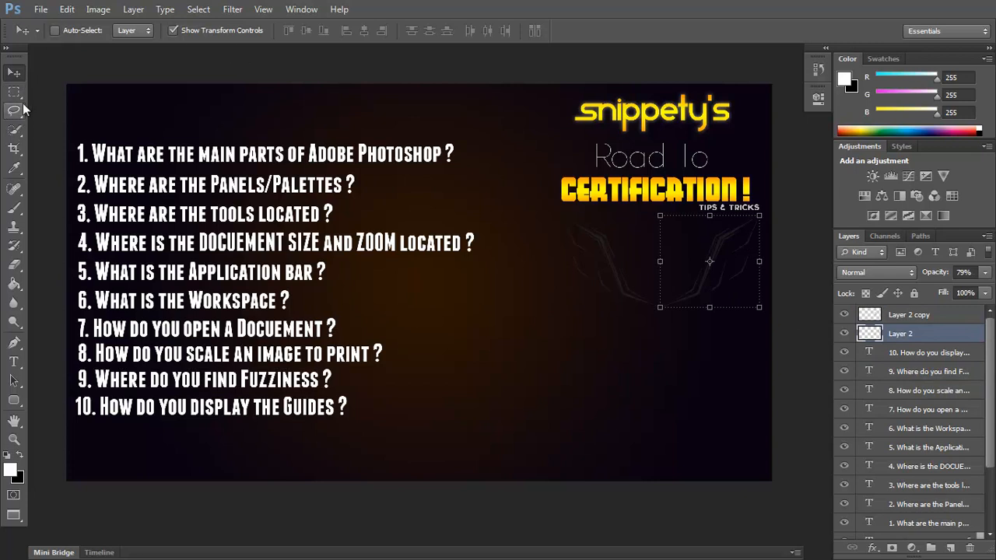
pyautogui.click(14, 131)
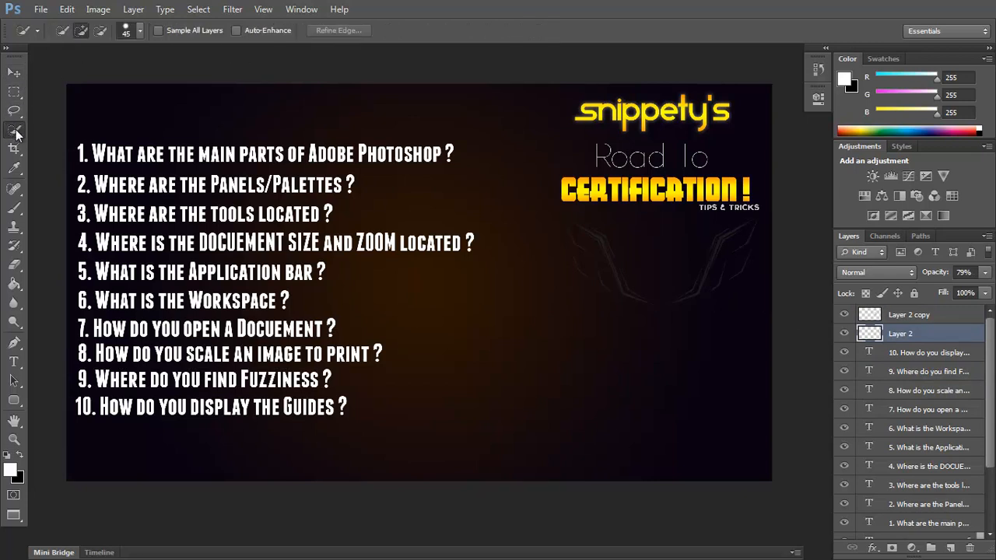
pyautogui.click(139, 30)
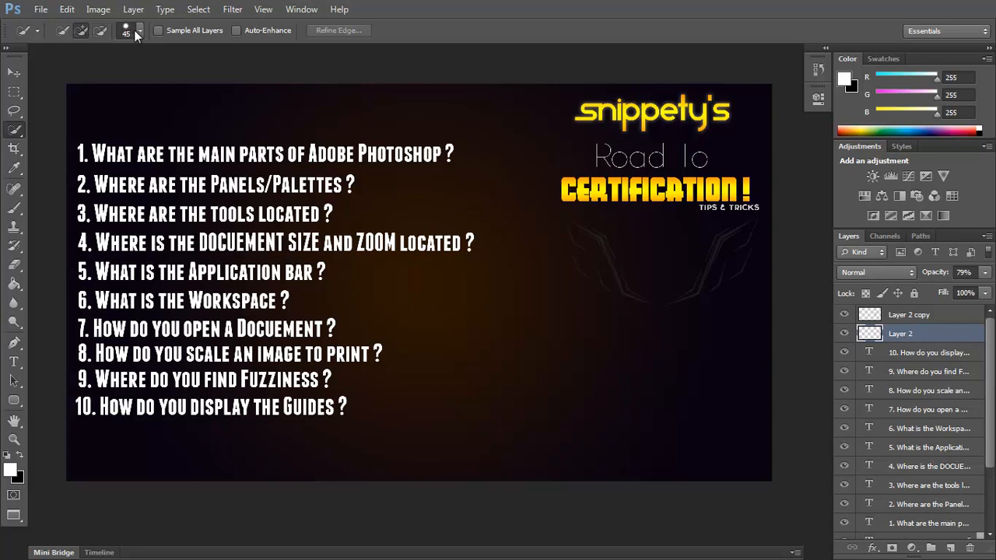
pyautogui.click(139, 30)
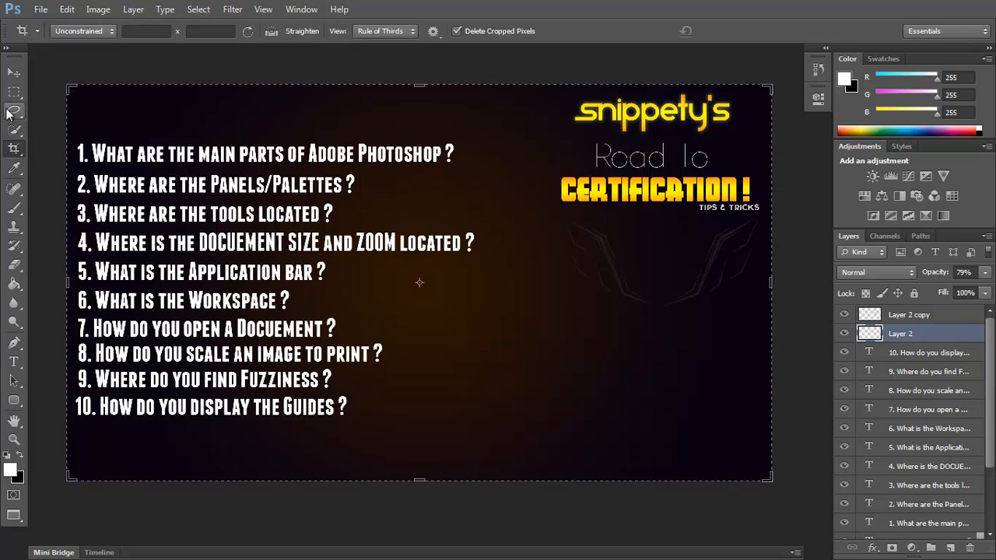
pyautogui.click(110, 30)
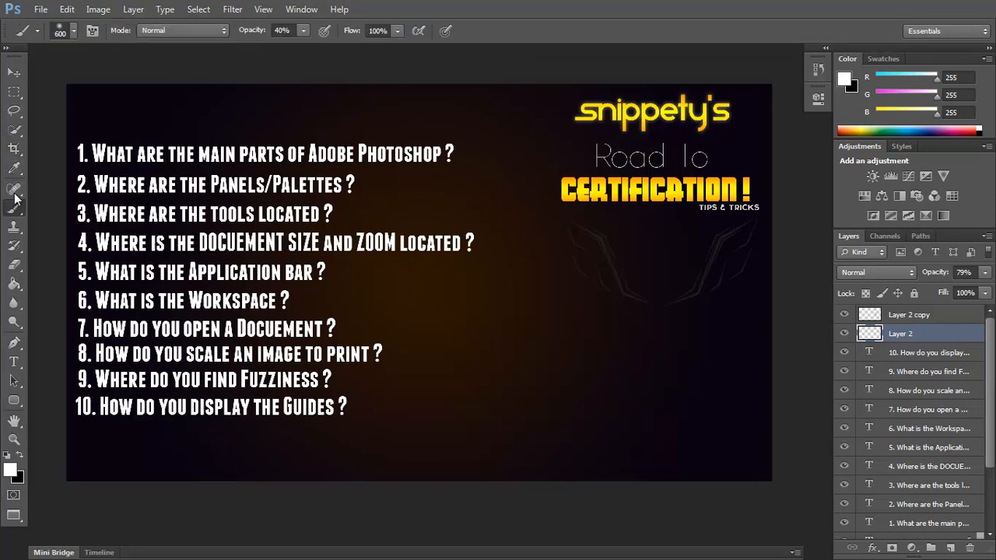
pyautogui.click(13, 71)
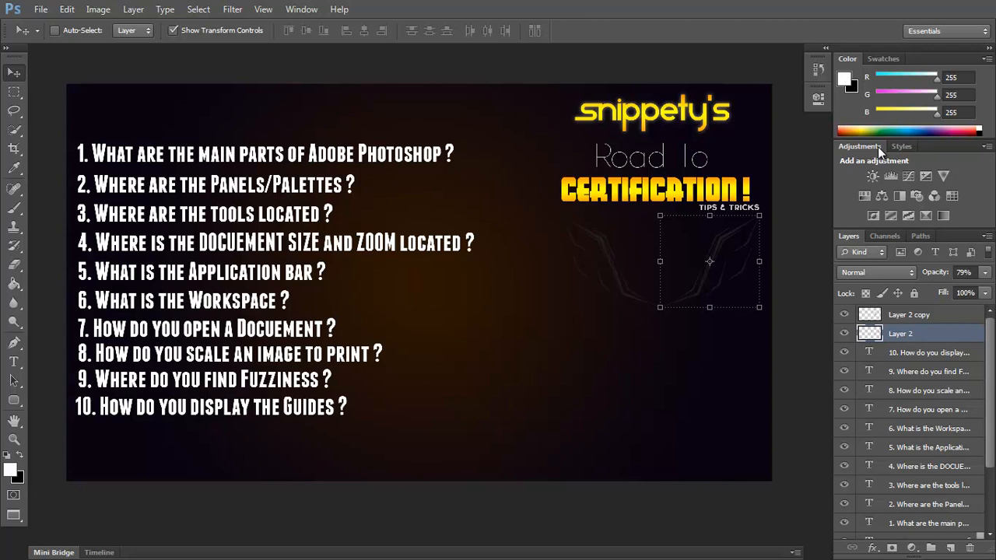
pyautogui.moveTo(854, 68)
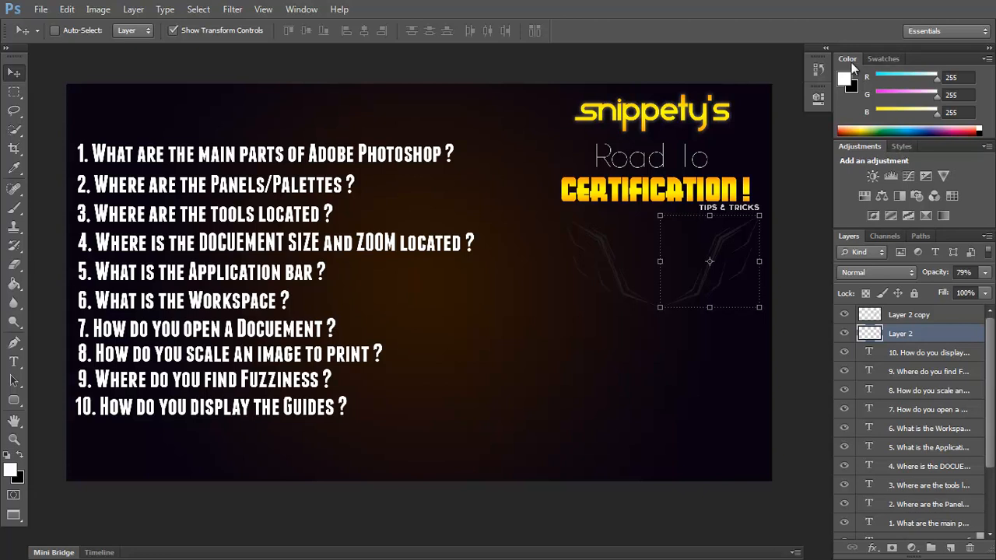
# Switch between the Swatches and Color panels, then select Layer 2 copy
pyautogui.click(883, 59)
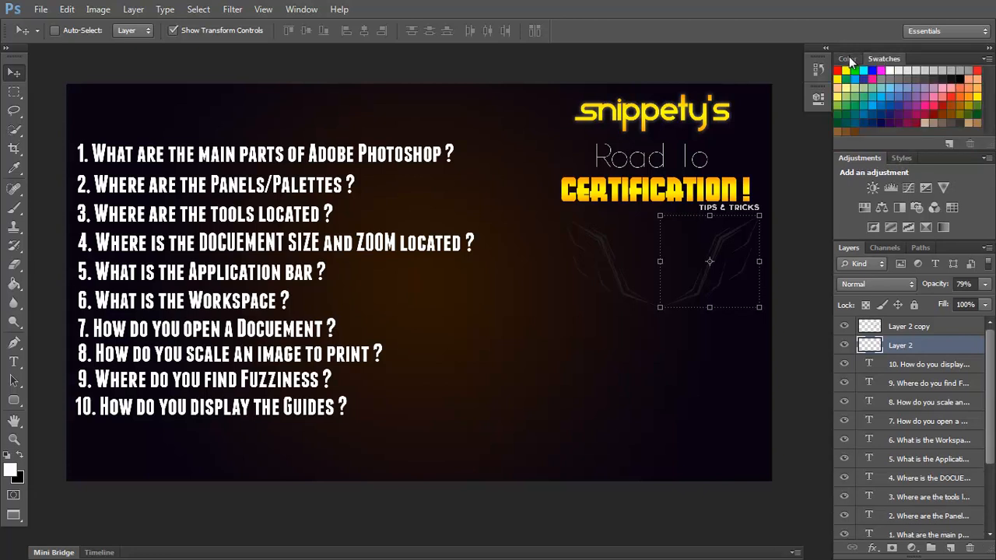
pyautogui.click(846, 58)
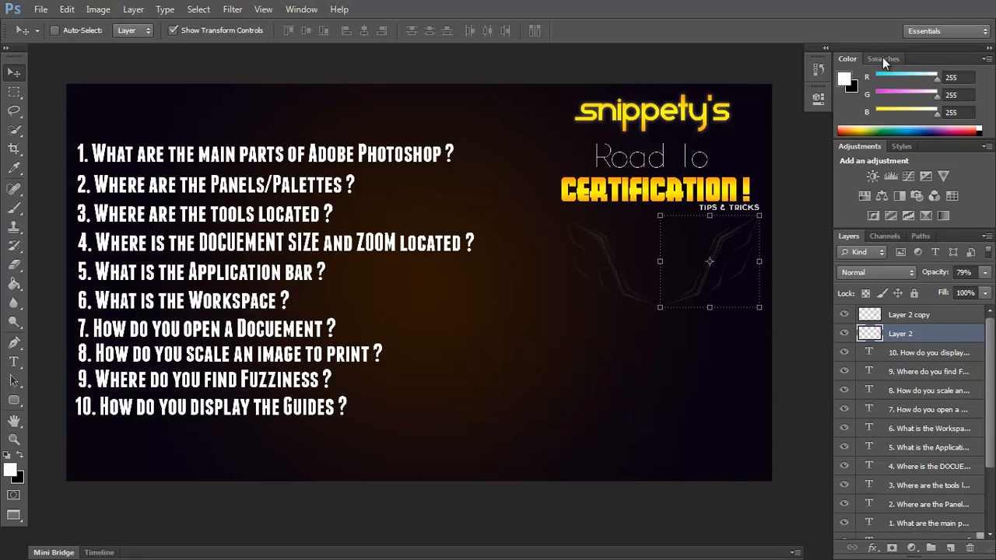
pyautogui.click(884, 58)
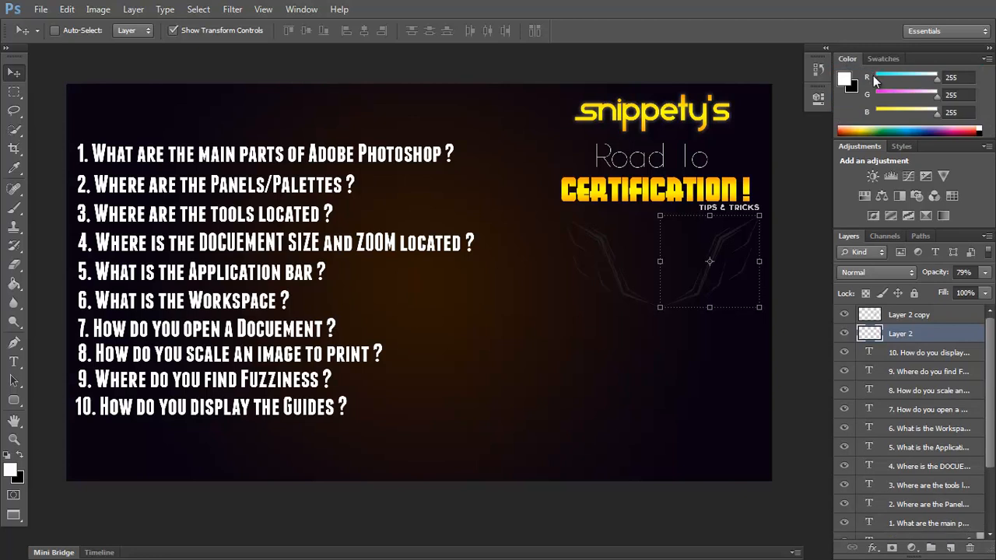
pyautogui.click(909, 314)
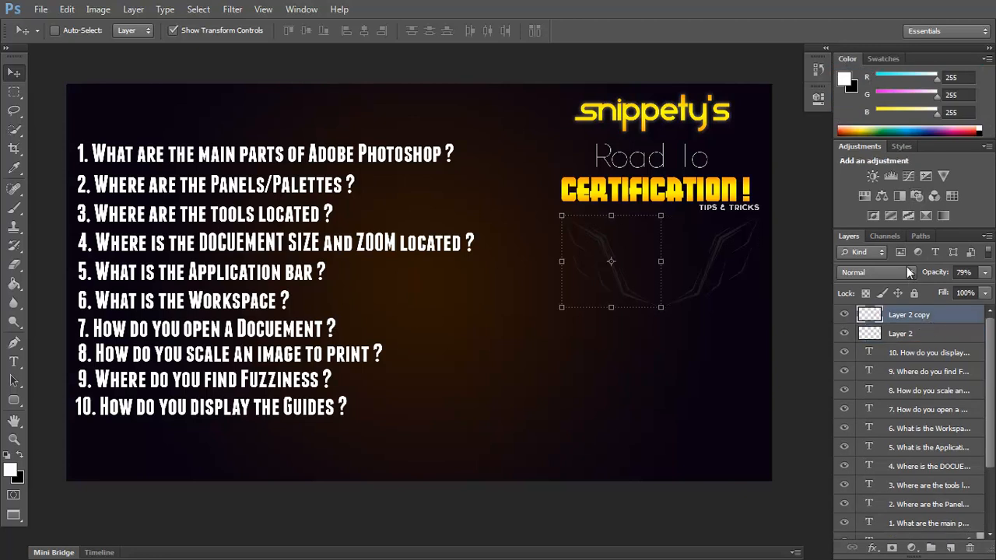
# Preview the Blue and Red channels and Paths, then load Layer 2 copy's pixels as a selection
pyautogui.click(885, 236)
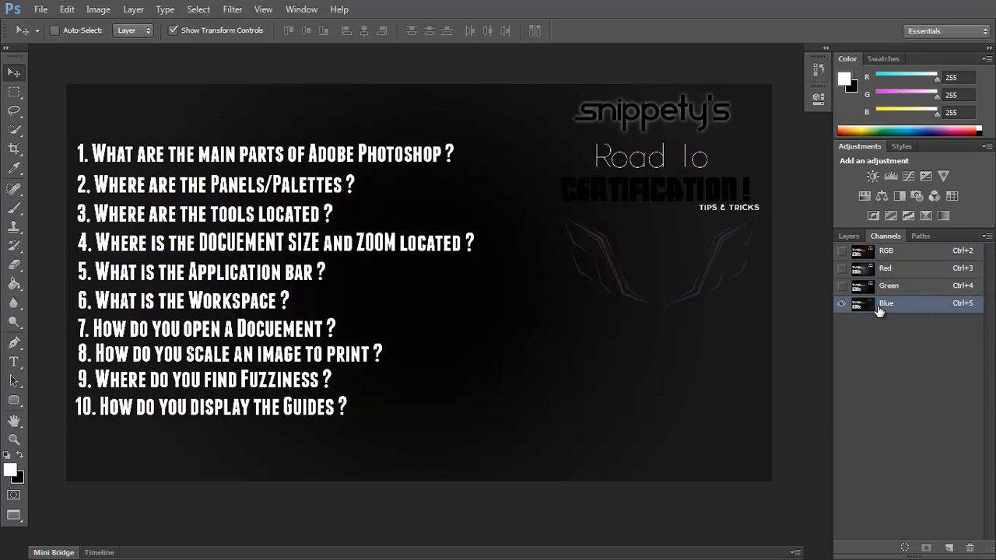
pyautogui.click(884, 267)
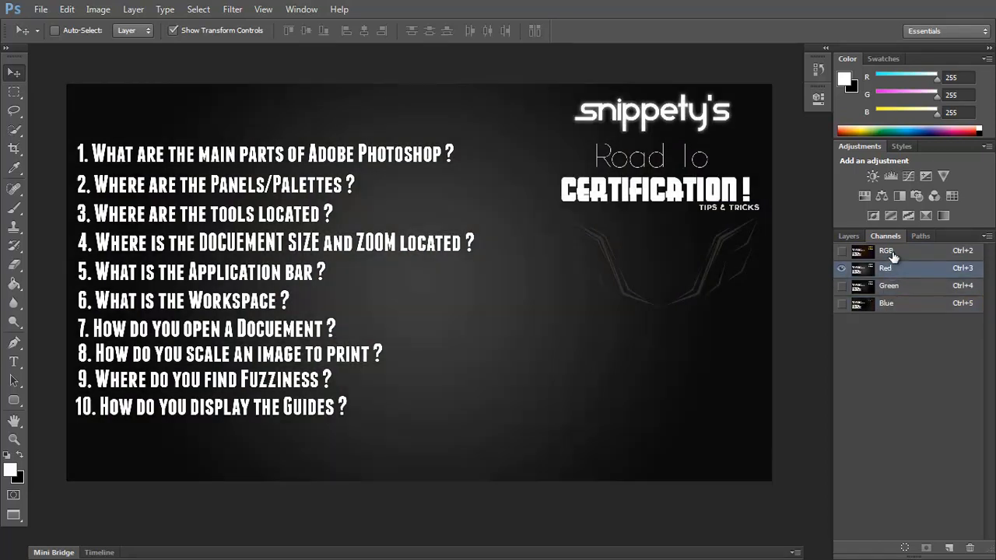
pyautogui.click(920, 236)
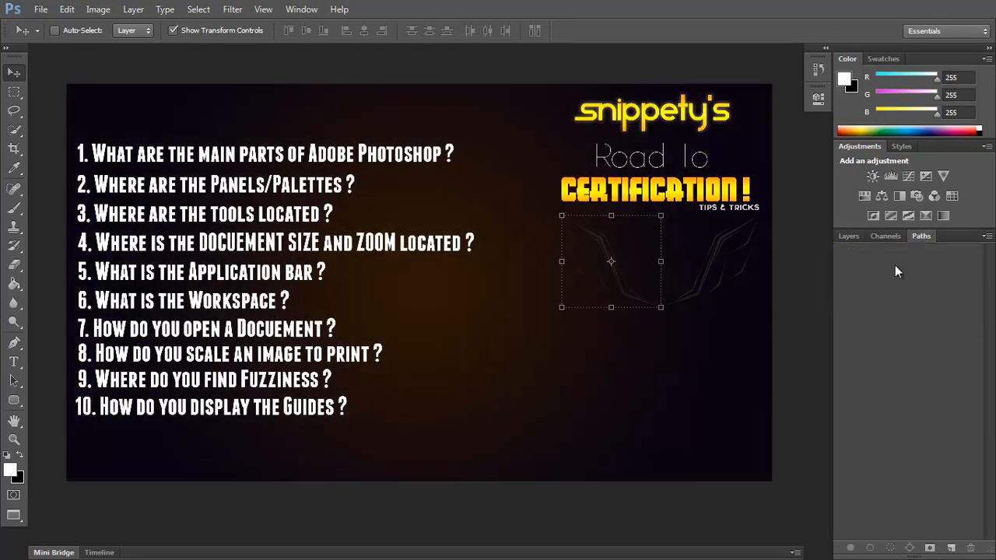
pyautogui.click(885, 236)
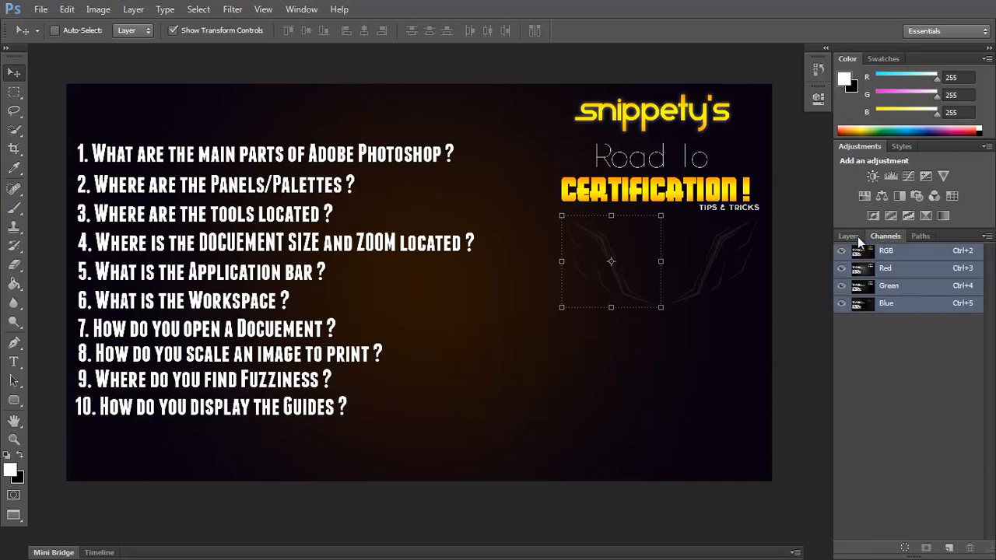
pyautogui.click(921, 235)
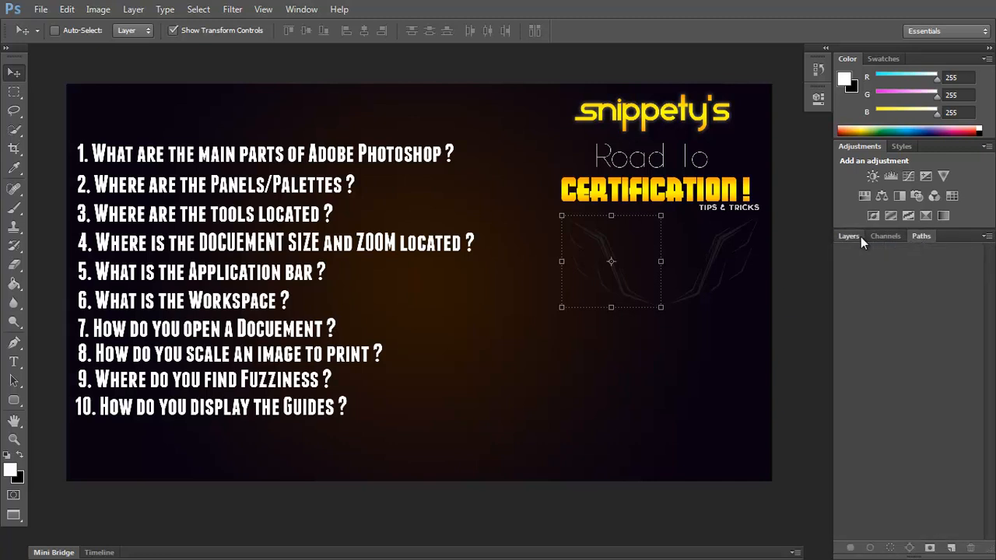
pyautogui.click(848, 236)
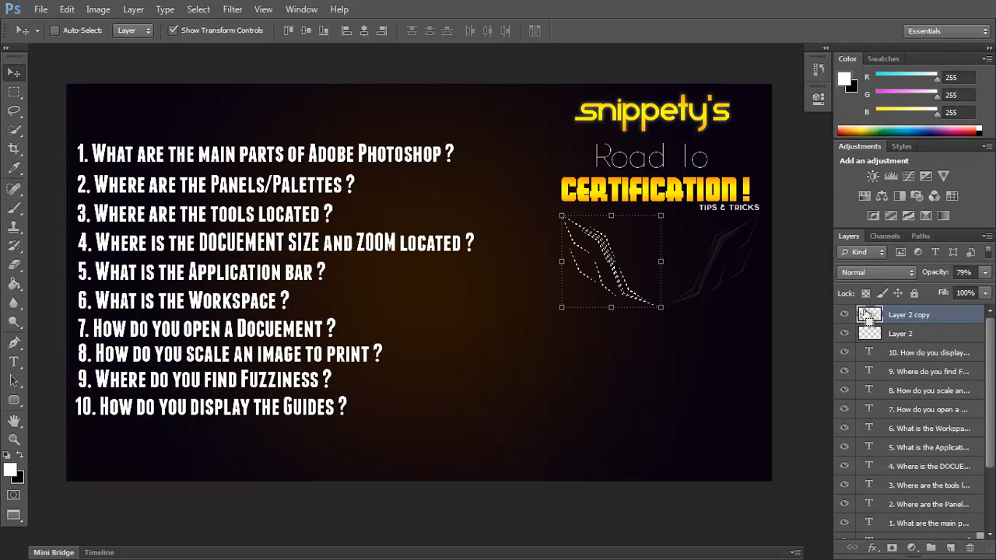
# View the selection's right-click options, deselect the wing, and return to the Move tool
pyautogui.rightClick(611, 261)
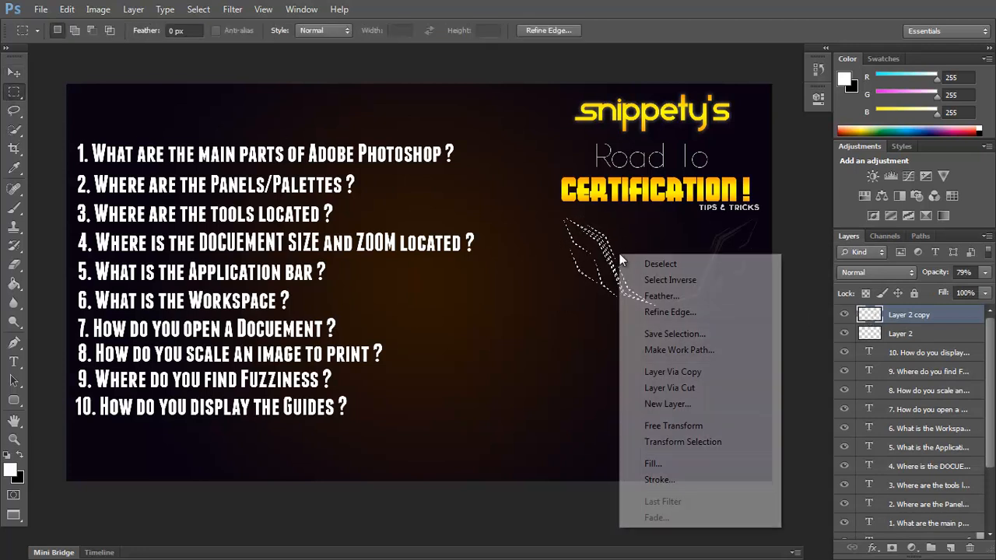
pyautogui.moveTo(679, 349)
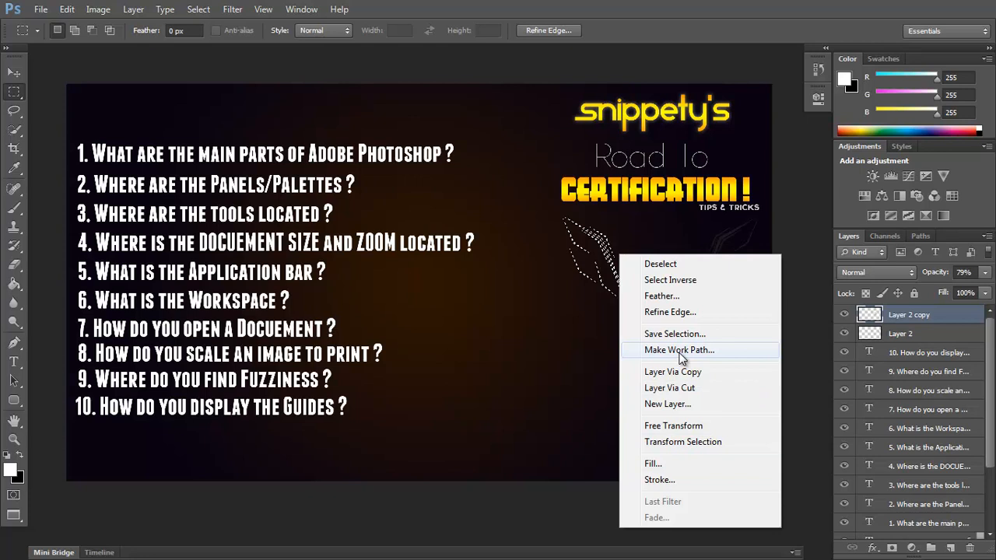
pyautogui.moveTo(171, 141)
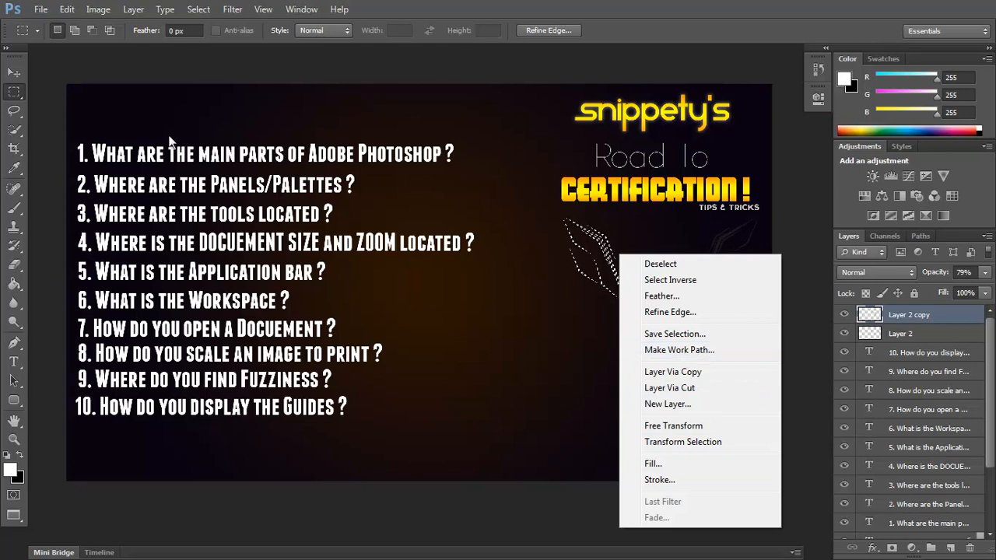
pyautogui.click(659, 263)
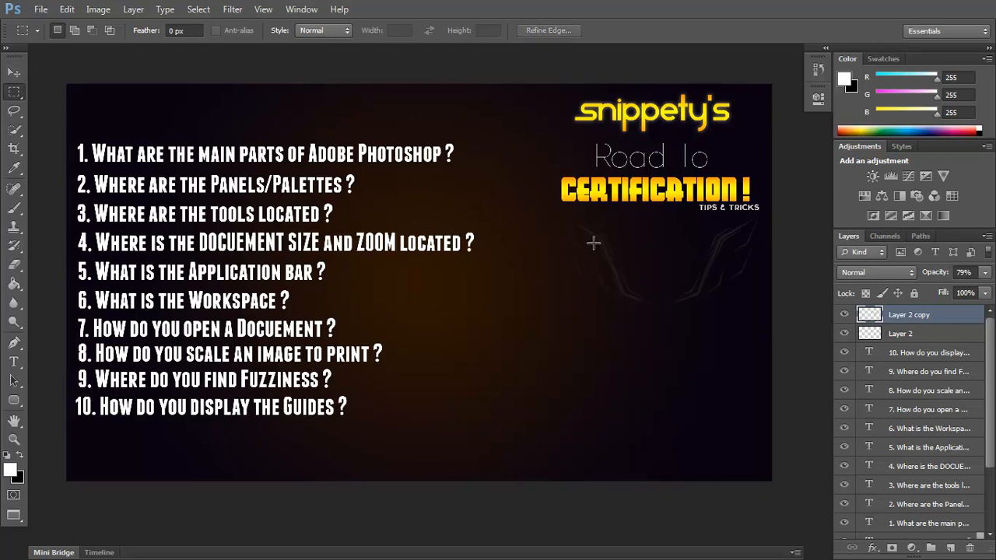
pyautogui.click(13, 72)
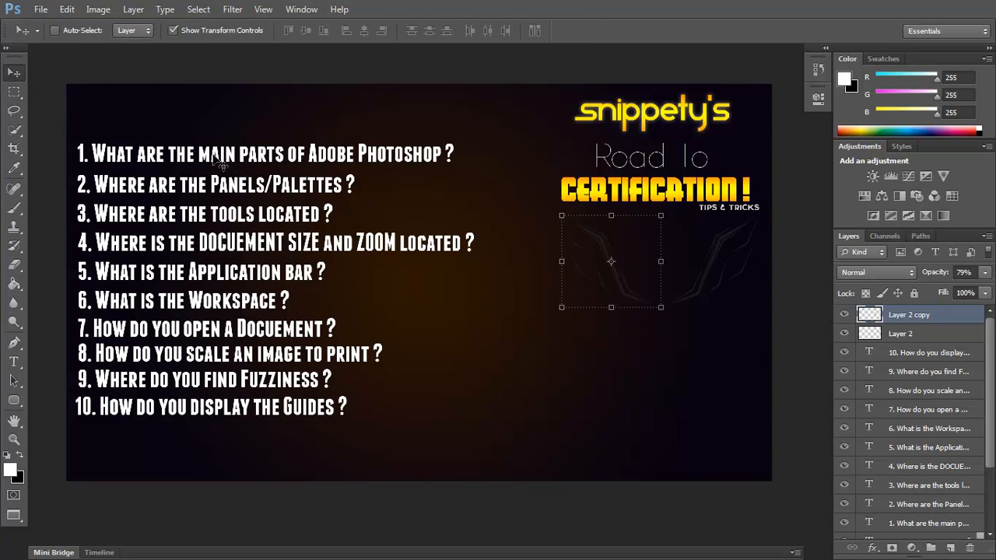
pyautogui.moveTo(280, 152)
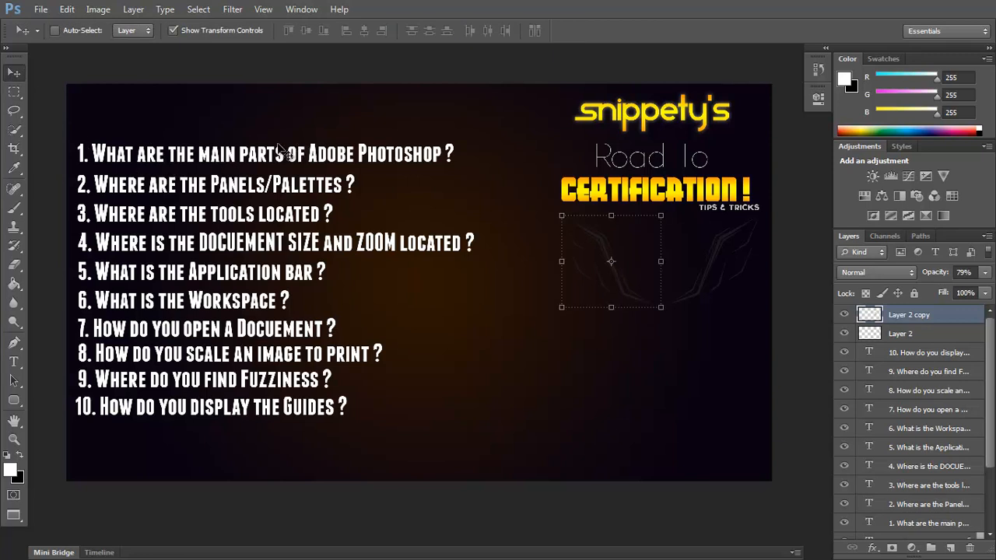
pyautogui.moveTo(109, 156)
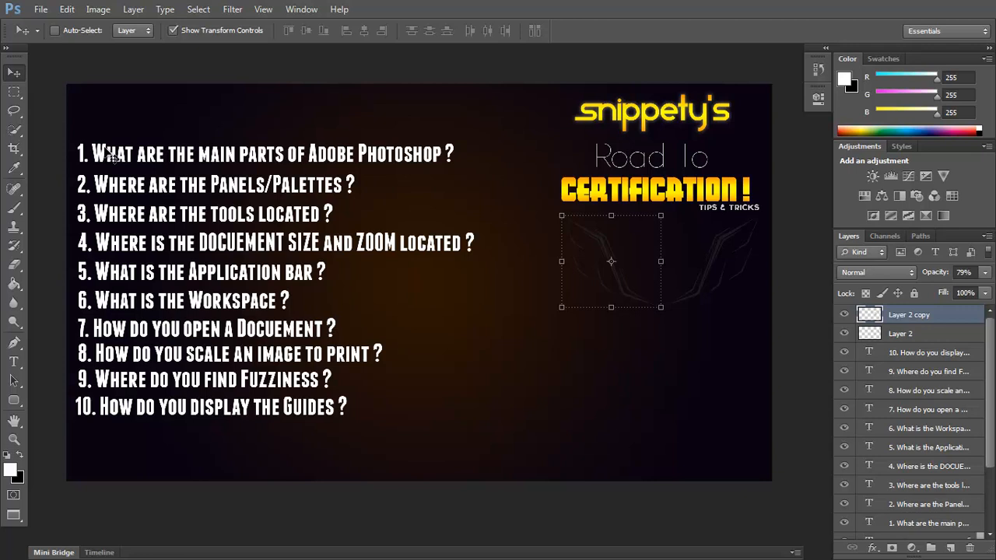
pyautogui.moveTo(517, 156)
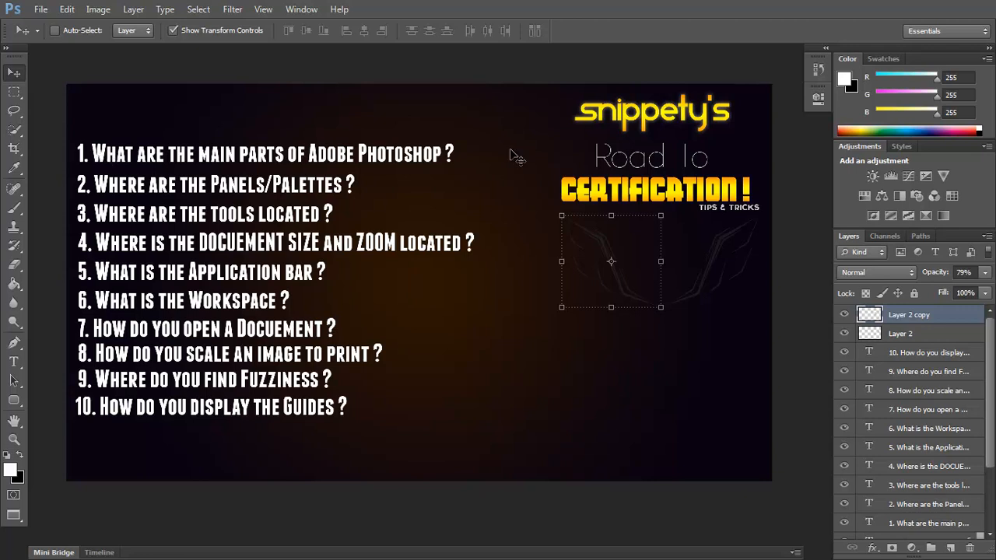
pyautogui.moveTo(184, 157)
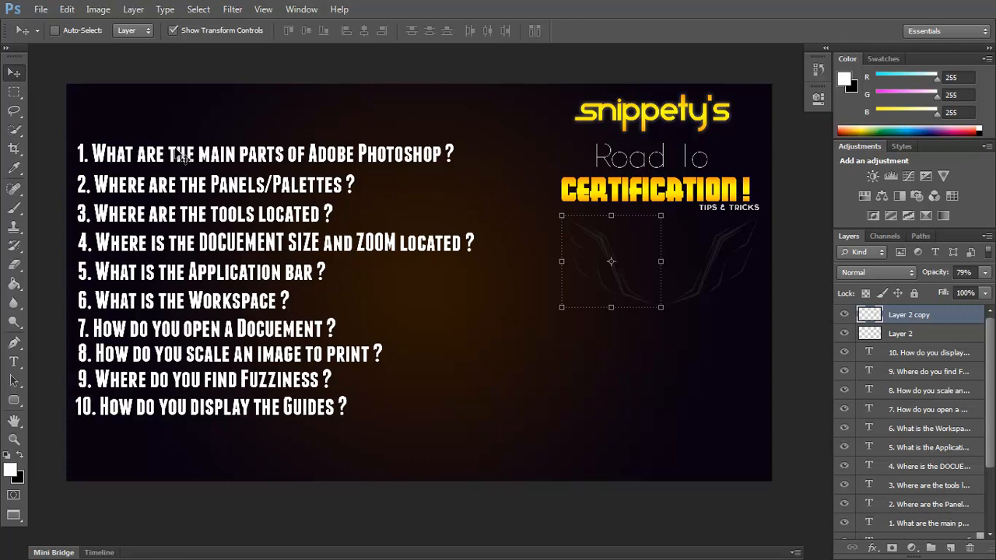
pyautogui.moveTo(243, 159)
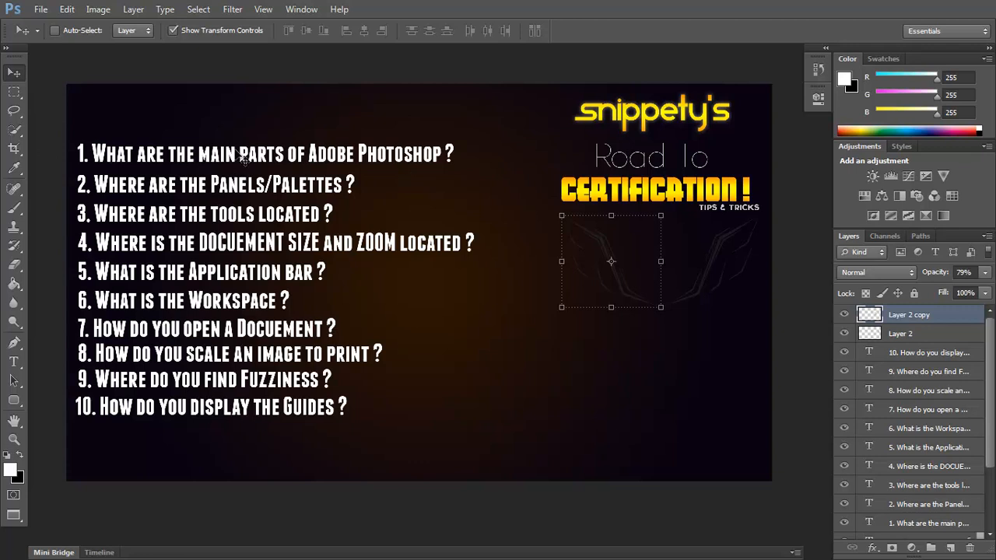
pyautogui.moveTo(224, 120)
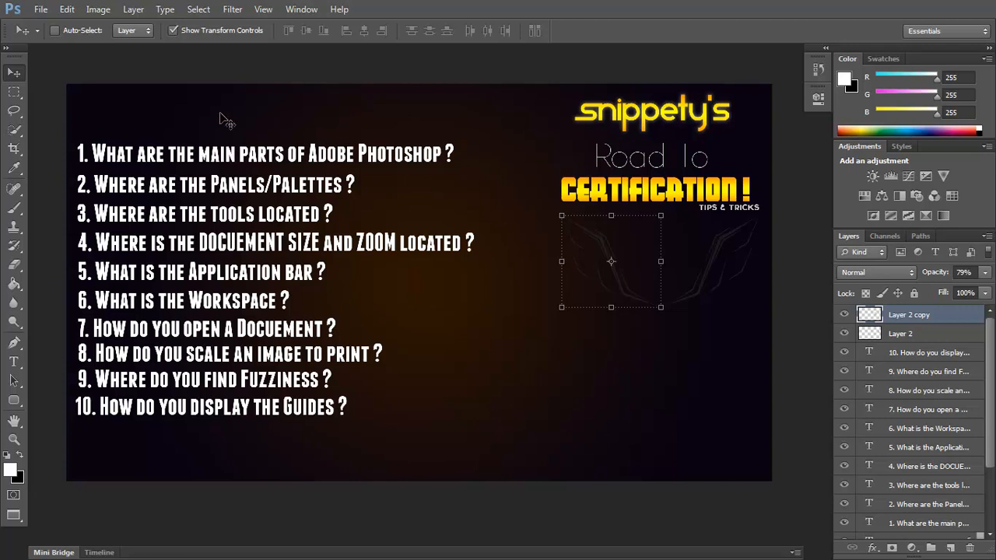
pyautogui.moveTo(548, 189)
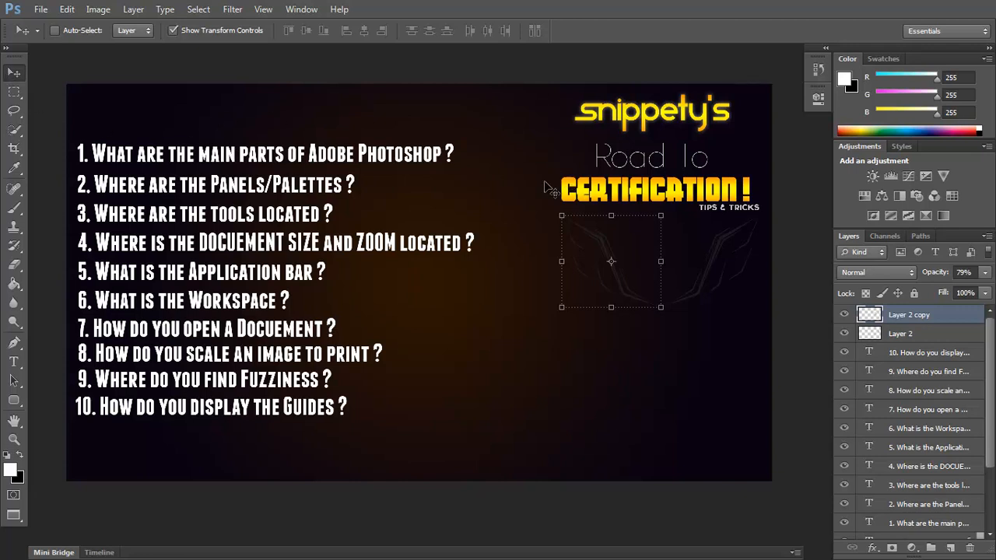
pyautogui.moveTo(241, 186)
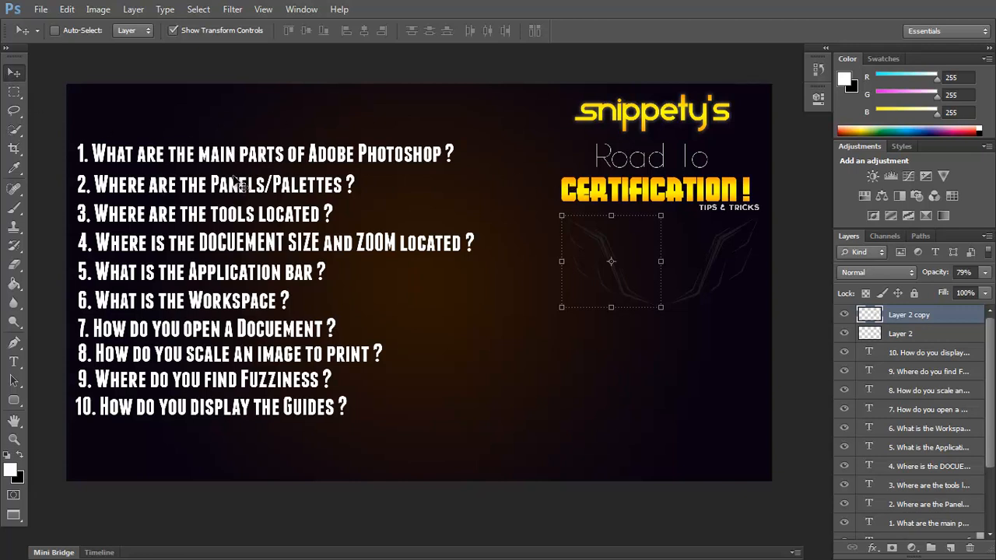
pyautogui.moveTo(642, 159)
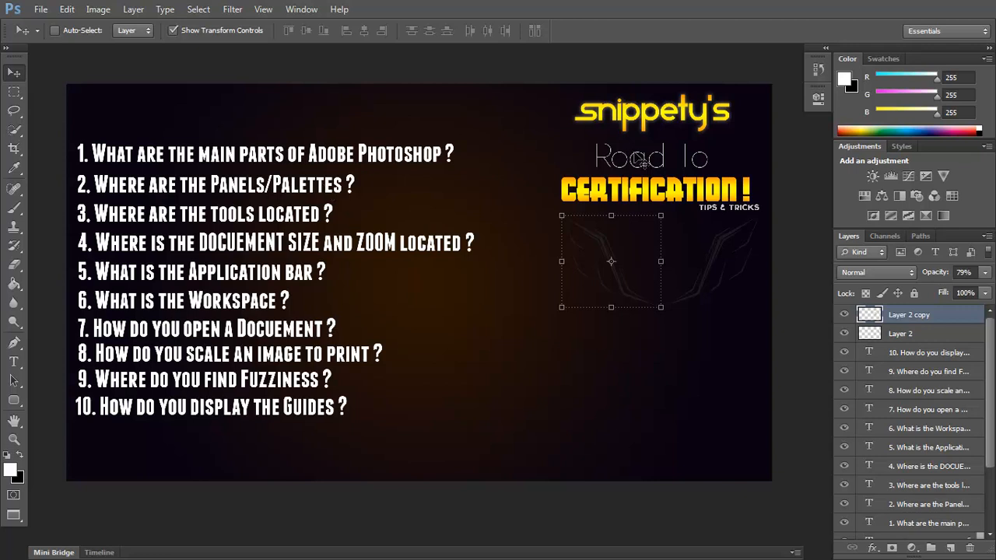
pyautogui.moveTo(891, 110)
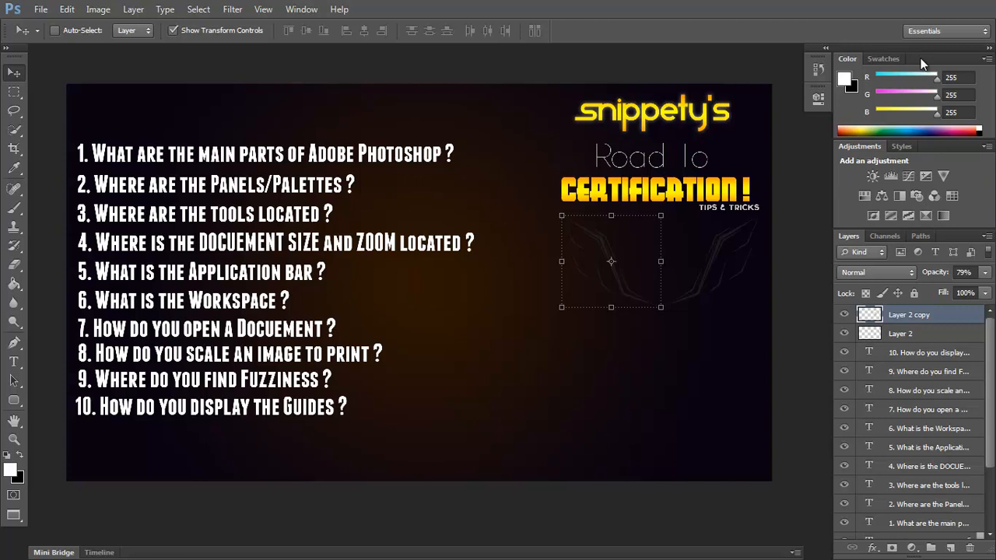
pyautogui.moveTo(881, 239)
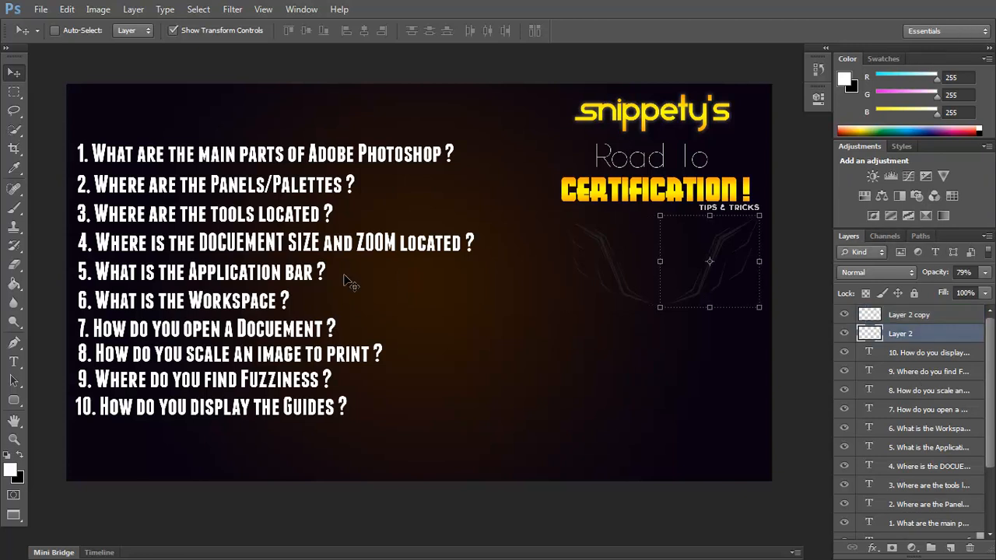
pyautogui.moveTo(146, 183)
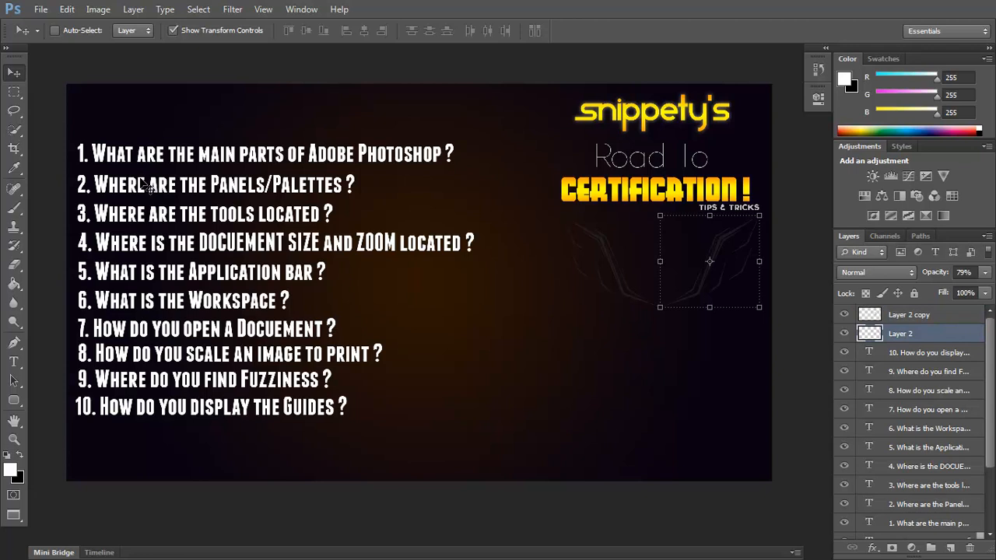
pyautogui.moveTo(175, 206)
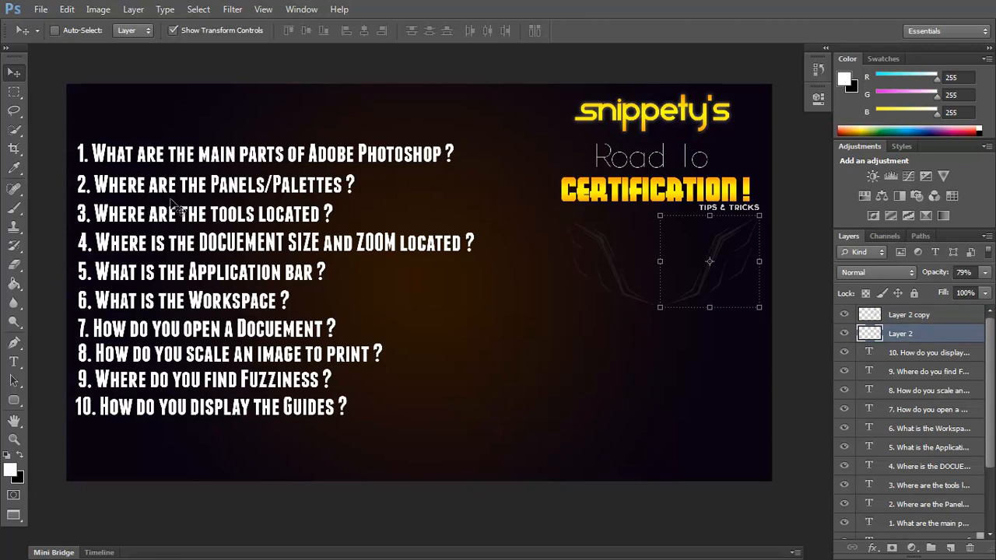
pyautogui.moveTo(19, 58)
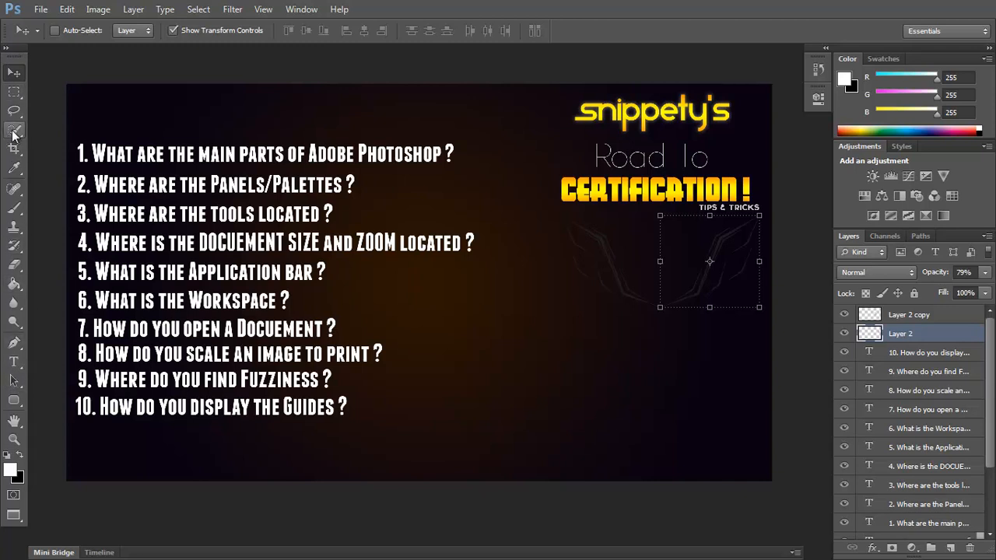
pyautogui.moveTo(159, 325)
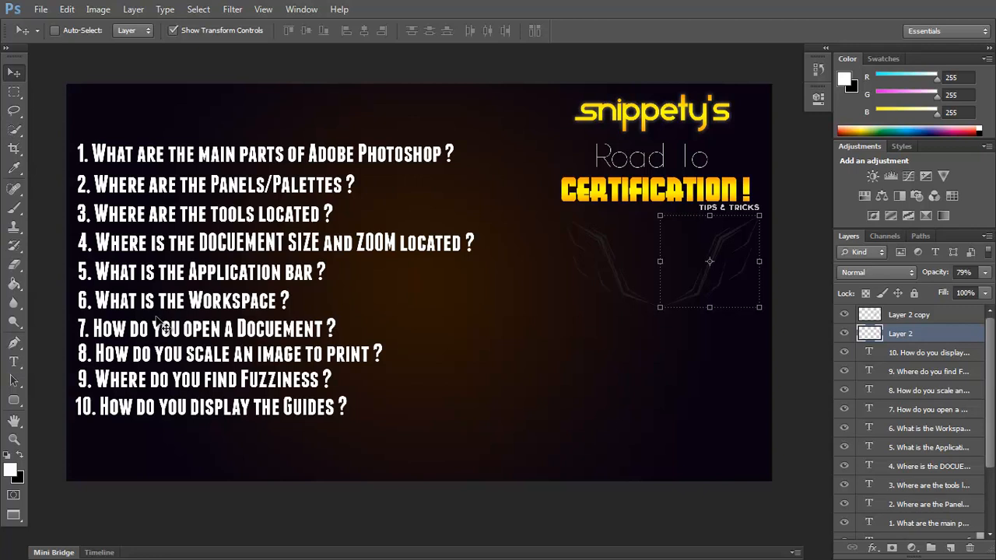
pyautogui.moveTo(162, 292)
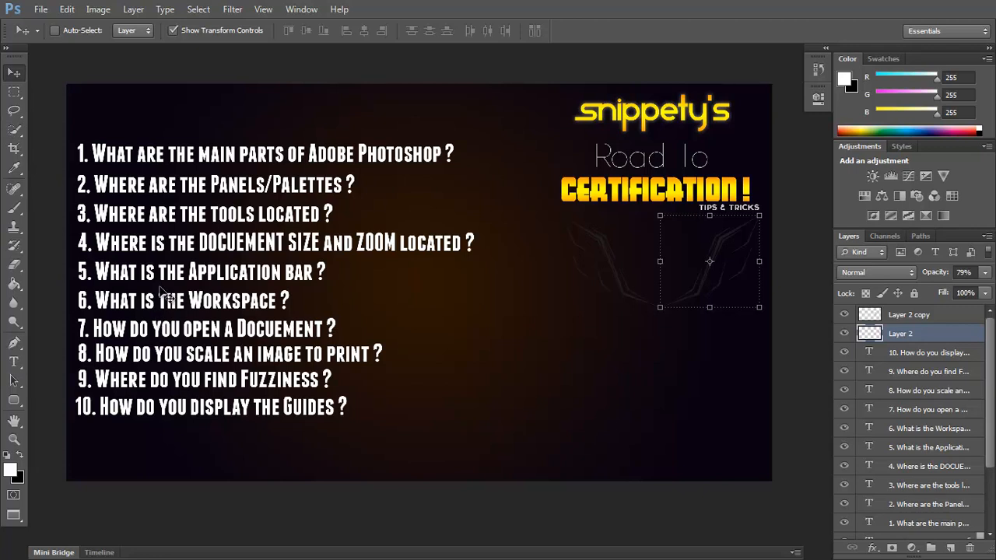
pyautogui.moveTo(160, 281)
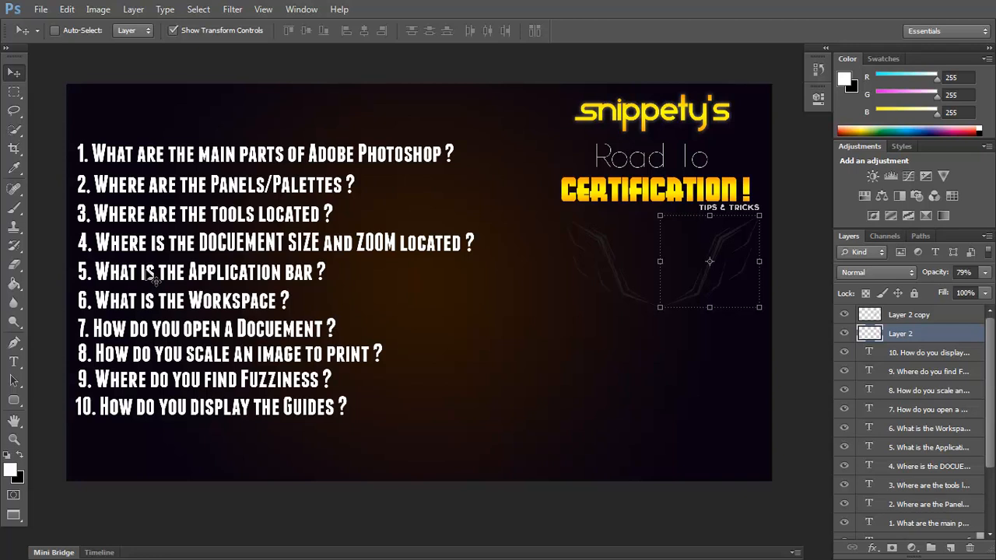
pyautogui.moveTo(109, 379)
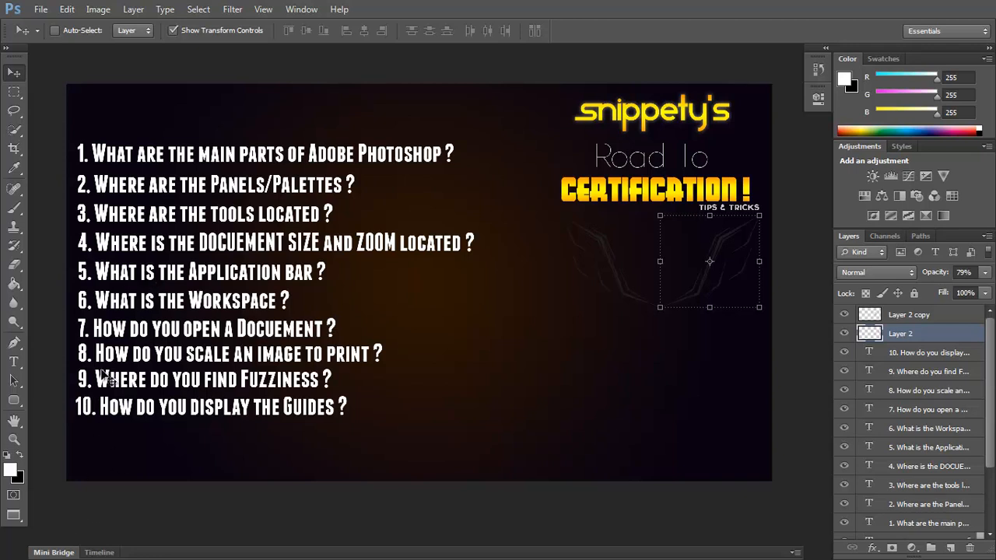
# Use the Change Screen Mode button at the bottom of the Tools panel
pyautogui.click(14, 516)
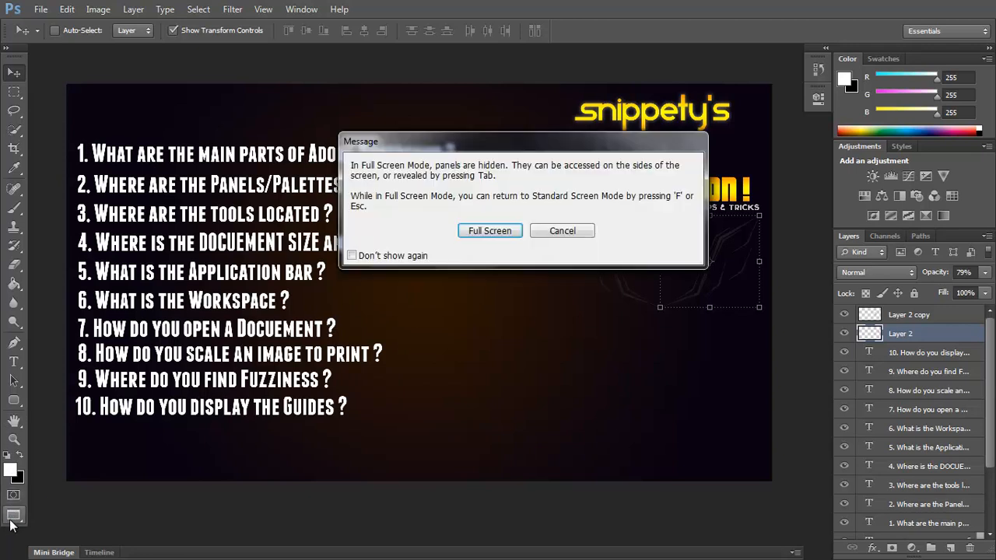
# Dismiss the notice, view Road To Certification BG.psd, then return to First 10 Q and A.psd
pyautogui.click(561, 231)
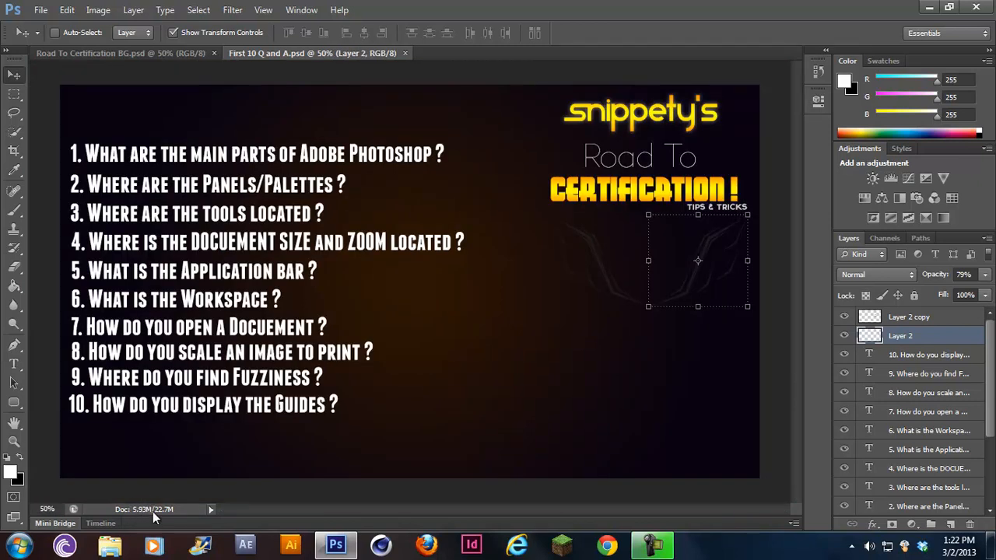
pyautogui.moveTo(199, 512)
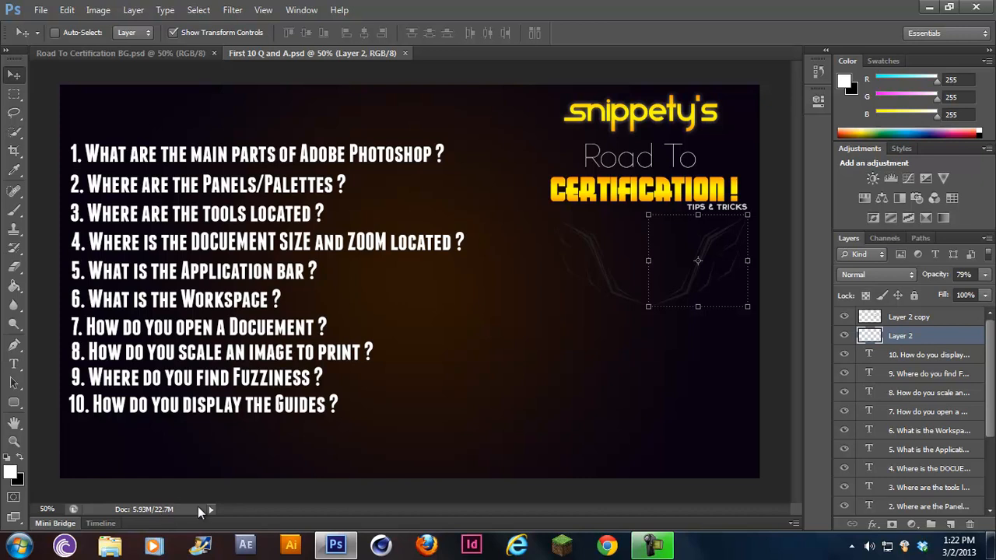
pyautogui.moveTo(31, 505)
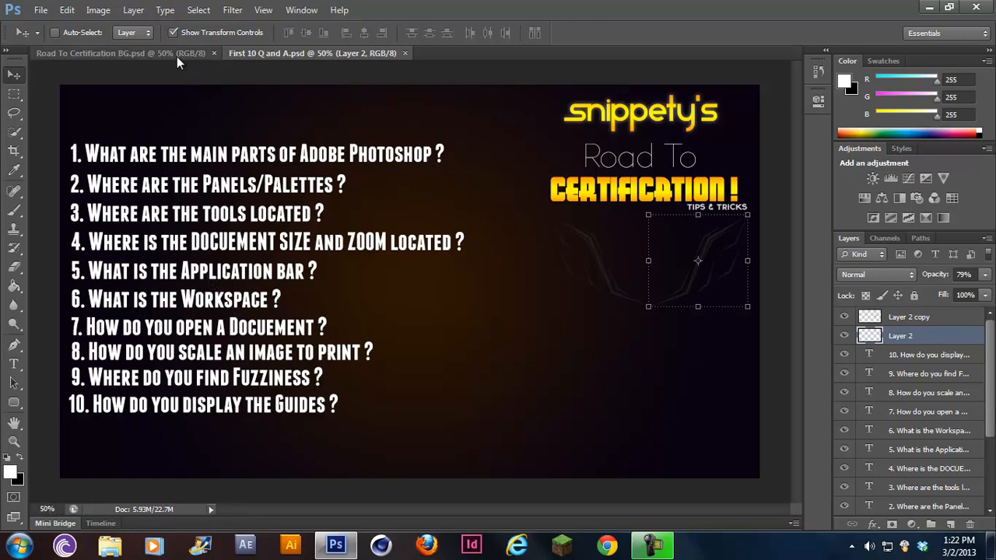
pyautogui.click(117, 53)
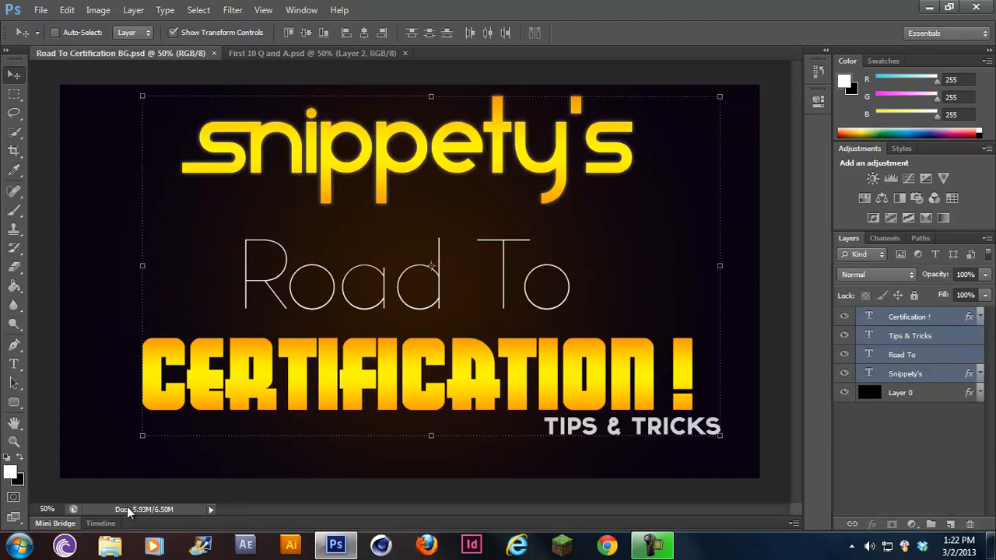
pyautogui.click(311, 53)
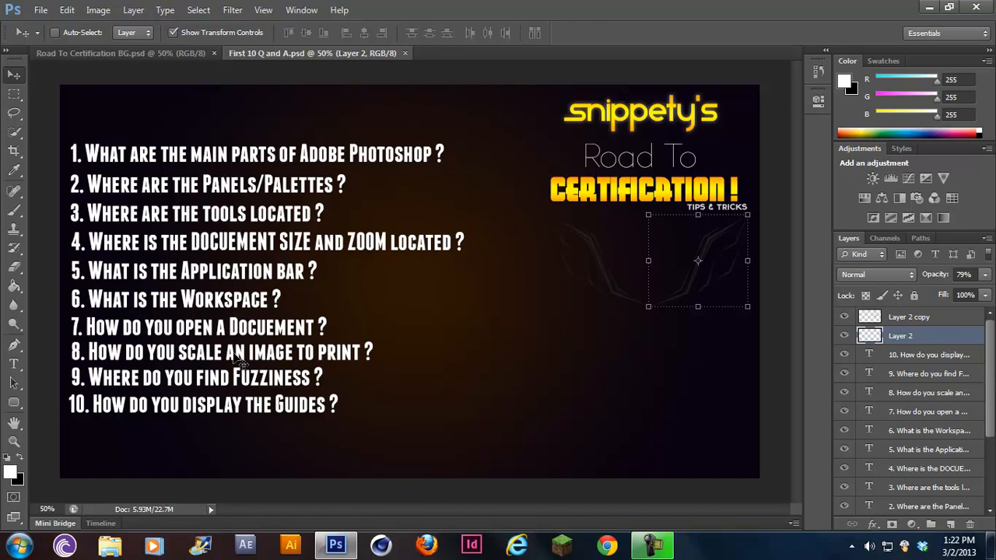
pyautogui.moveTo(234, 365)
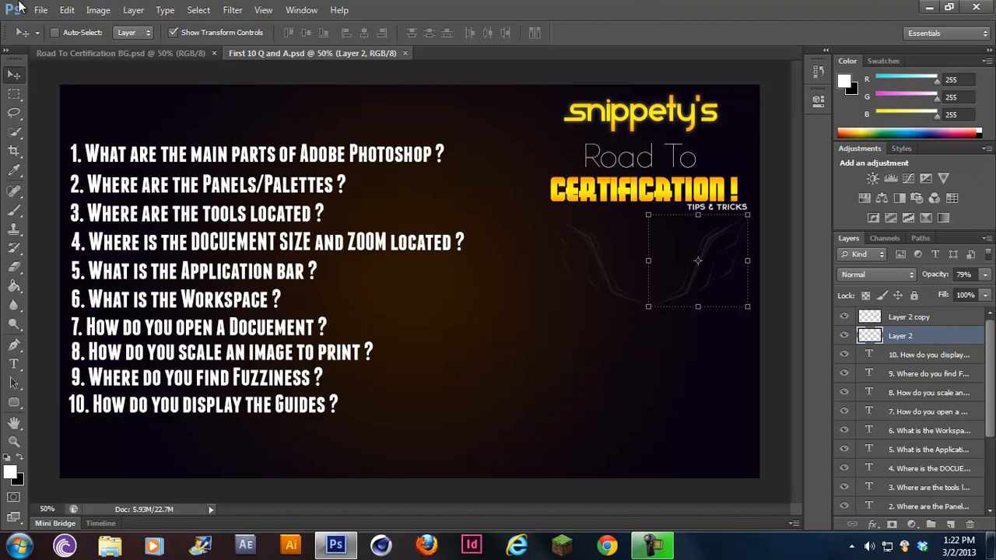
pyautogui.moveTo(362, 18)
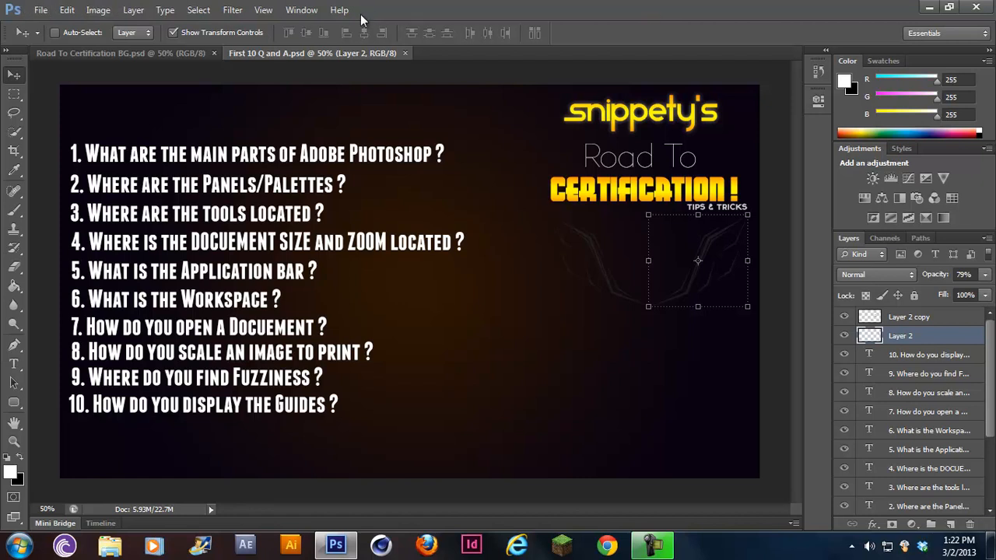
pyautogui.moveTo(12, 8)
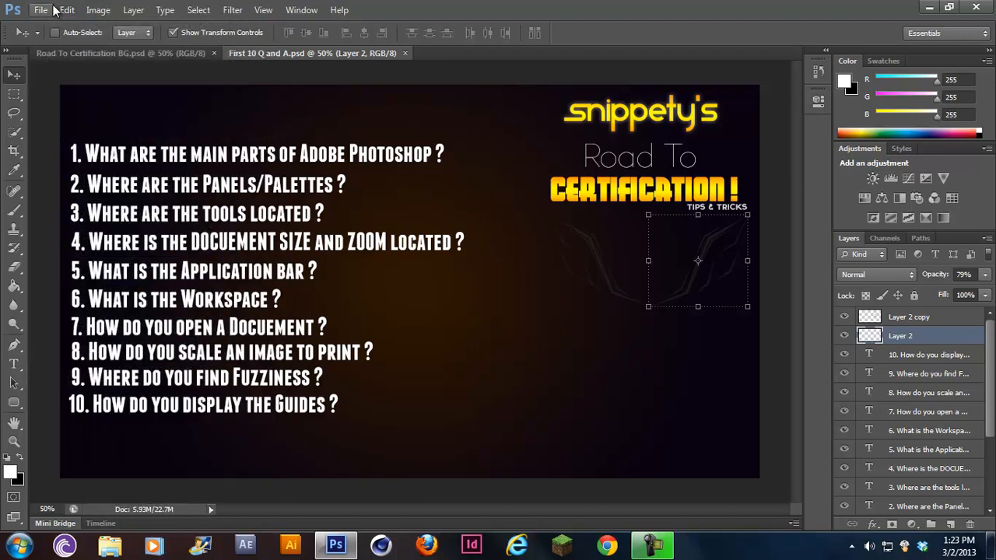
pyautogui.click(66, 9)
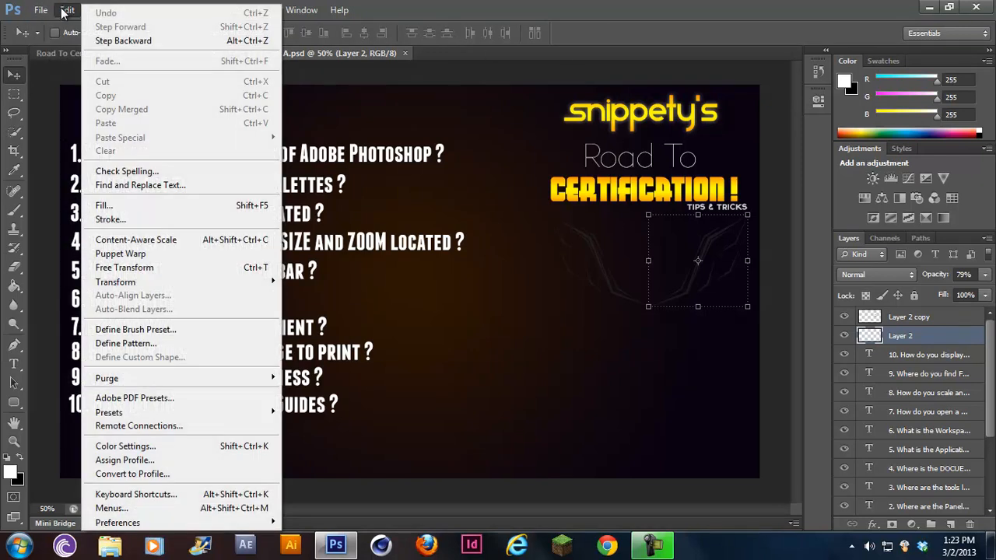
pyautogui.moveTo(140, 184)
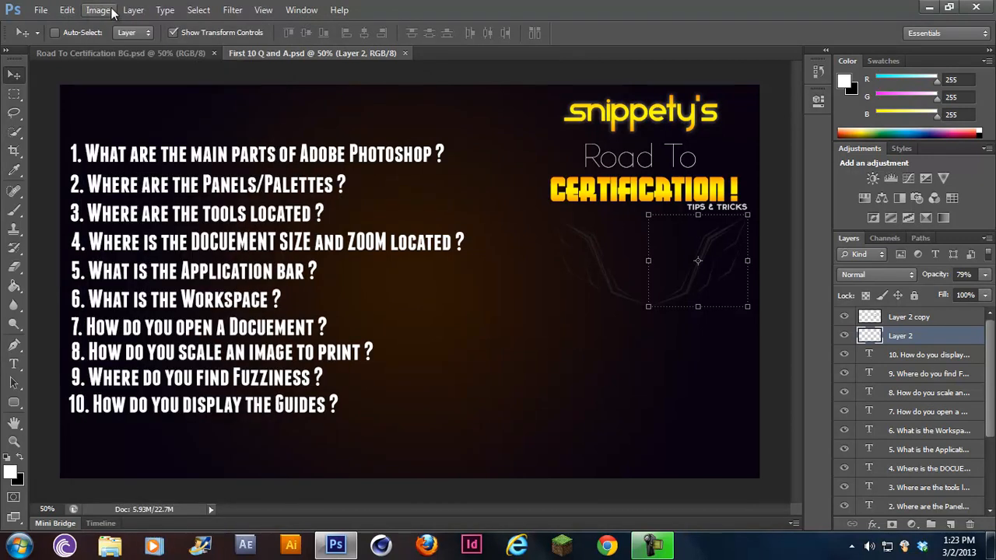
pyautogui.moveTo(84, 15)
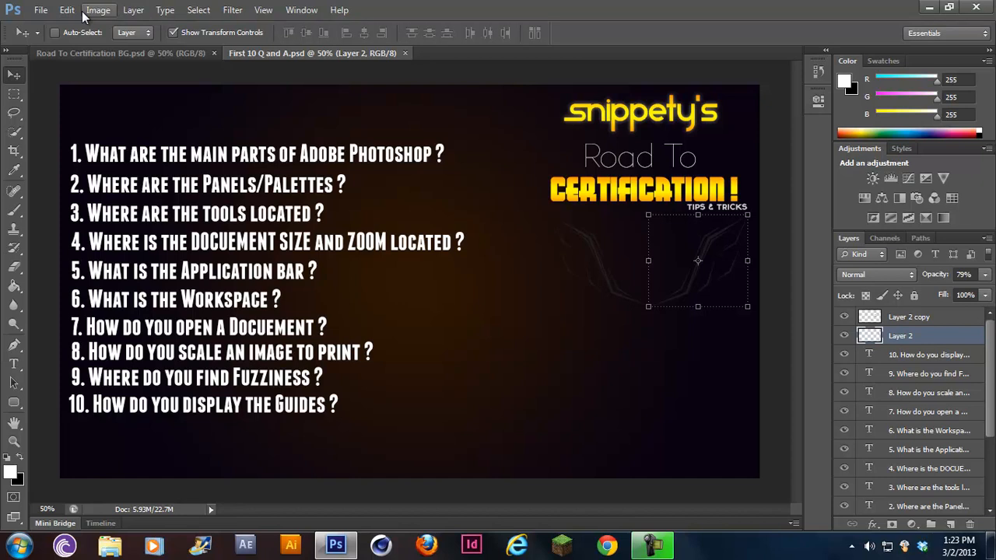
pyautogui.moveTo(321, 98)
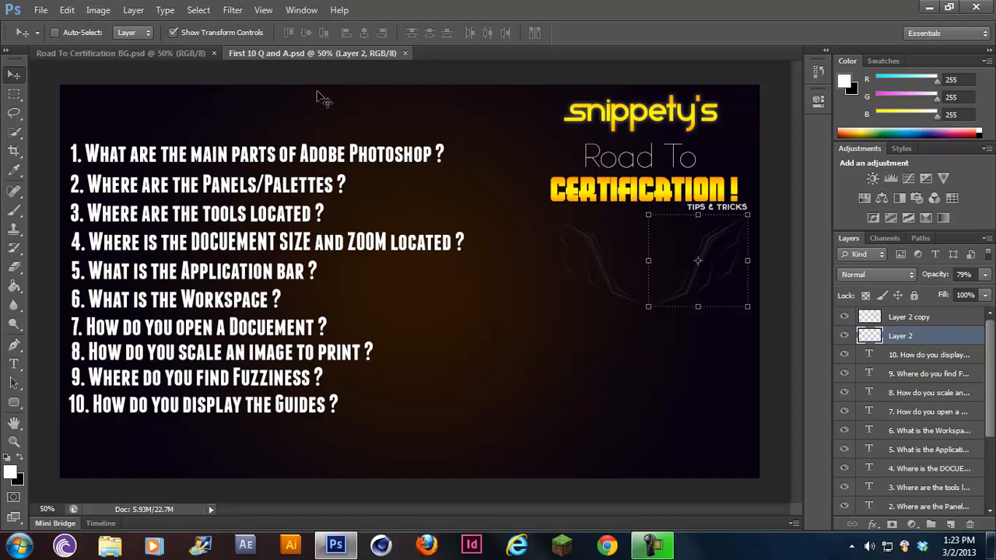
pyautogui.moveTo(213, 118)
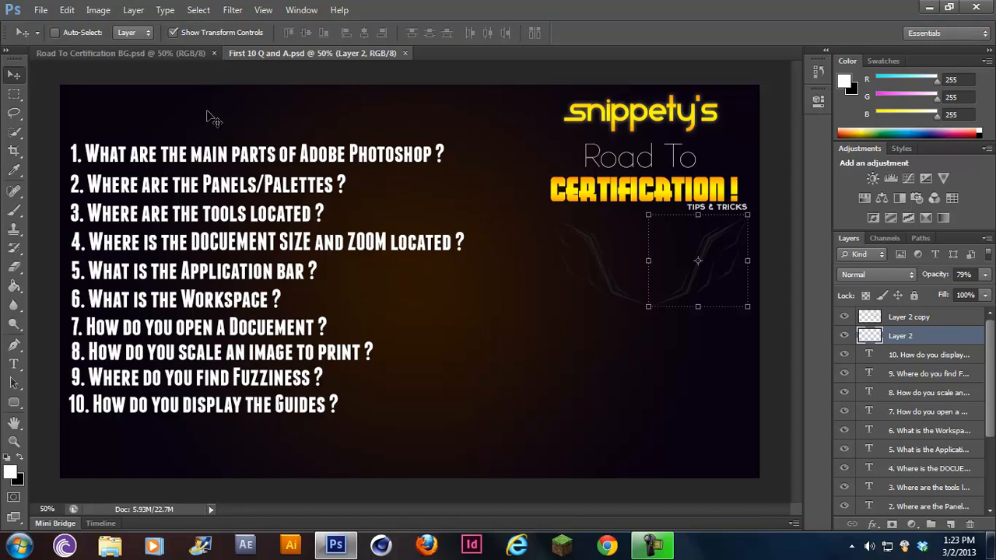
pyautogui.moveTo(212, 127)
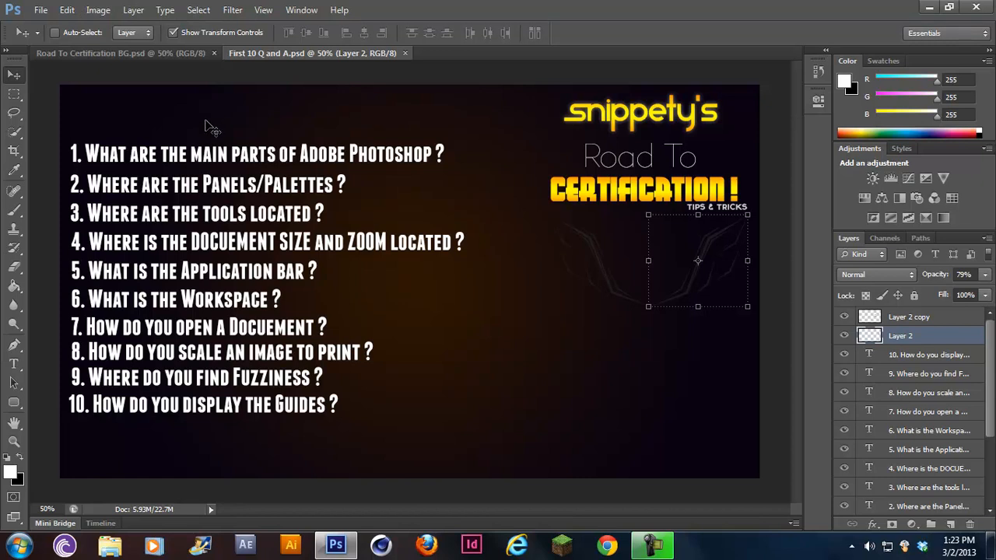
pyautogui.moveTo(96, 315)
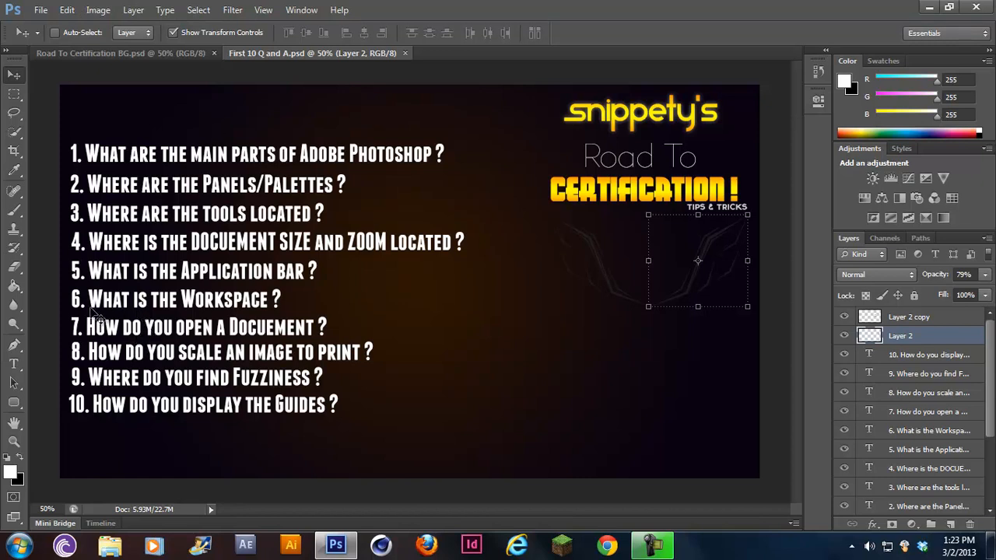
pyautogui.moveTo(155, 311)
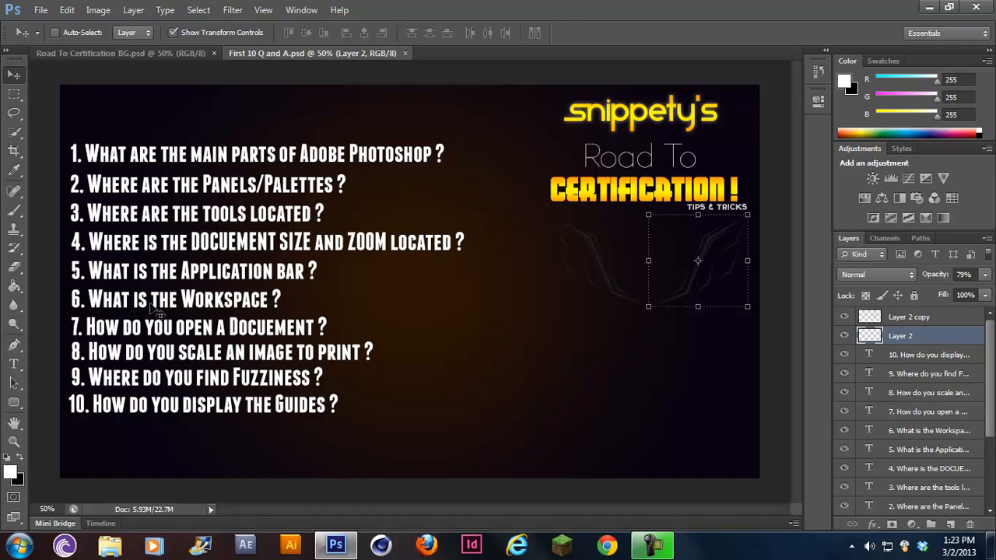
pyautogui.moveTo(502, 86)
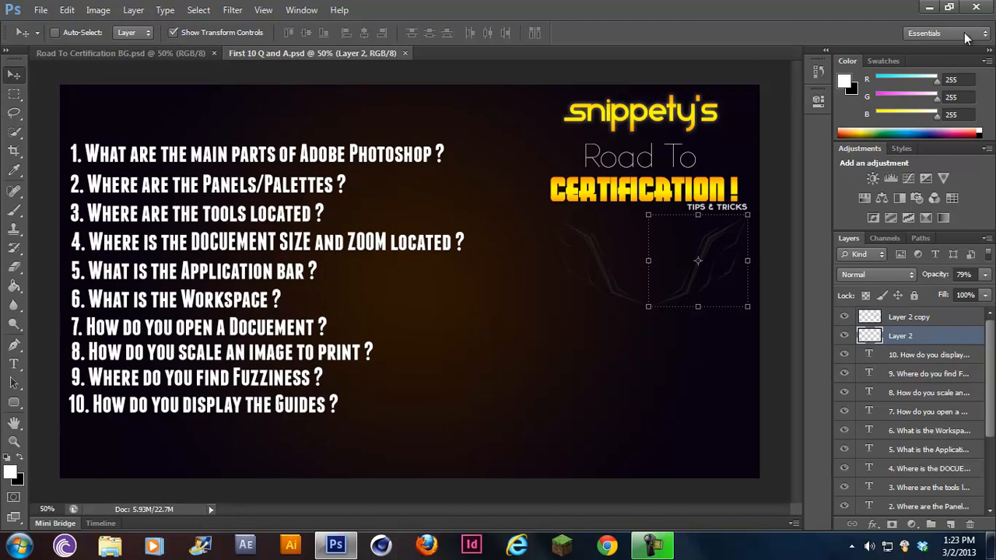
pyautogui.click(944, 33)
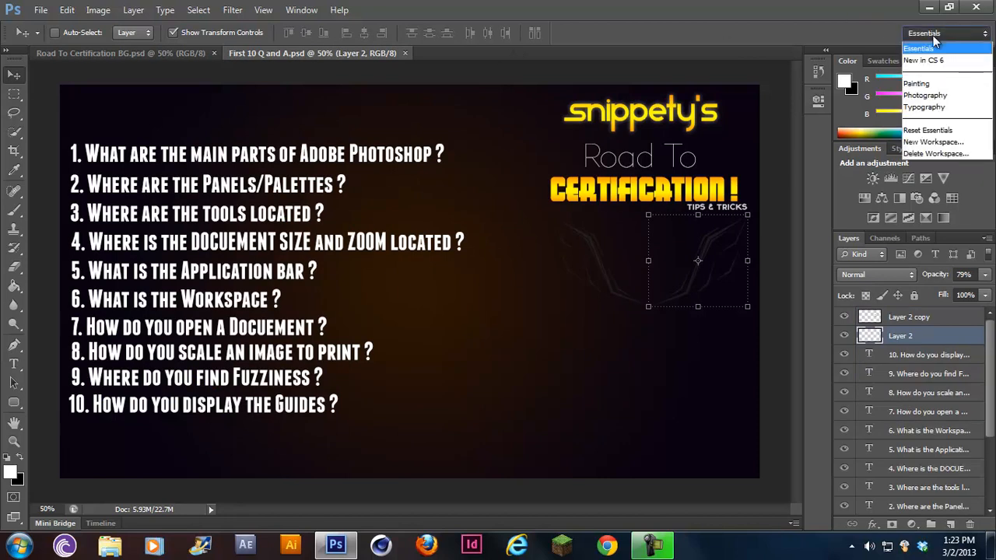
pyautogui.moveTo(941, 143)
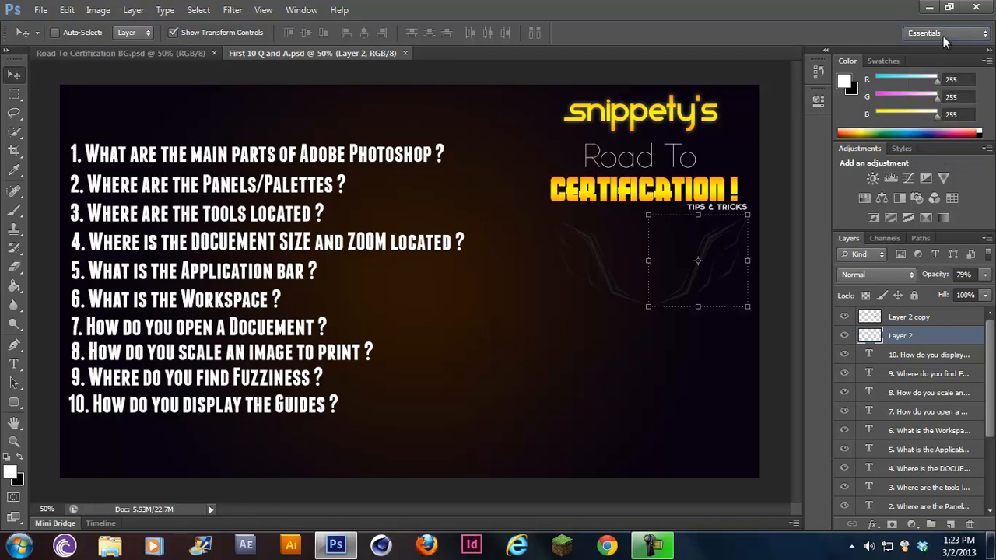
pyautogui.click(945, 33)
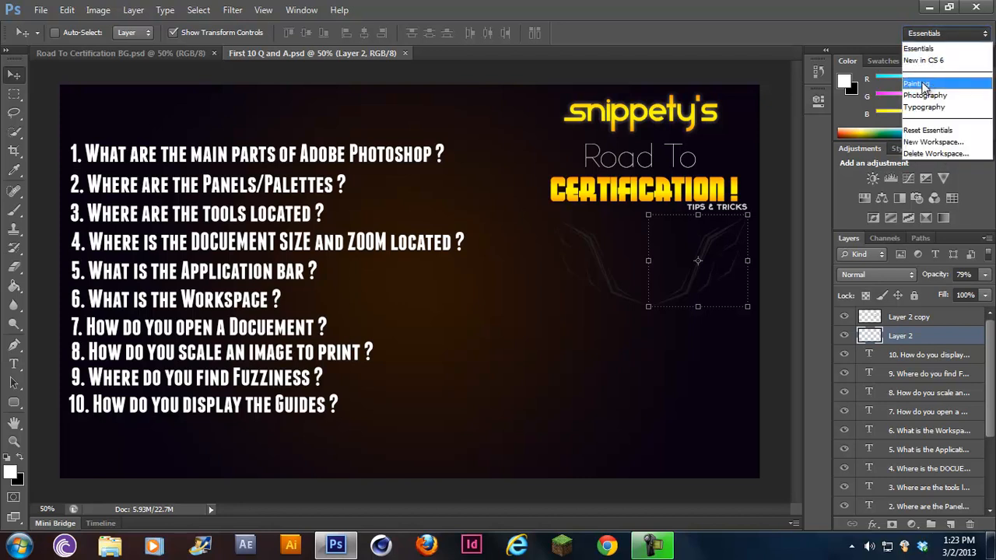
pyautogui.click(912, 83)
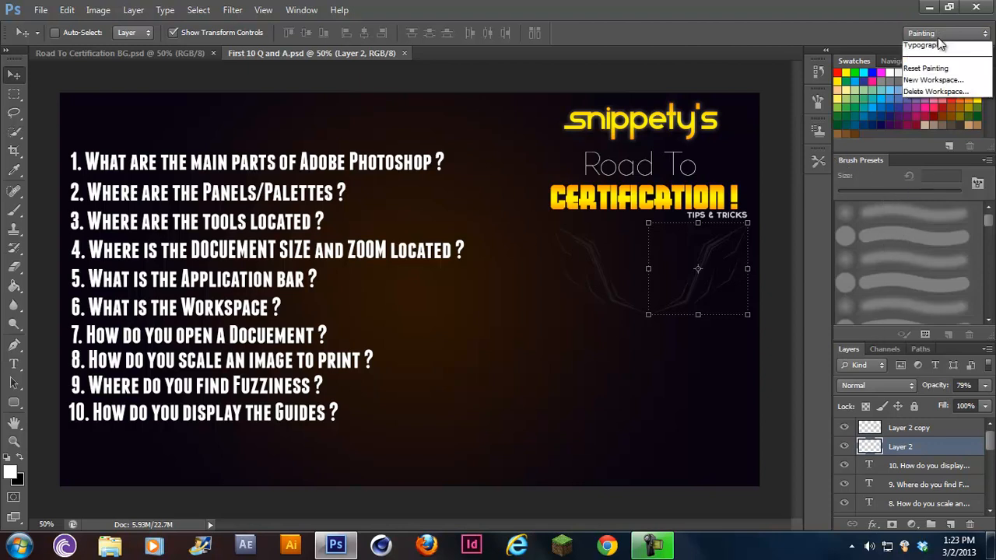
pyautogui.click(928, 32)
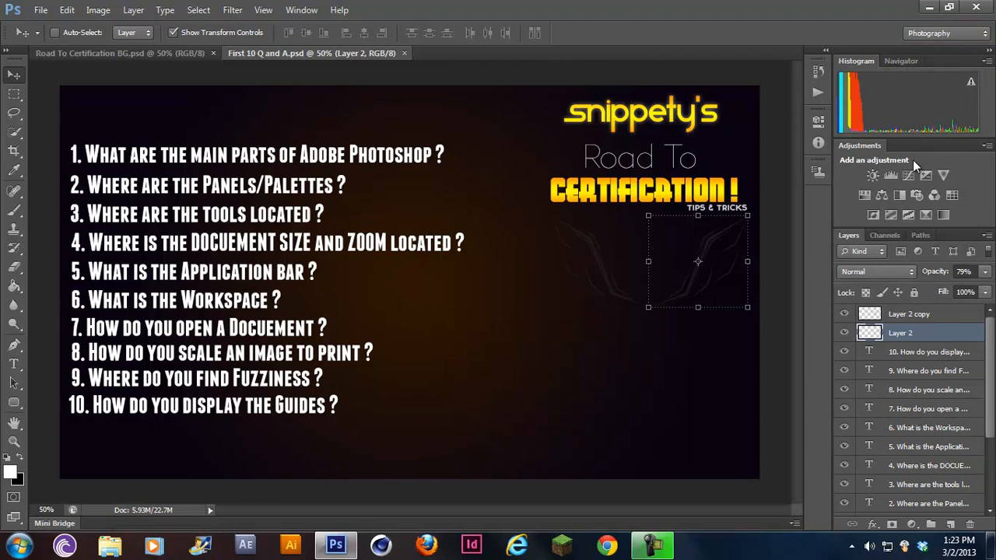
pyautogui.moveTo(876, 197)
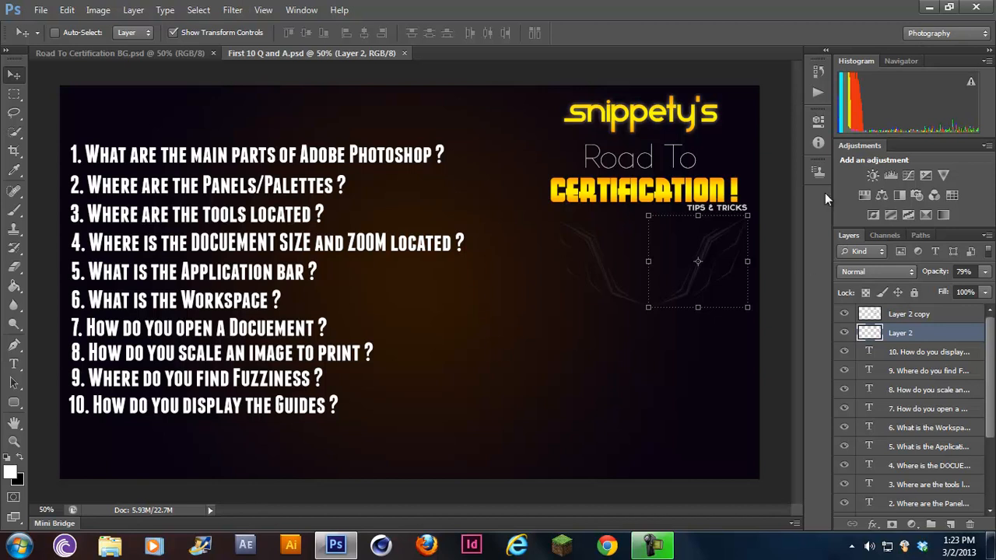
pyautogui.click(946, 32)
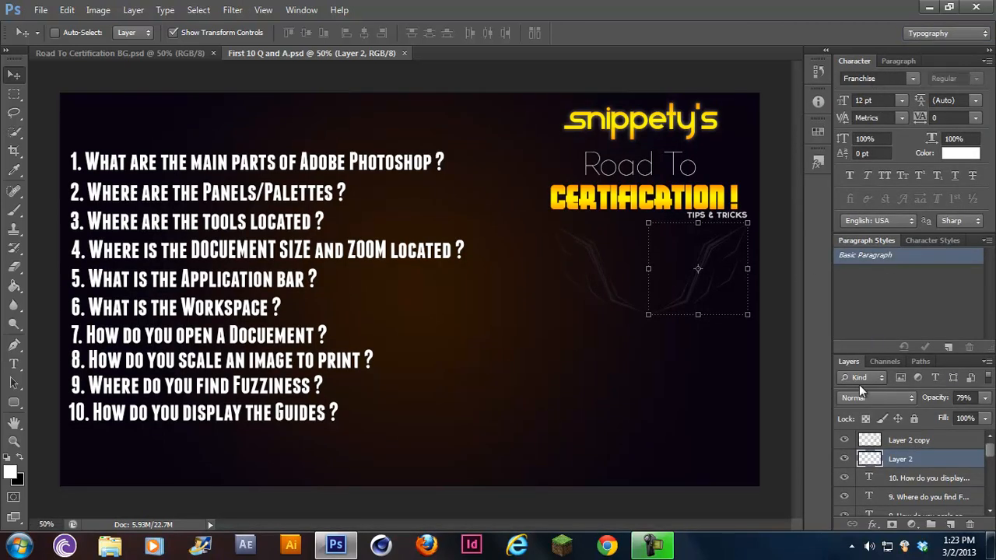
pyautogui.click(932, 239)
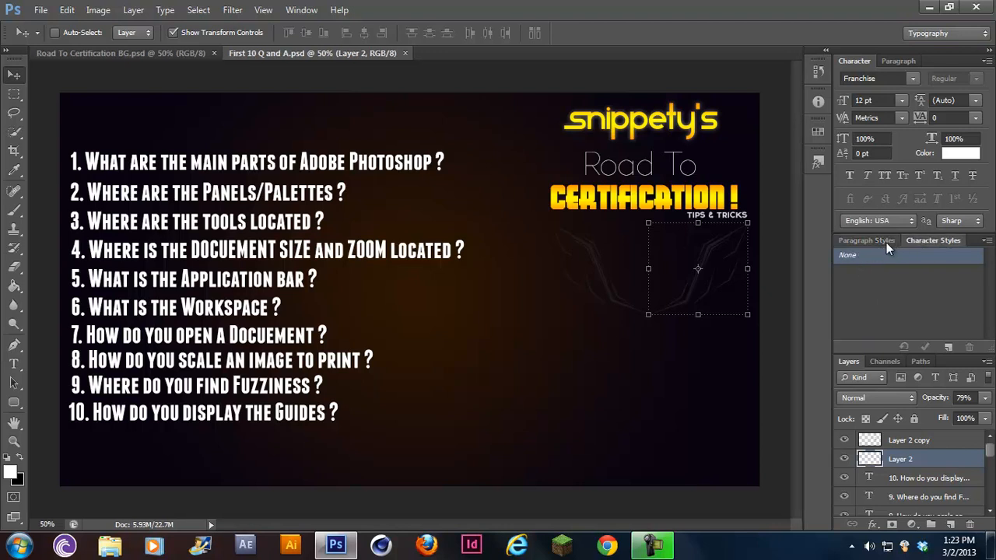
pyautogui.click(945, 32)
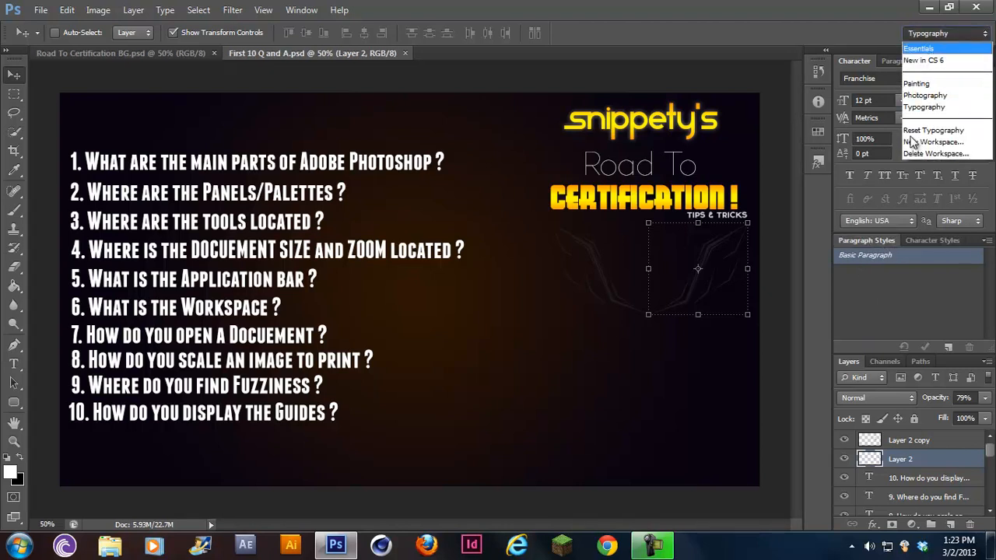
pyautogui.click(918, 49)
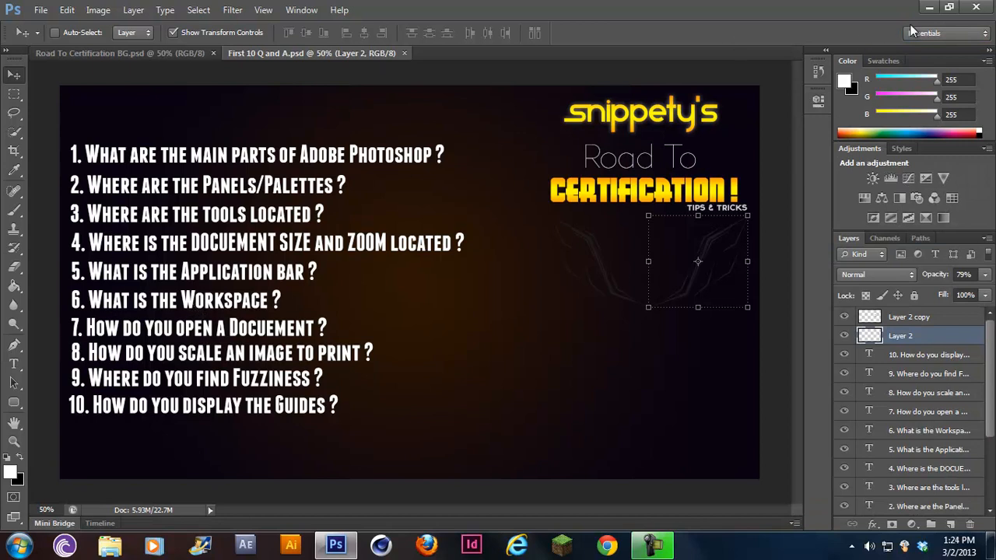
pyautogui.click(945, 33)
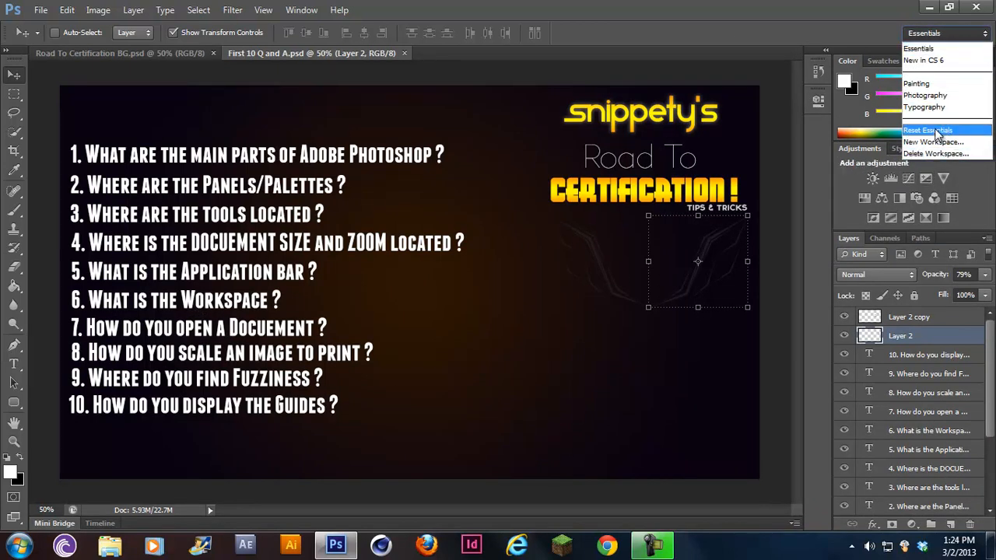
pyautogui.moveTo(924, 95)
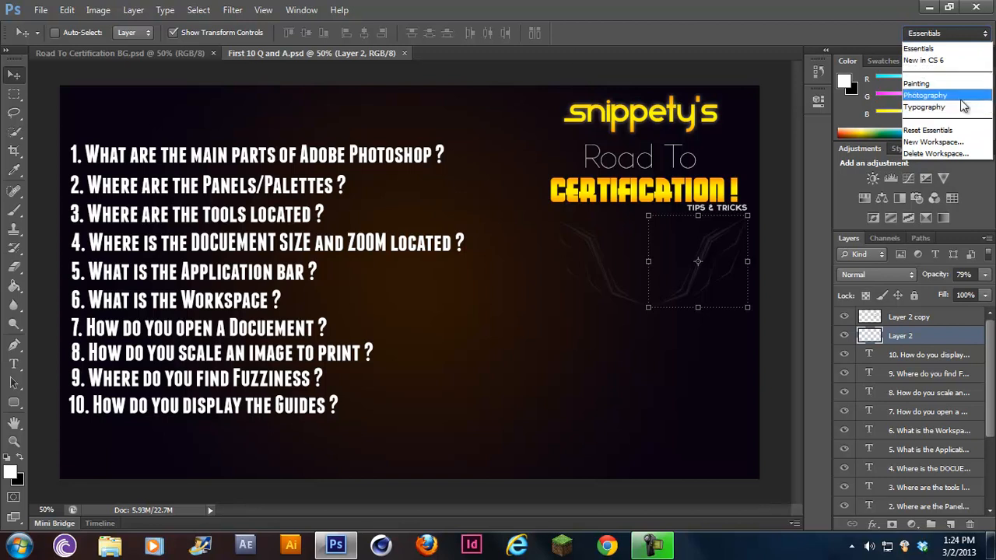
pyautogui.moveTo(941, 48)
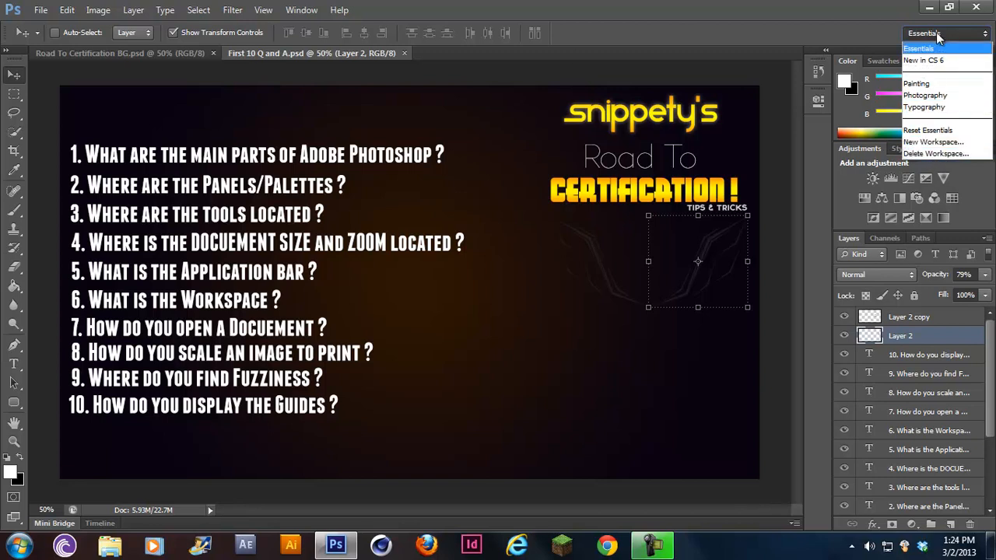
pyautogui.click(945, 32)
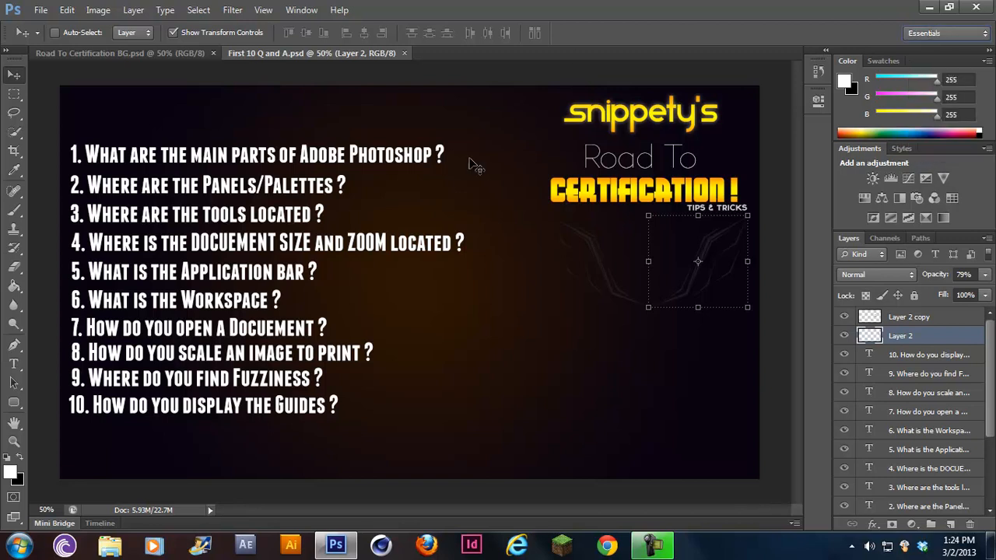
pyautogui.moveTo(105, 348)
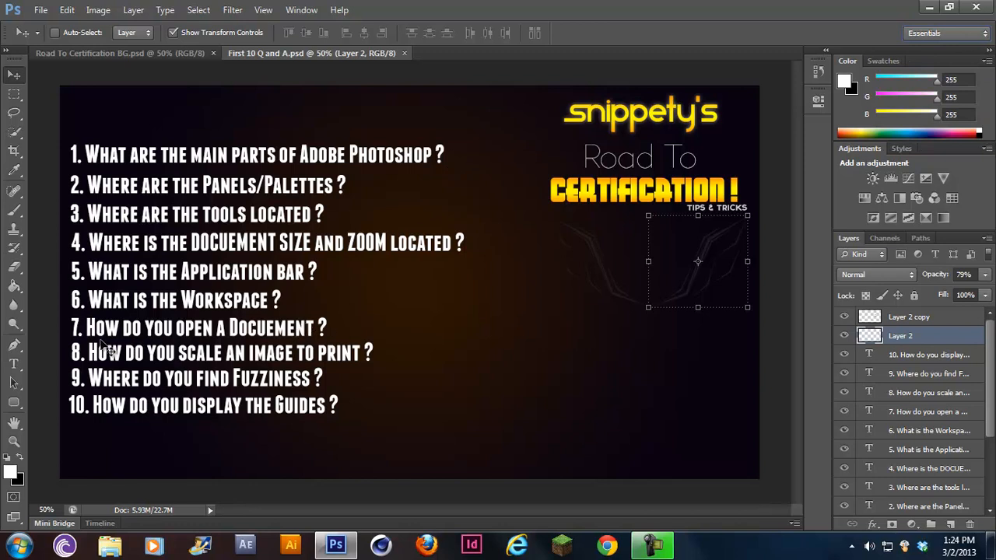
pyautogui.moveTo(131, 346)
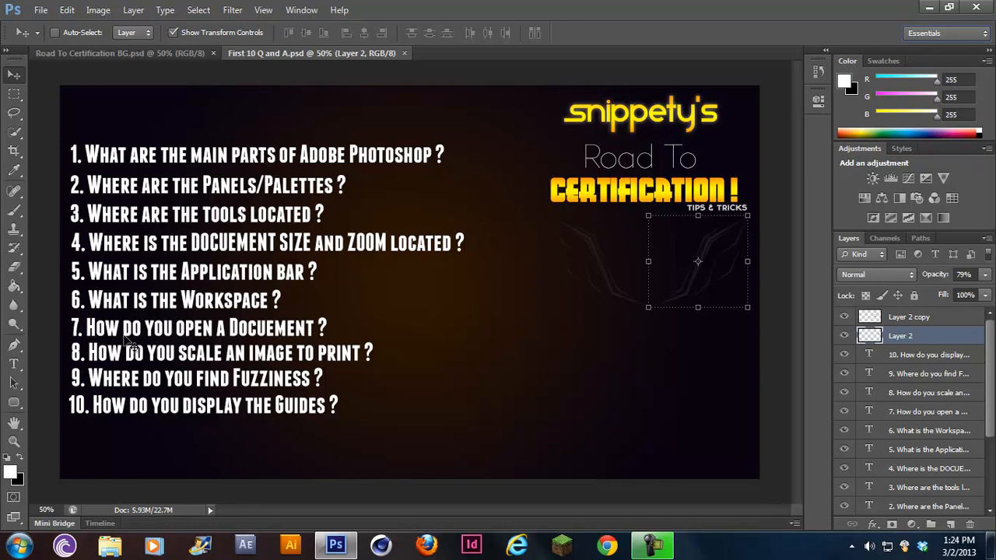
pyautogui.click(40, 10)
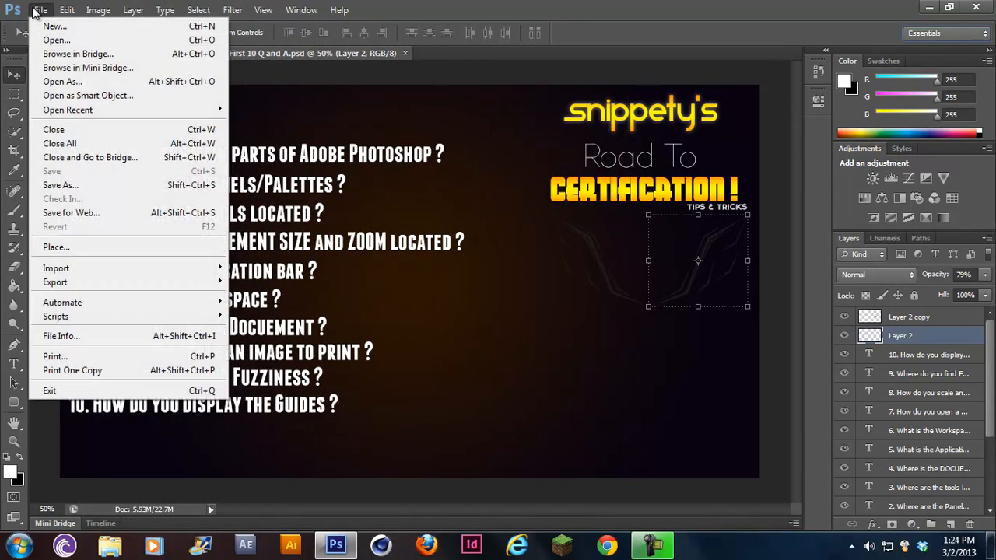
pyautogui.click(56, 39)
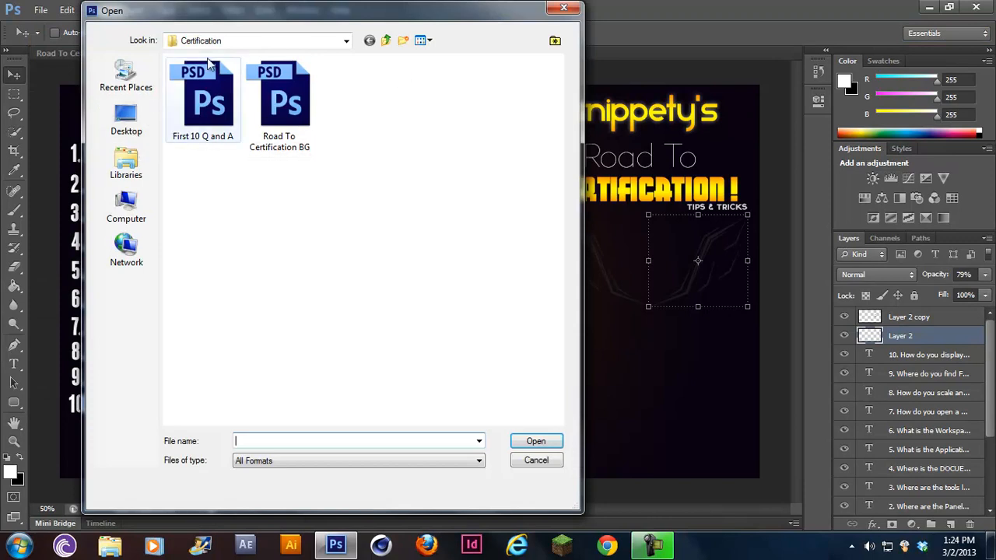
pyautogui.click(126, 119)
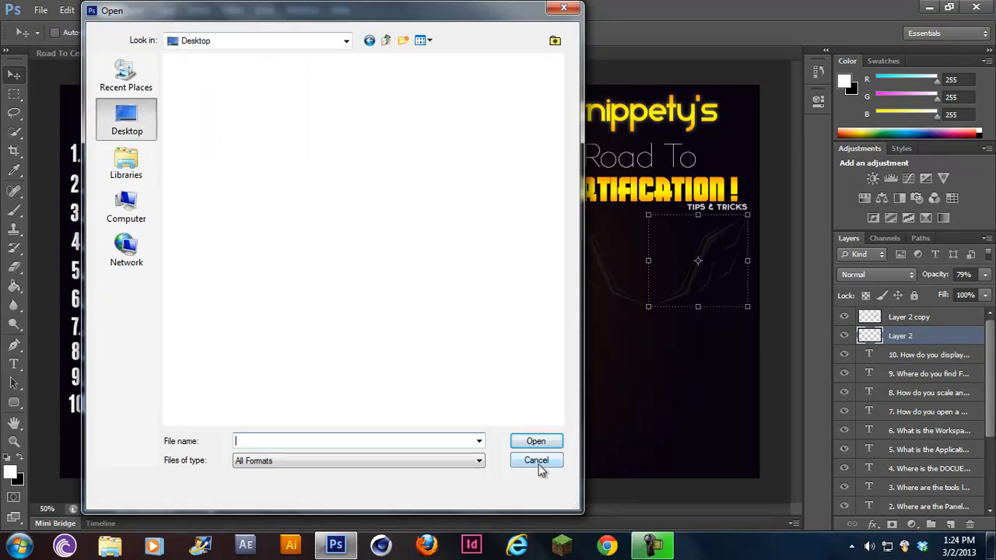
pyautogui.click(535, 460)
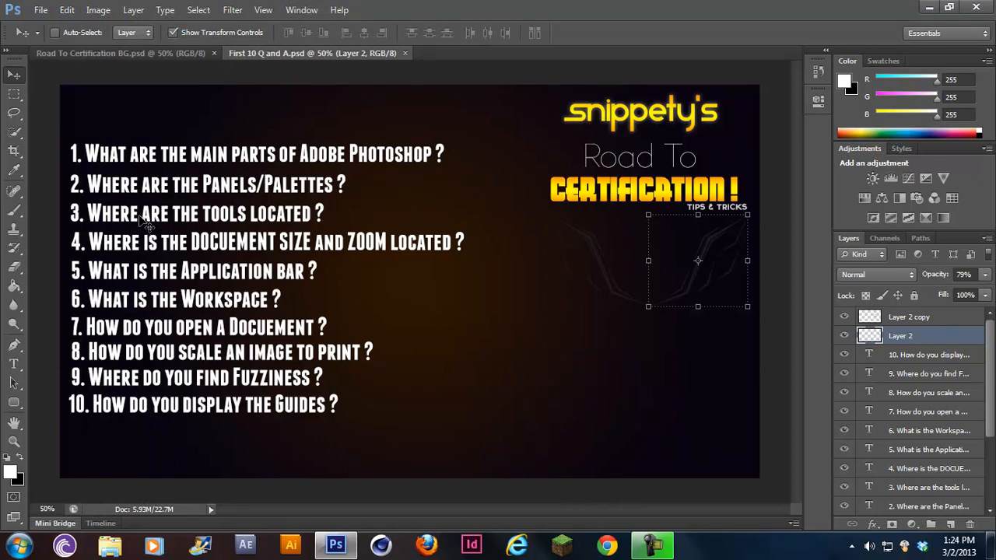
pyautogui.moveTo(117, 82)
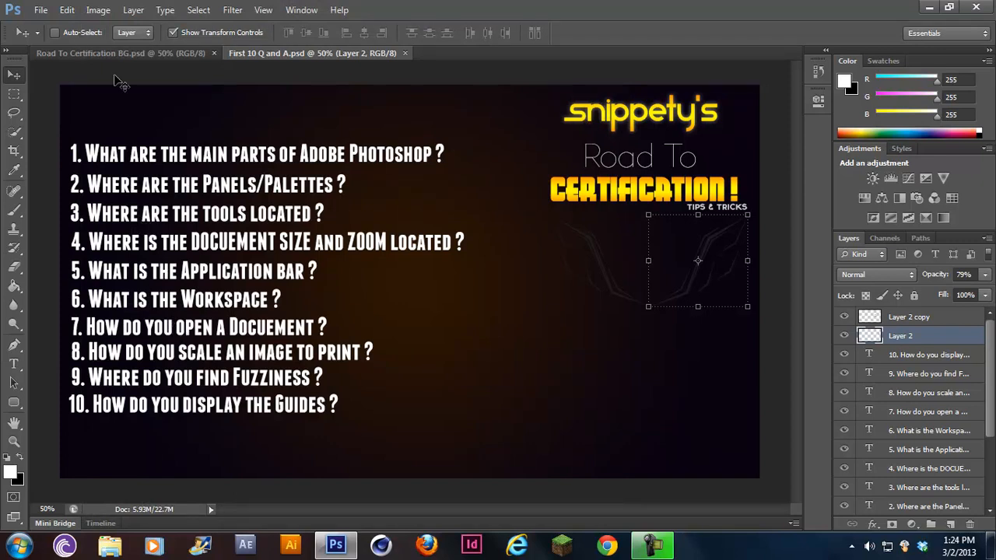
pyautogui.click(98, 10)
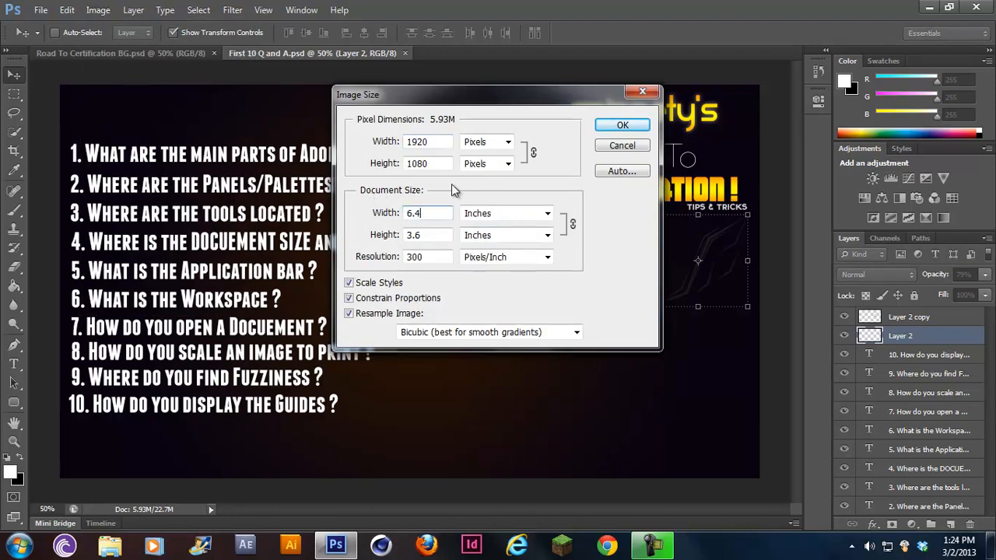
pyautogui.moveTo(398, 128)
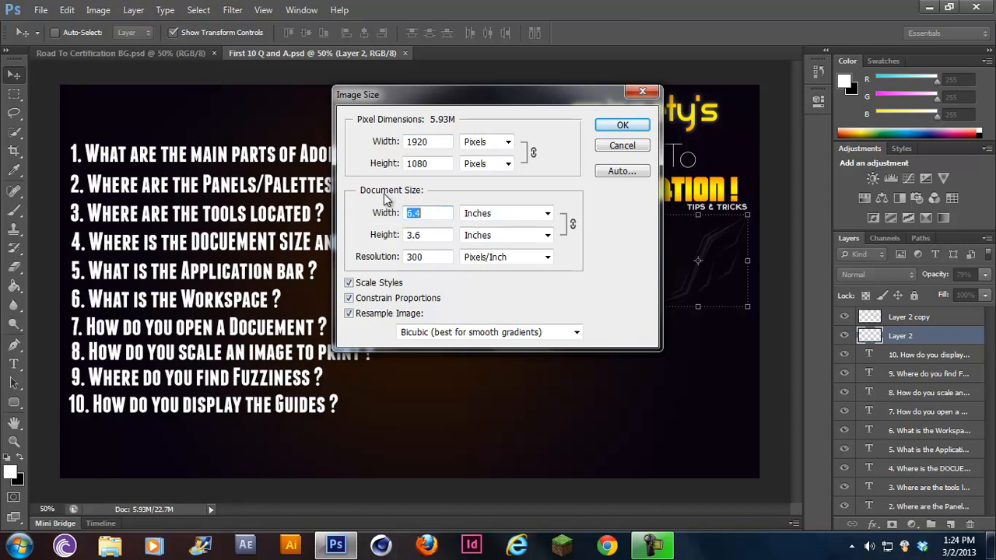
pyautogui.moveTo(354, 194)
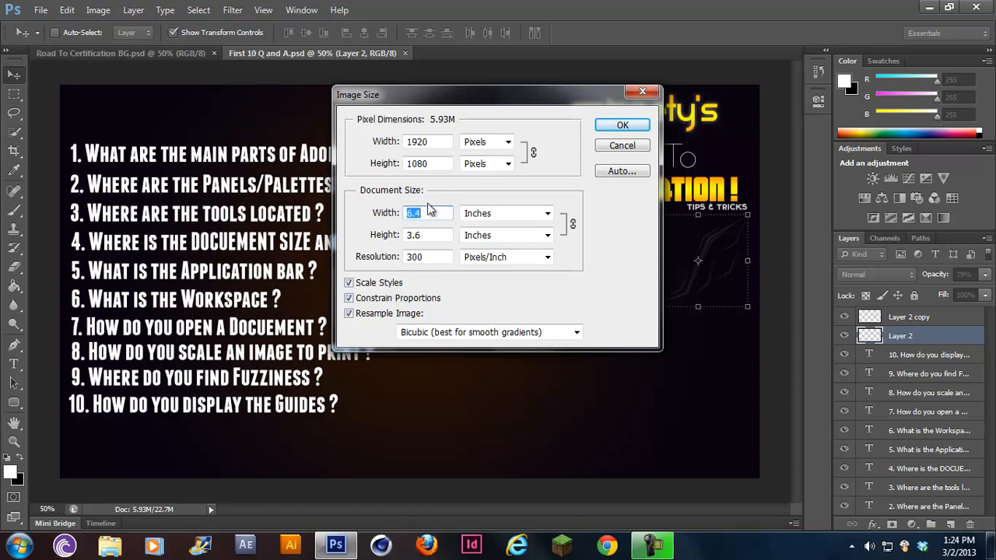
pyautogui.click(426, 257)
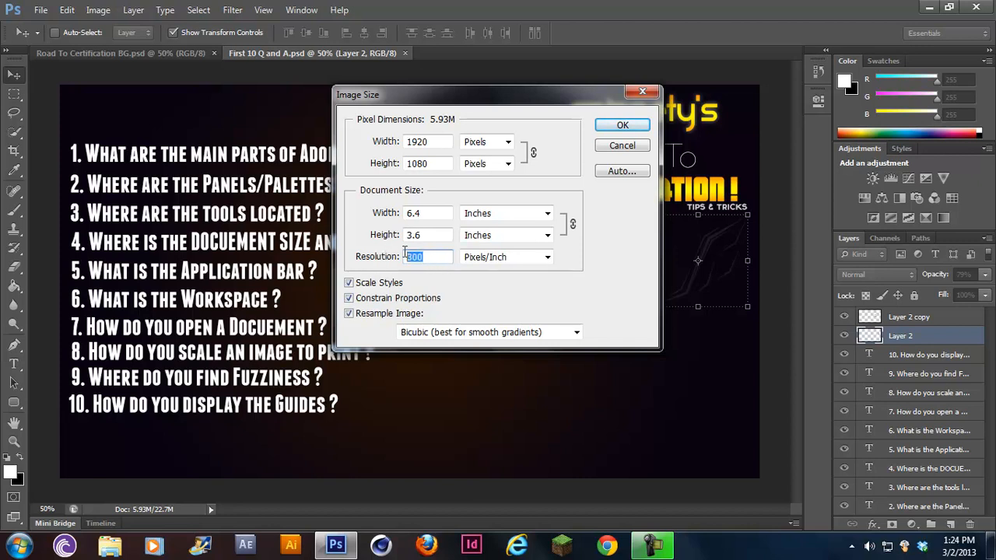
pyautogui.click(427, 256)
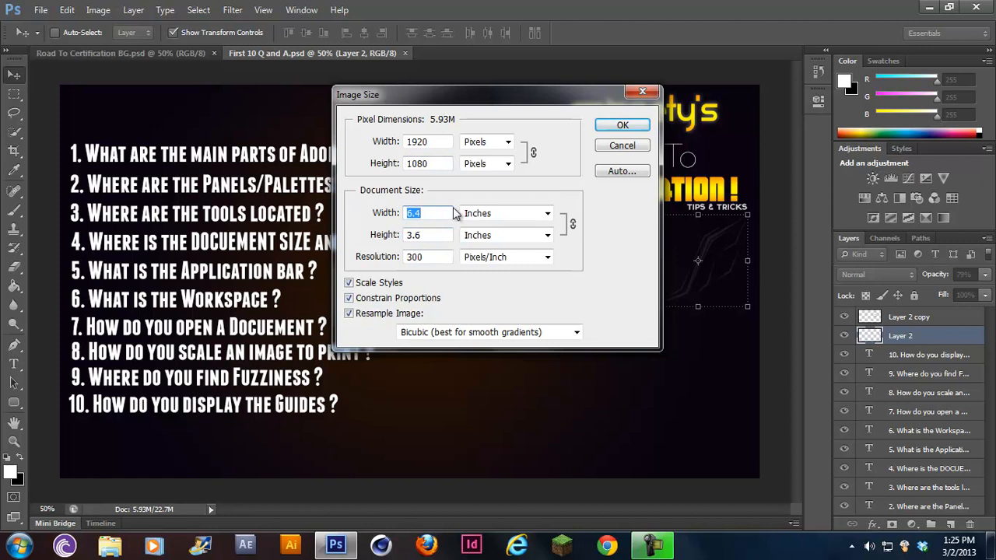
pyautogui.moveTo(468, 230)
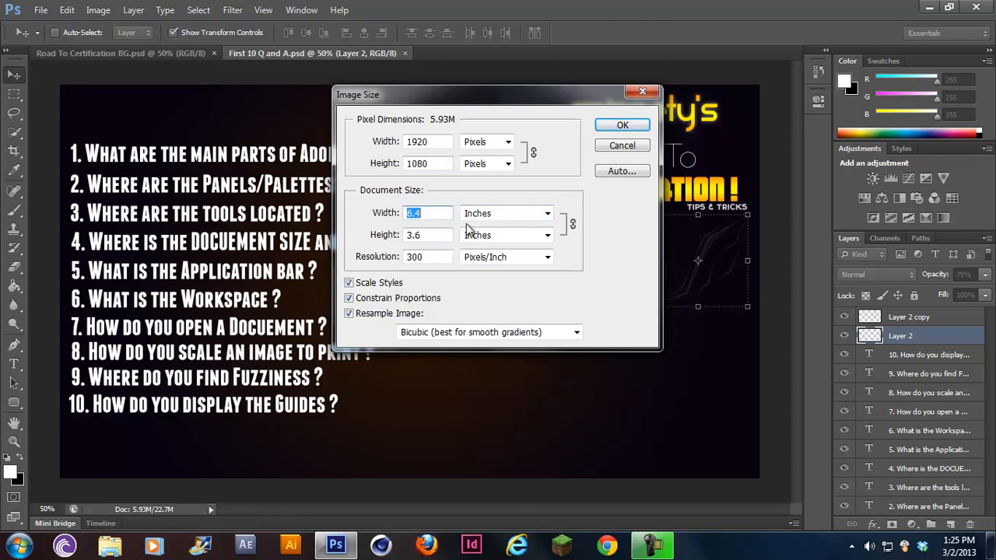
pyautogui.write('11')
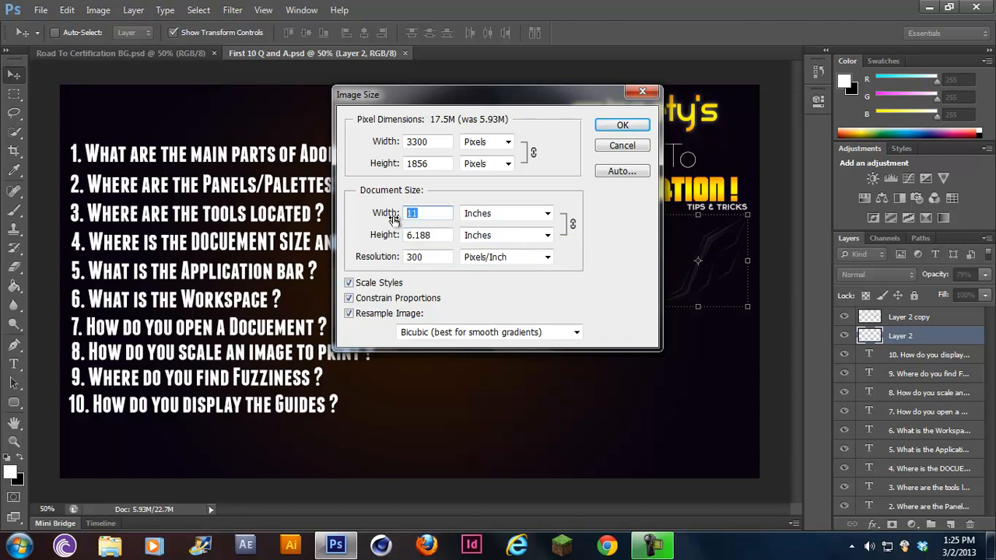
pyautogui.write('8.5')
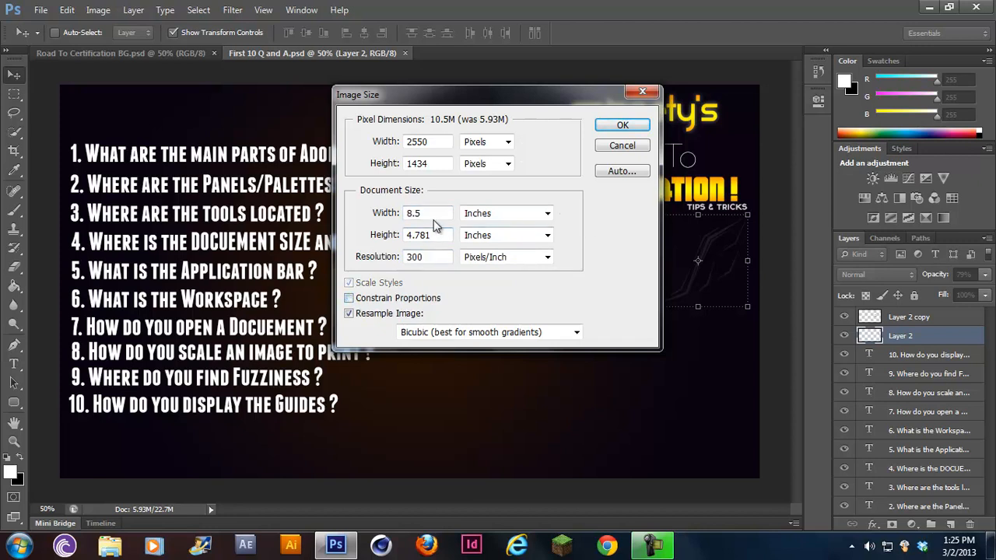
pyautogui.click(349, 298)
pyautogui.write('11')
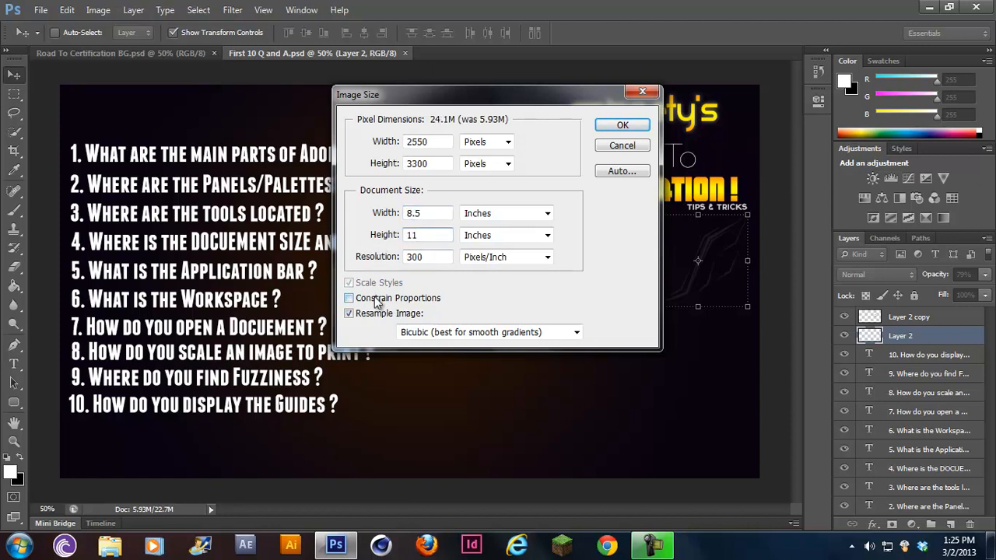
pyautogui.click(622, 145)
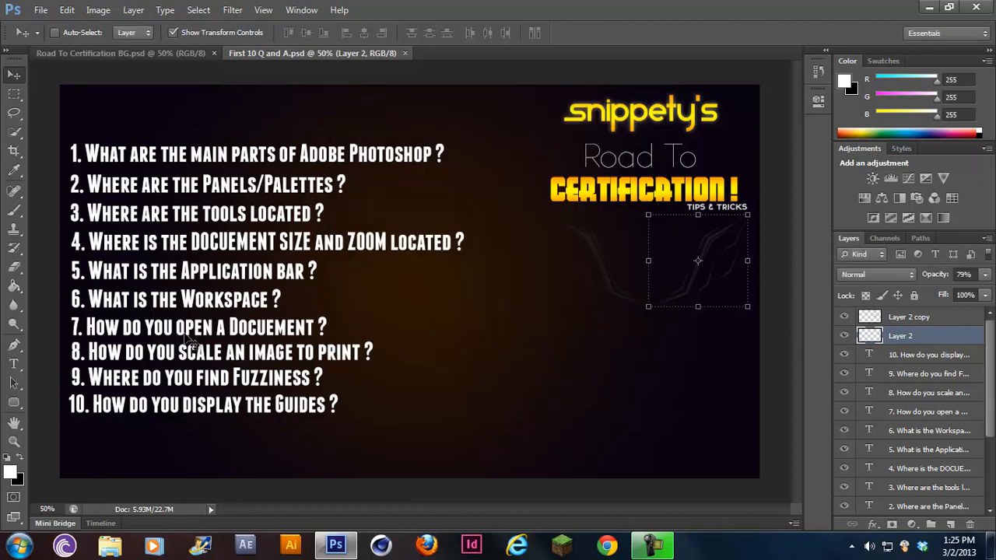
pyautogui.moveTo(200, 377)
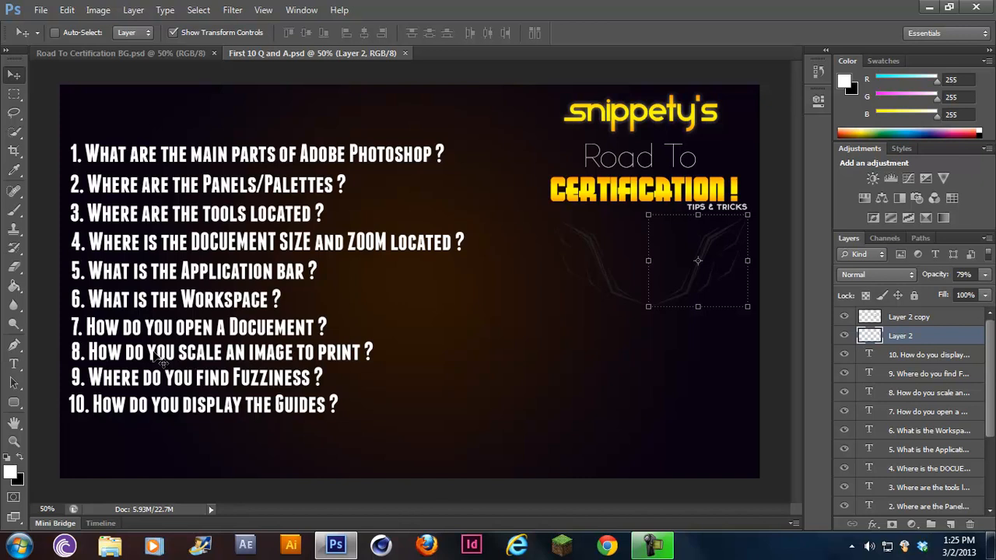
pyautogui.moveTo(167, 328)
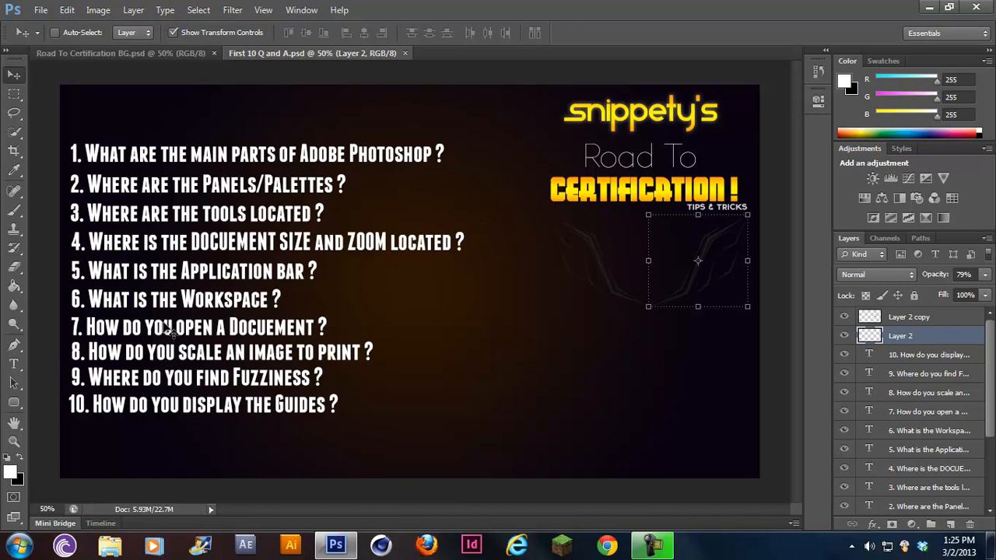
pyautogui.moveTo(154, 358)
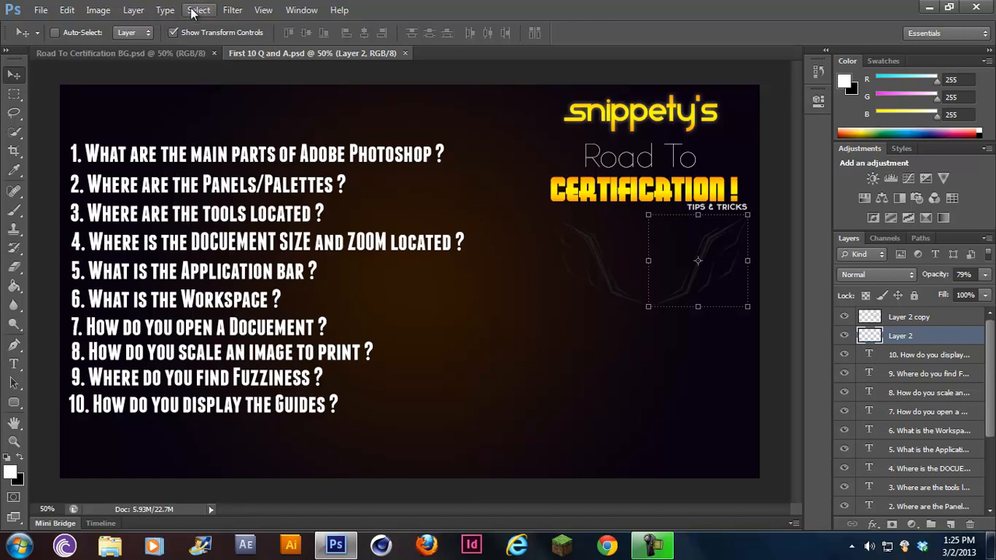
pyautogui.click(97, 10)
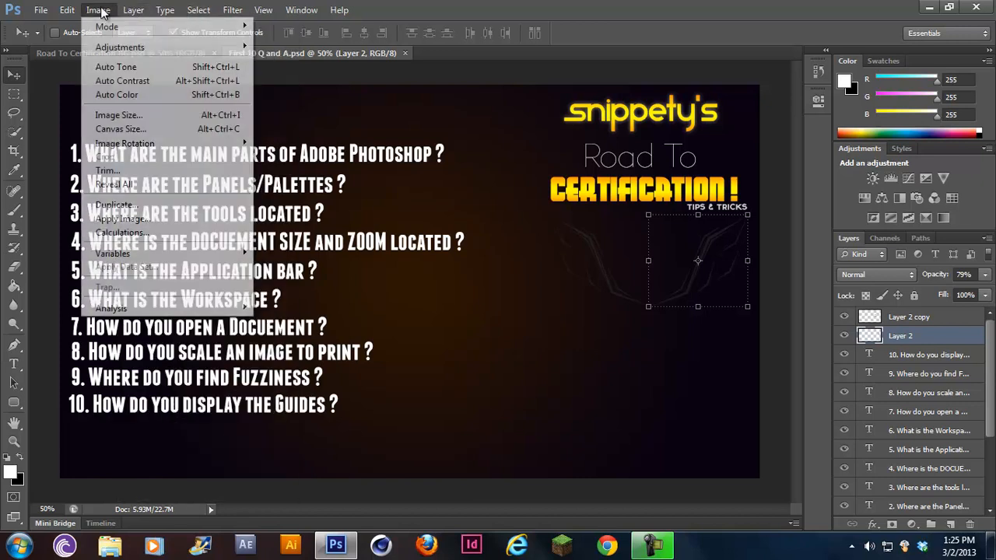
pyautogui.moveTo(120, 46)
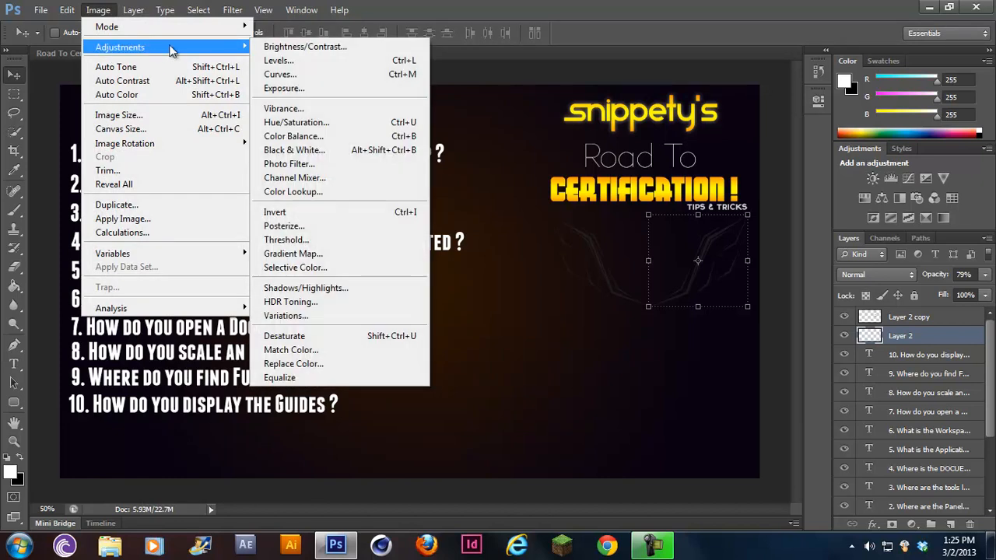
pyautogui.moveTo(303, 412)
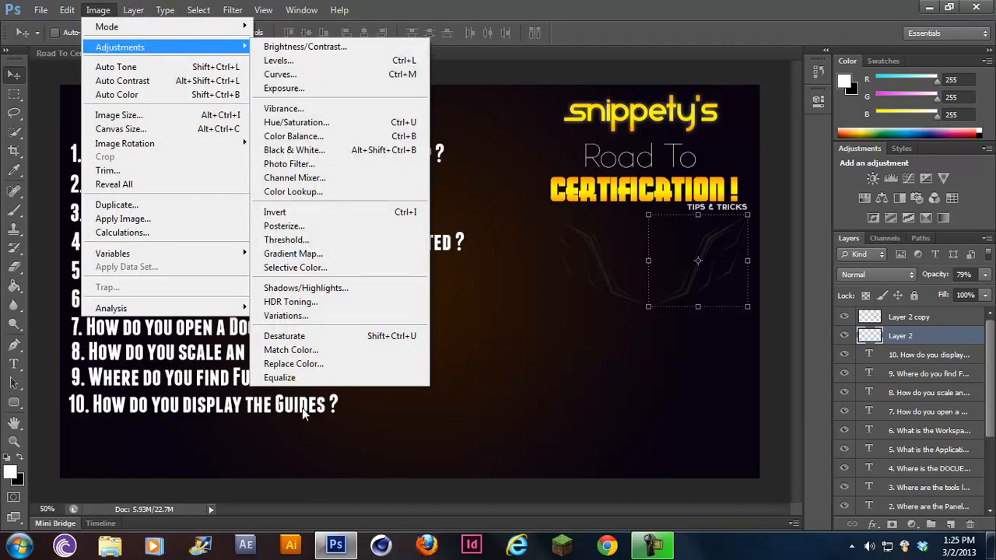
pyautogui.moveTo(284, 88)
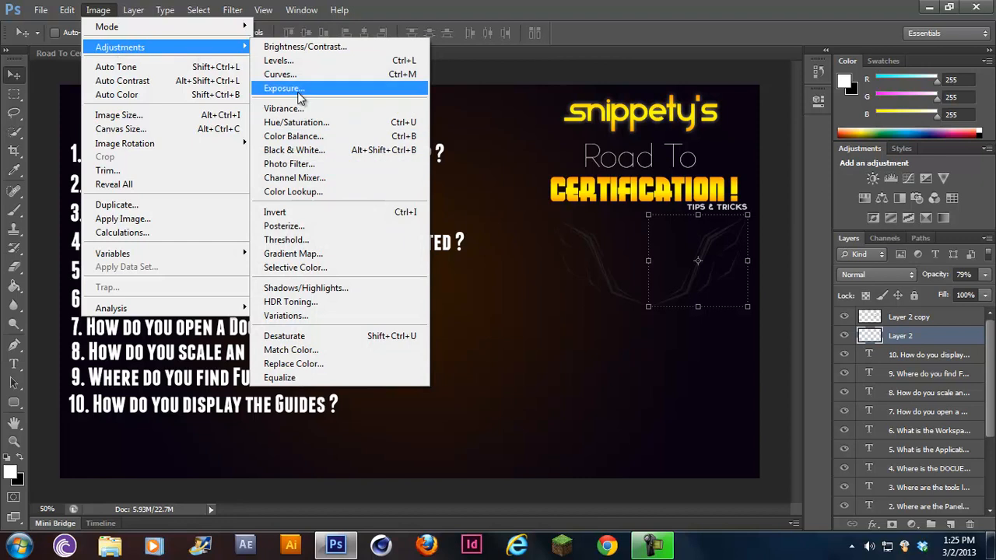
pyautogui.click(293, 137)
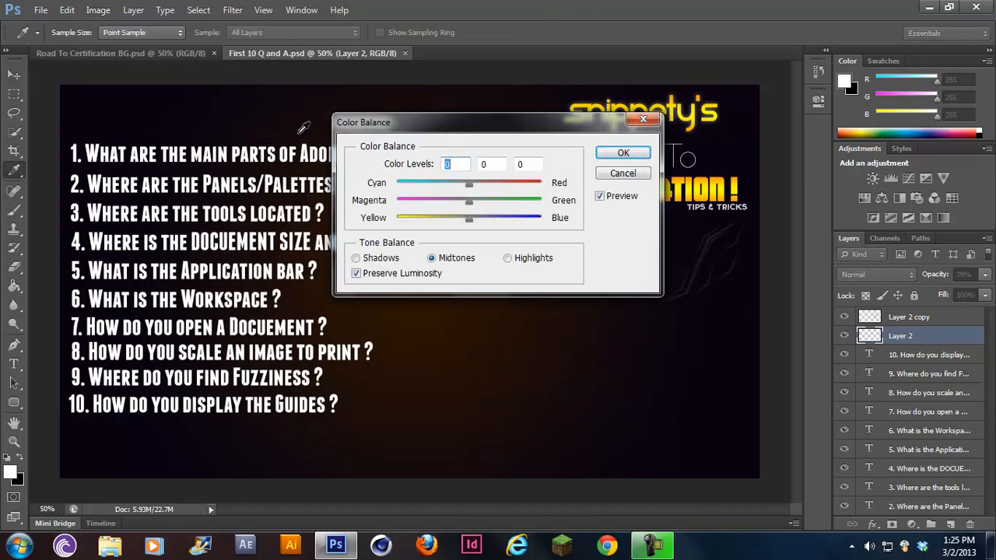
pyautogui.click(623, 152)
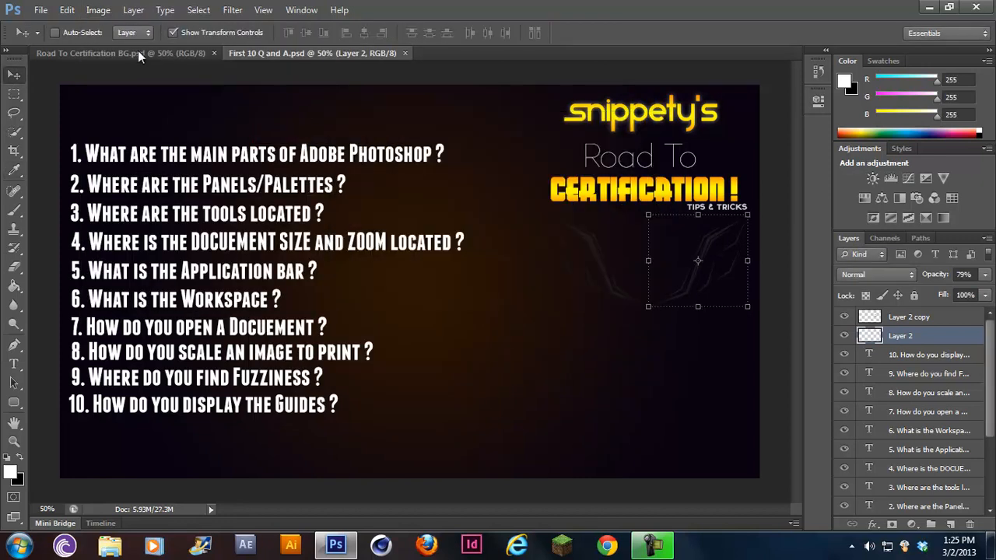
pyautogui.click(199, 10)
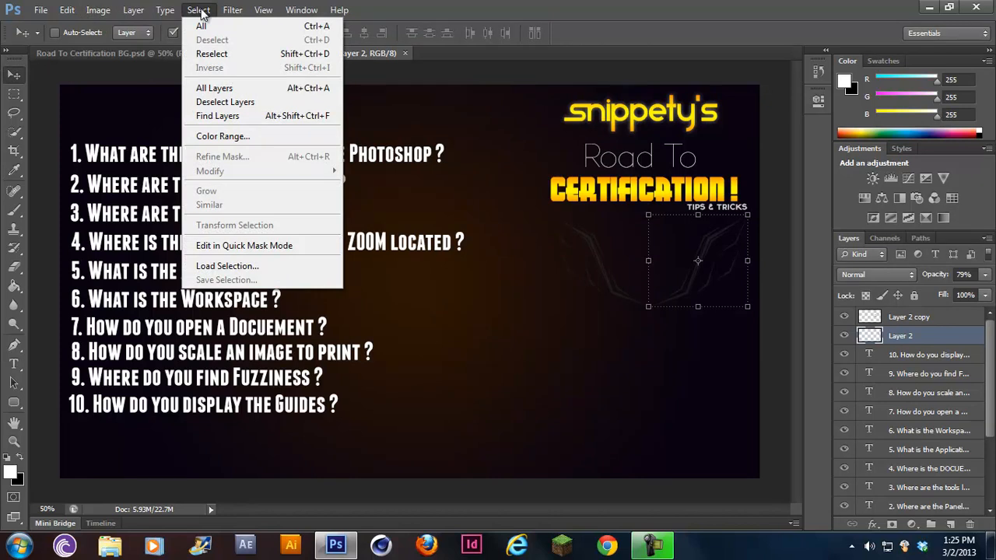
pyautogui.click(222, 136)
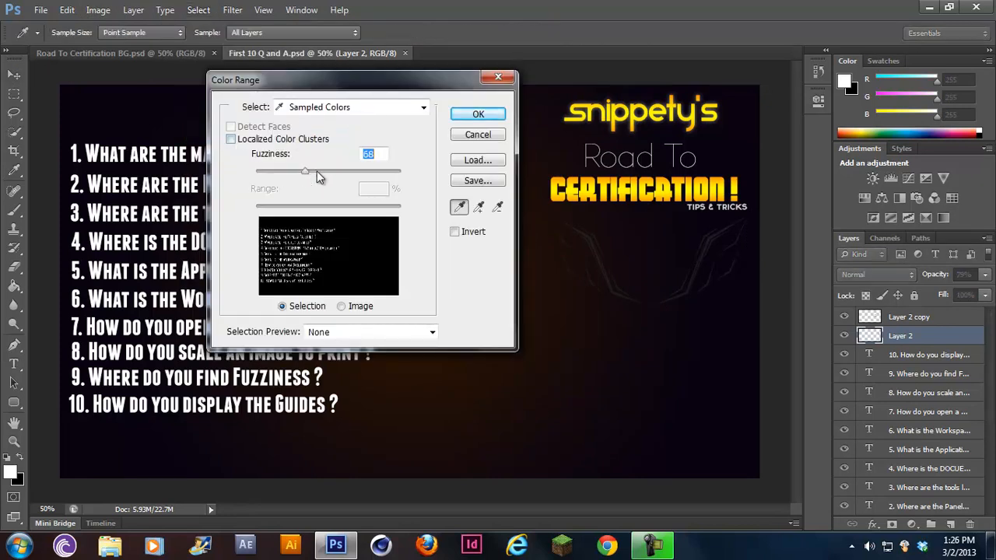
pyautogui.moveTo(305, 171); pyautogui.dragTo(286, 170)
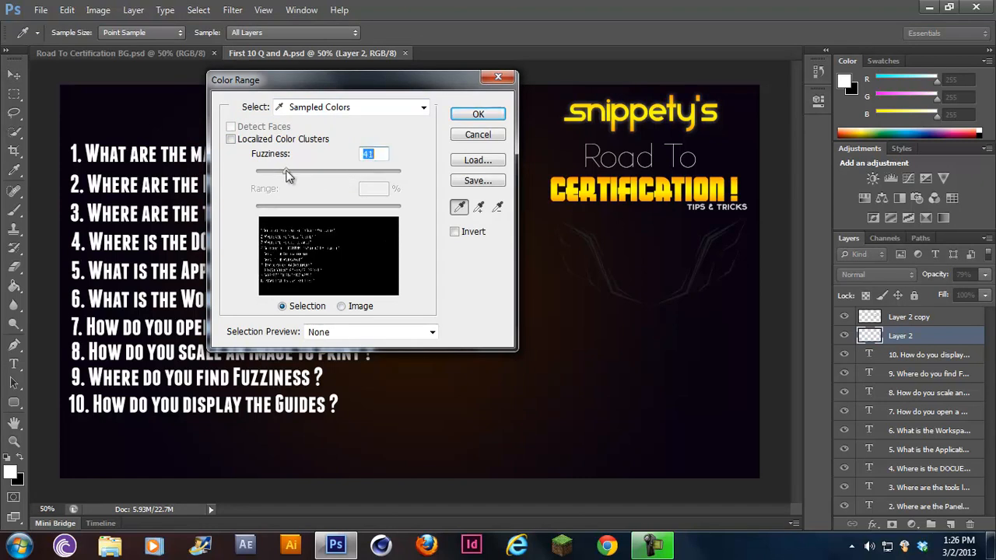
pyautogui.moveTo(288, 170); pyautogui.dragTo(329, 171)
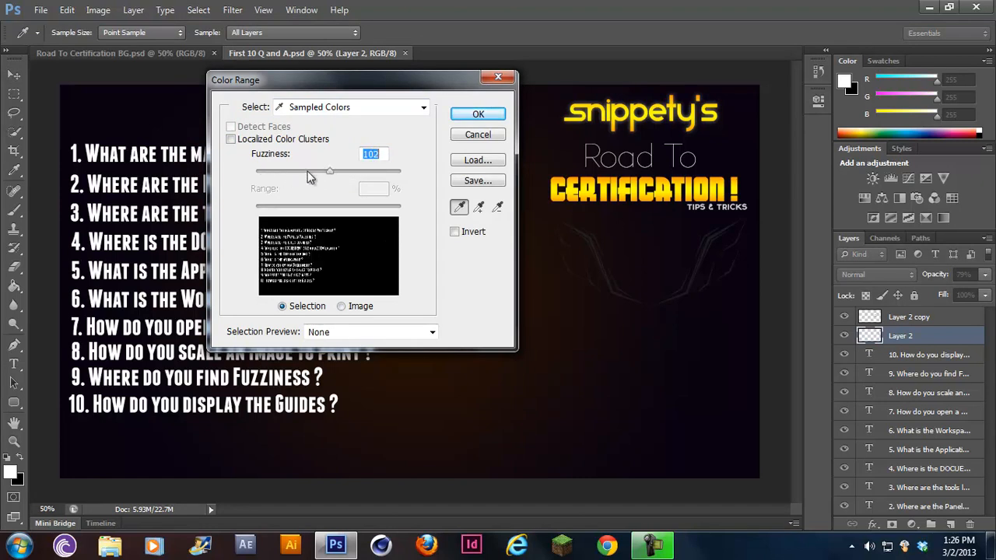
pyautogui.moveTo(329, 170); pyautogui.dragTo(272, 170)
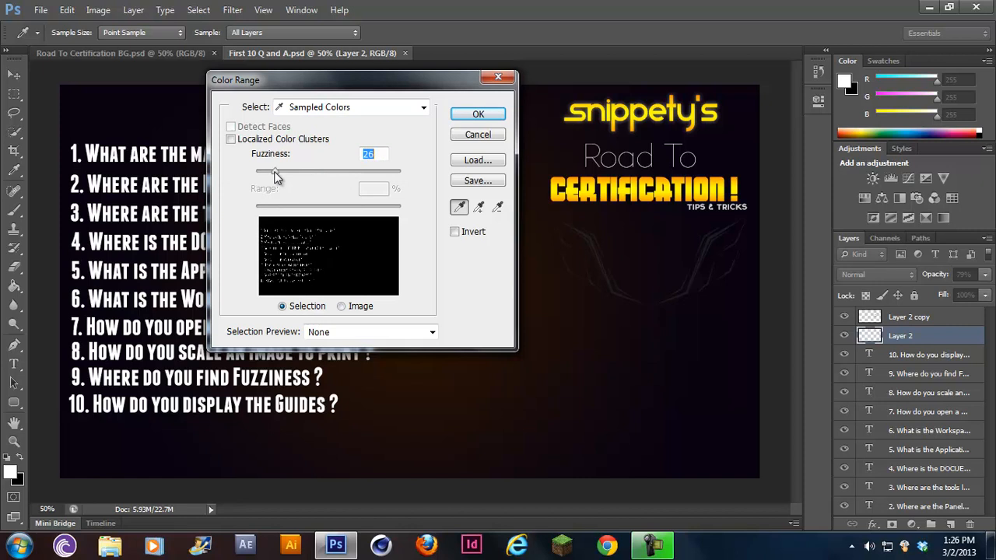
pyautogui.moveTo(274, 170); pyautogui.dragTo(309, 170)
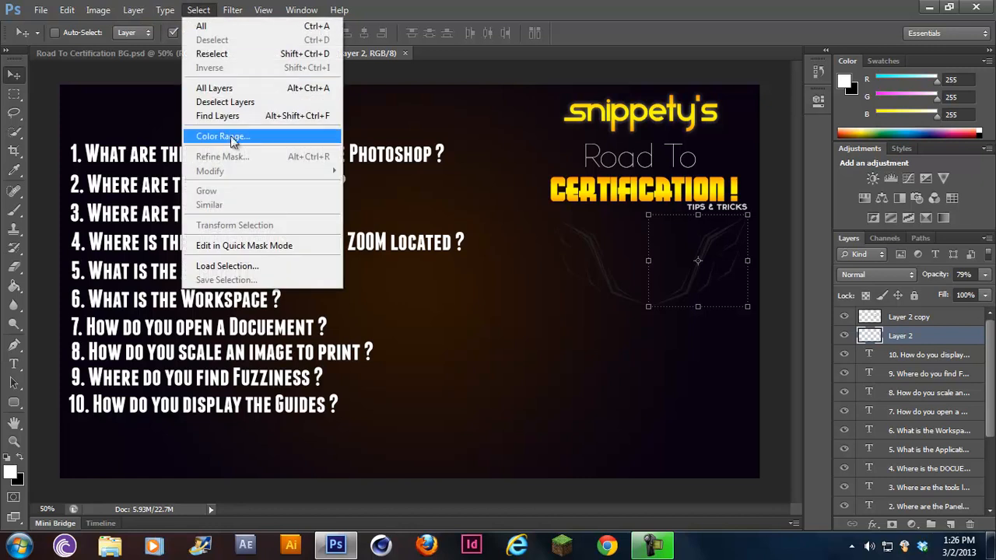
pyautogui.click(222, 136)
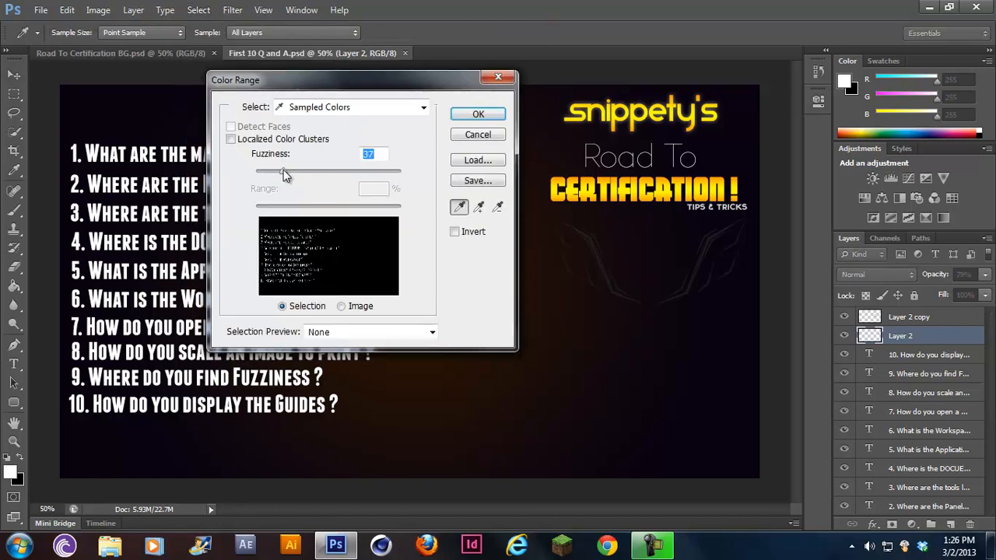
pyautogui.moveTo(282, 170); pyautogui.dragTo(299, 170)
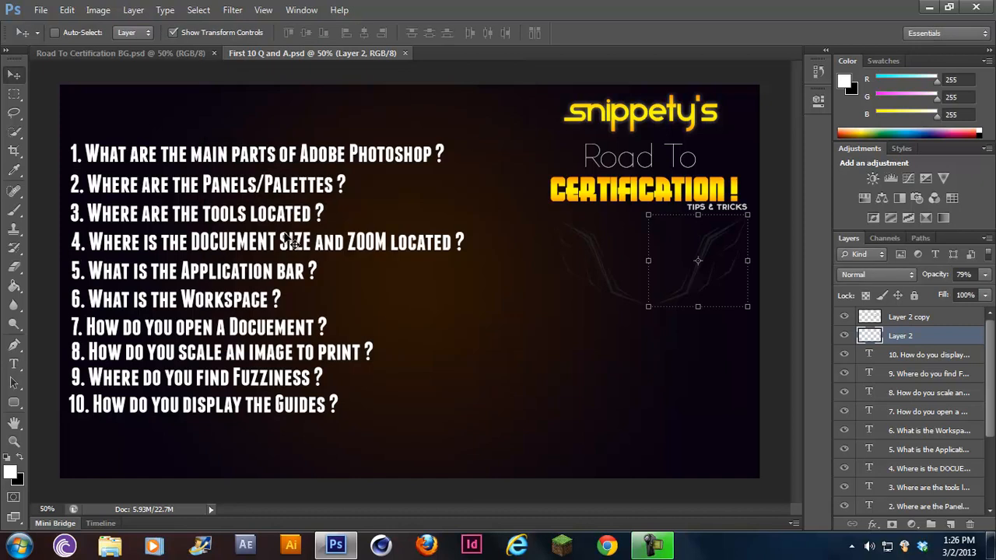
pyautogui.moveTo(265, 267)
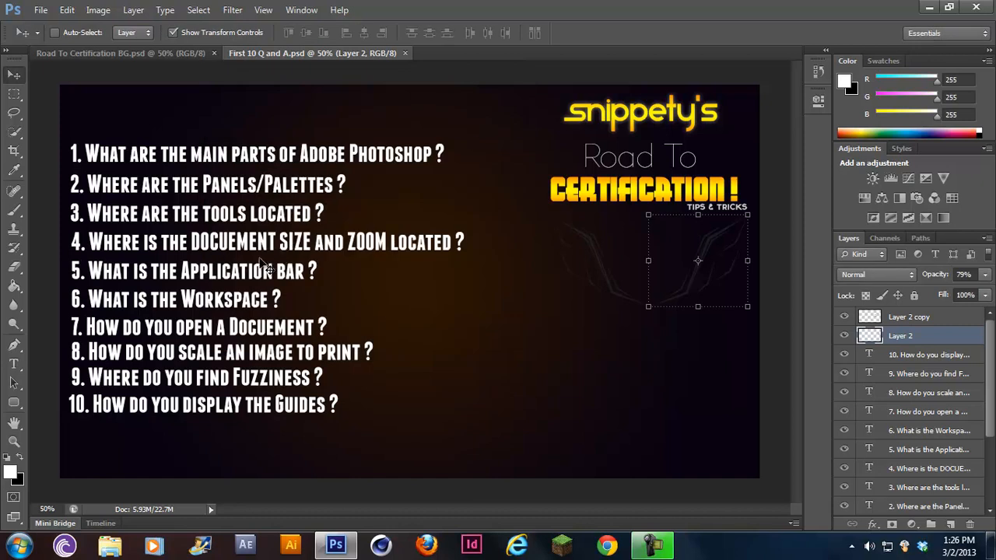
pyautogui.moveTo(194, 284)
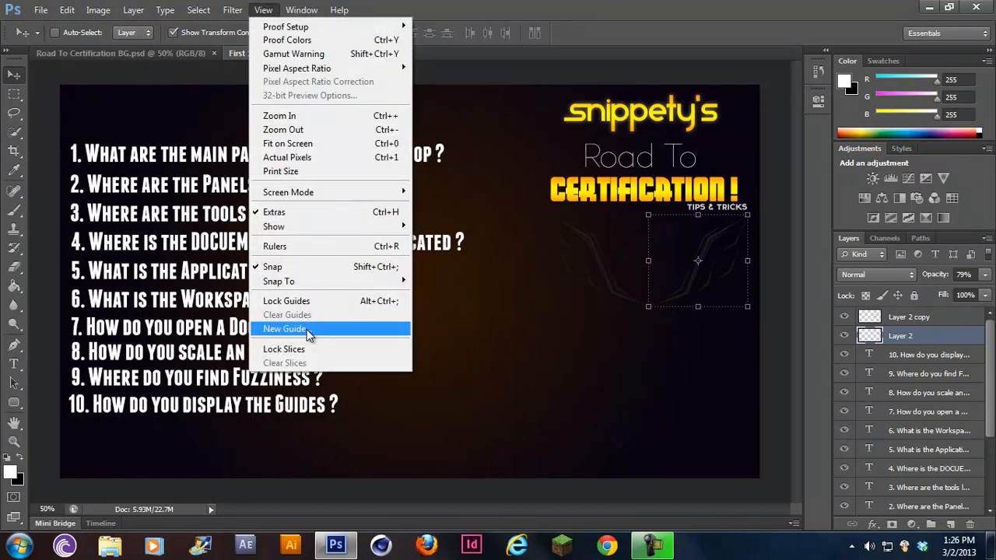
pyautogui.moveTo(275, 246)
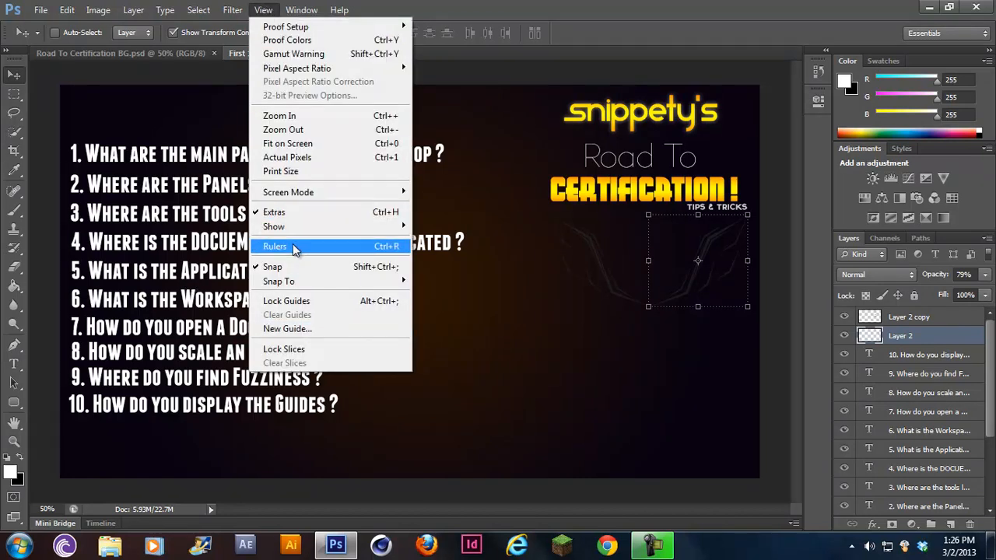
pyautogui.click(275, 245)
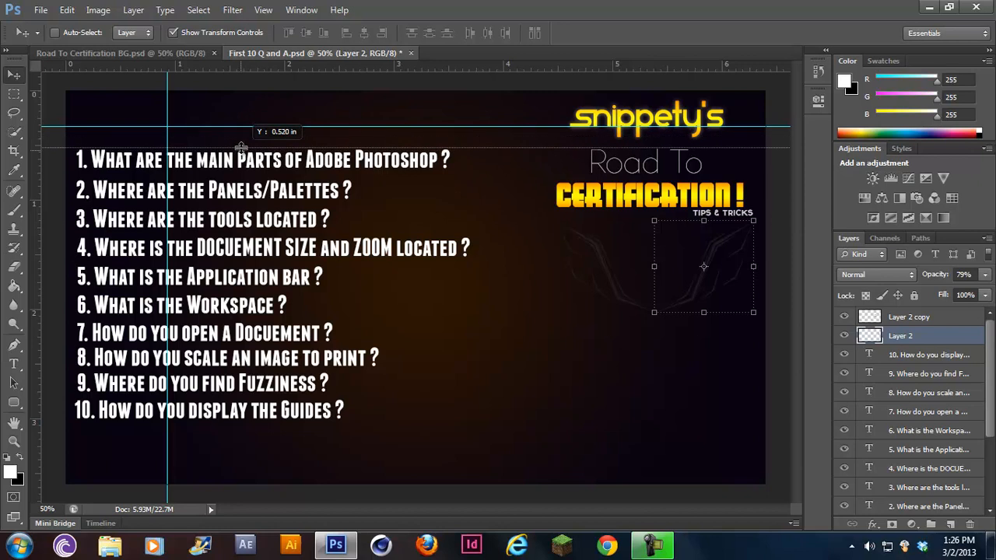
pyautogui.moveTo(241, 140); pyautogui.dragTo(220, 134)
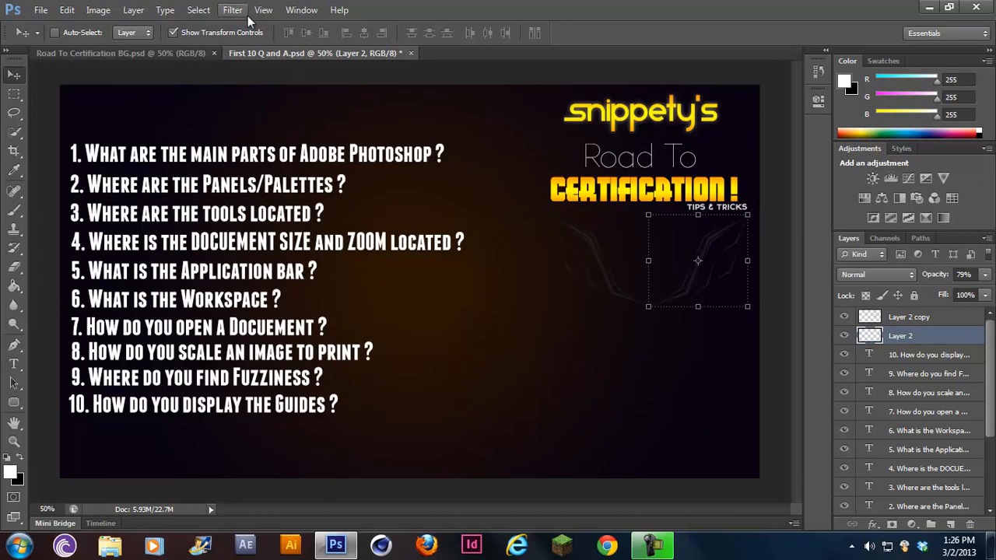
# Add a vertical guide at the slide's middle through the View > New Guide dialog
pyautogui.click(262, 9)
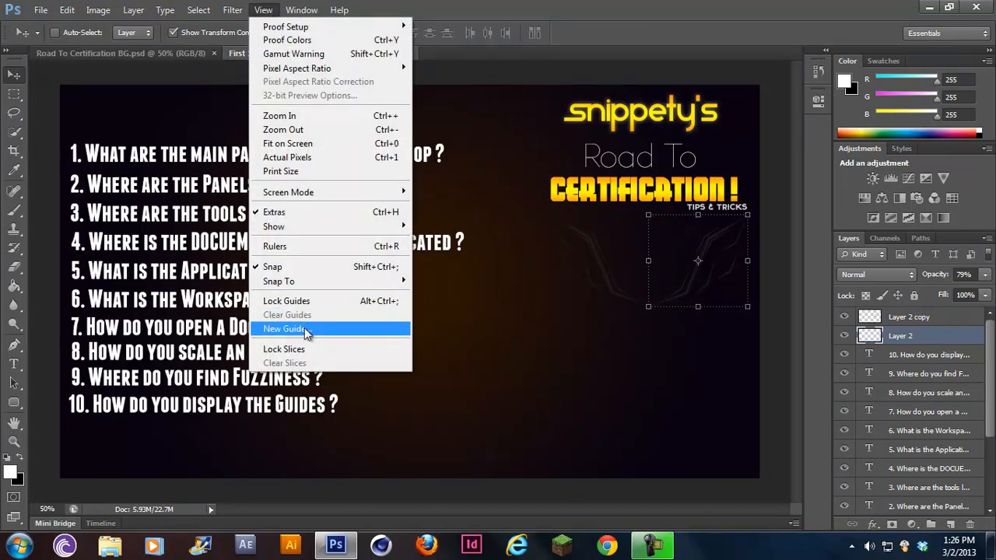
pyautogui.click(284, 328)
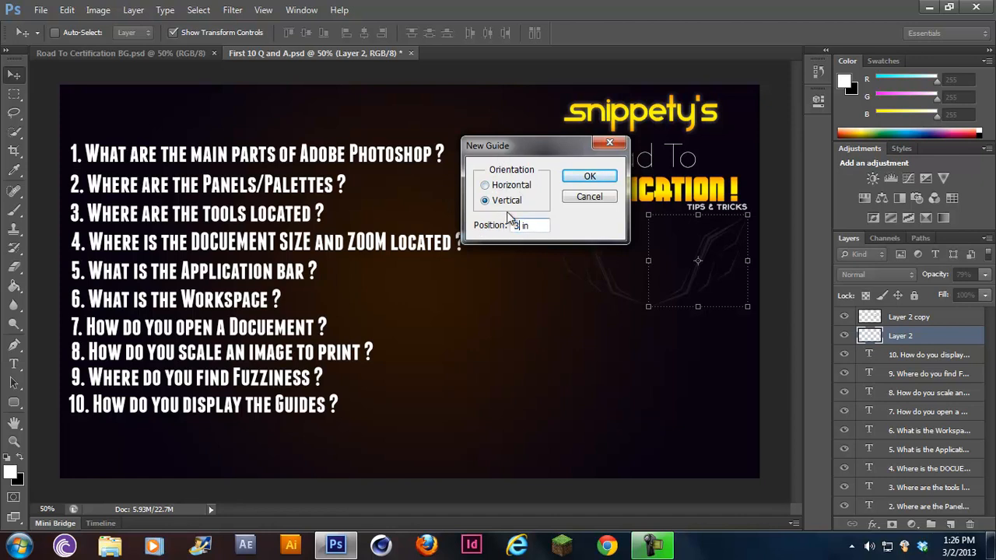
pyautogui.click(589, 176)
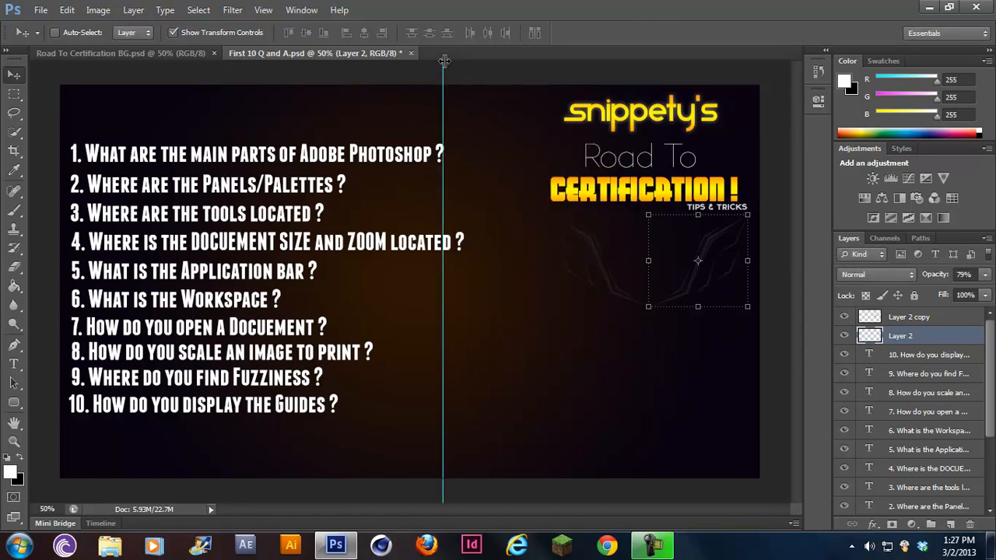
pyautogui.moveTo(442, 88)
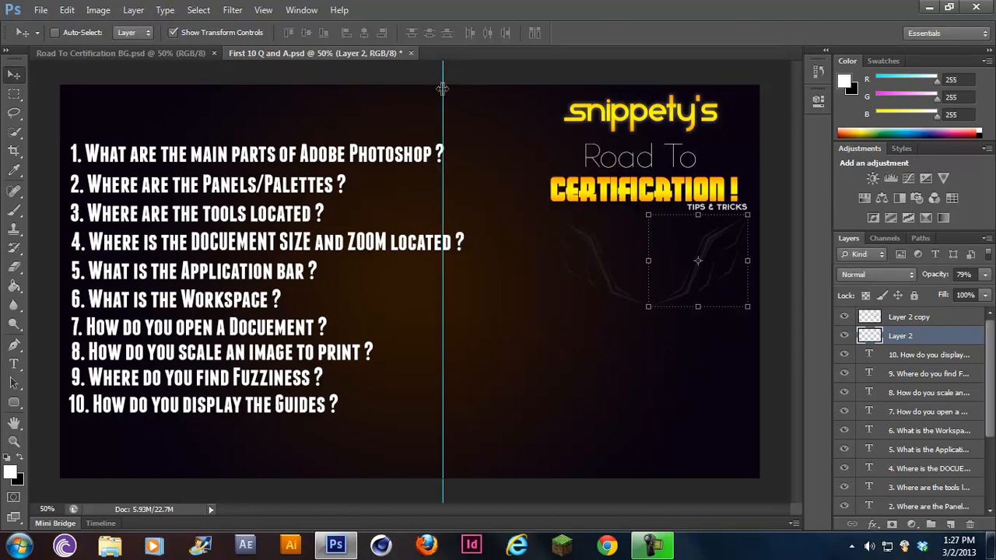
pyautogui.moveTo(446, 195)
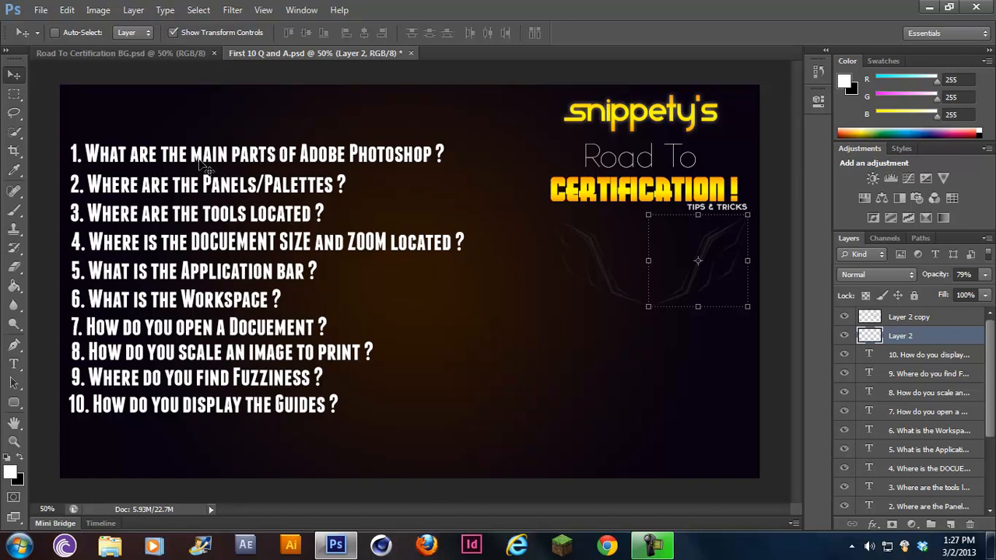
pyautogui.moveTo(68, 160)
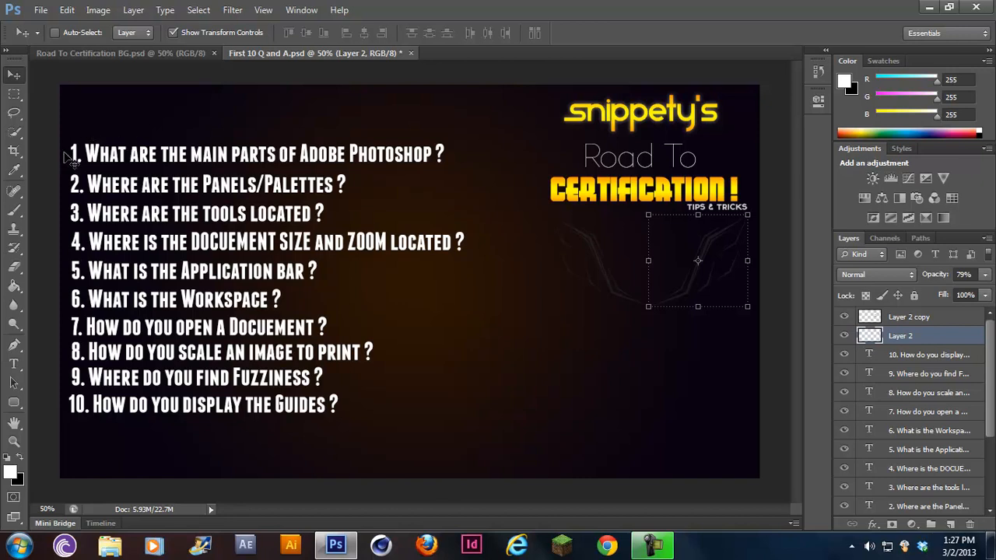
pyautogui.moveTo(166, 144)
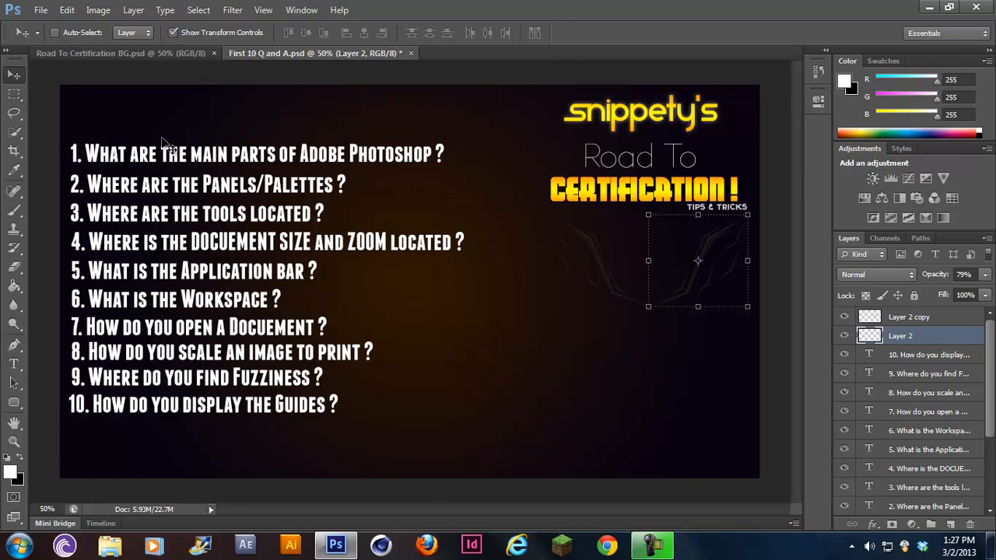
pyautogui.moveTo(94, 146)
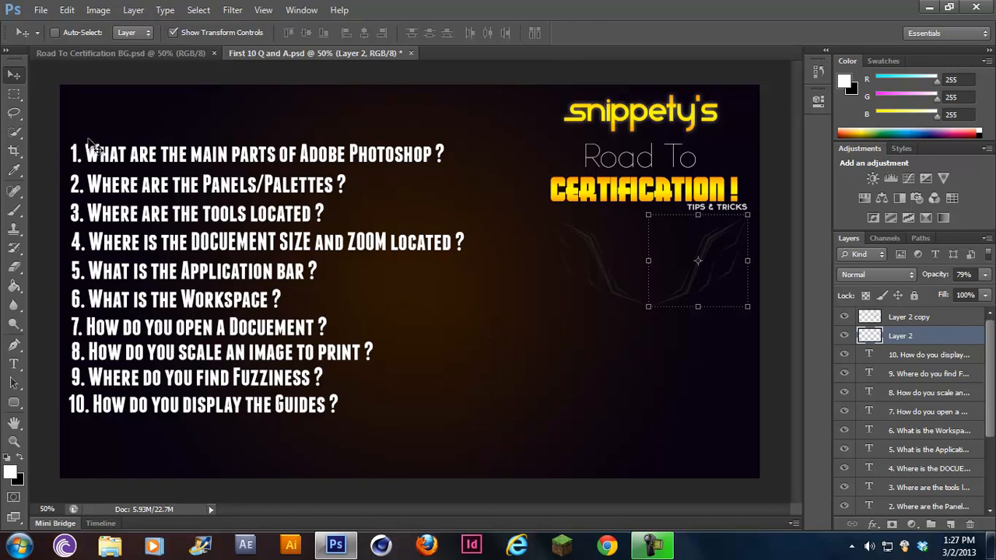
pyautogui.moveTo(134, 126)
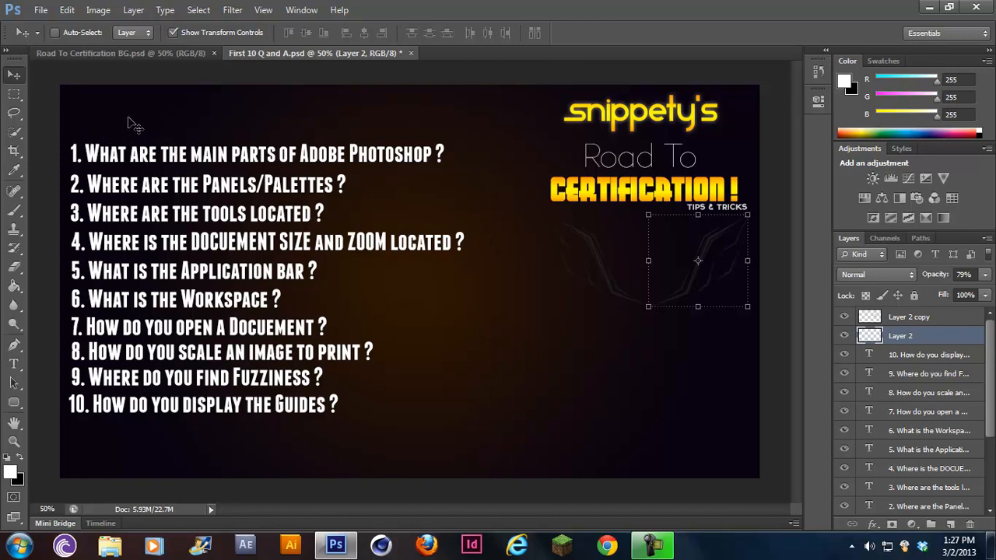